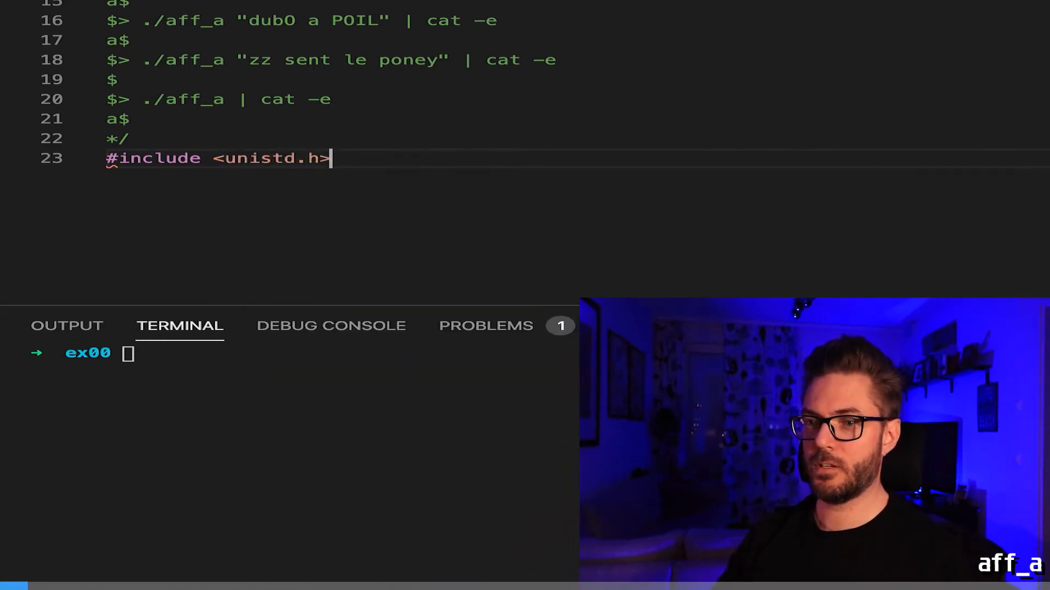
Step: Type int main(int ac, char **av) with empty braces below #include <unistd.h>
text(in)
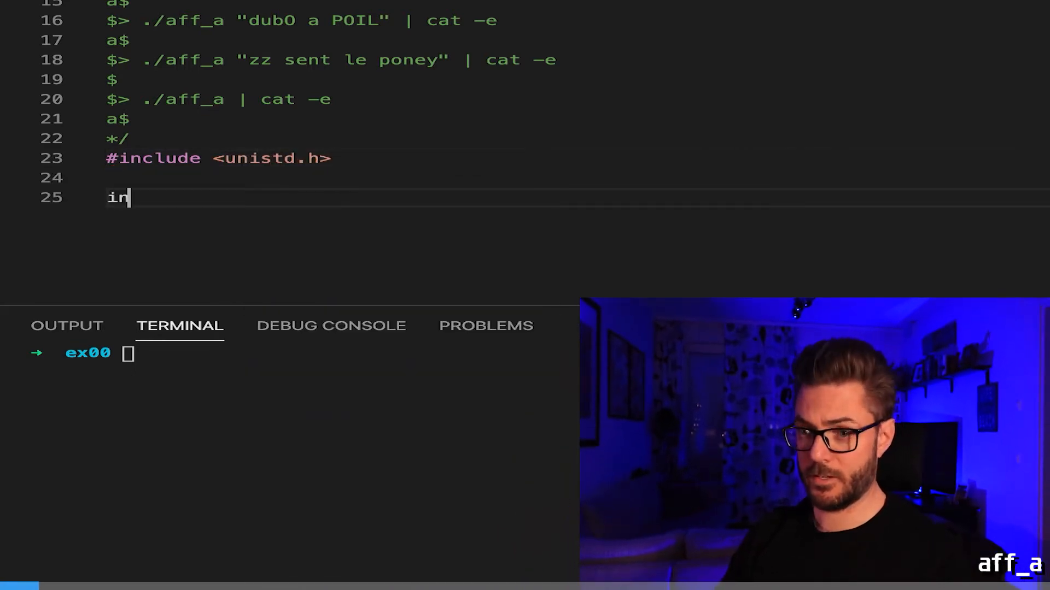
text(t main(int))
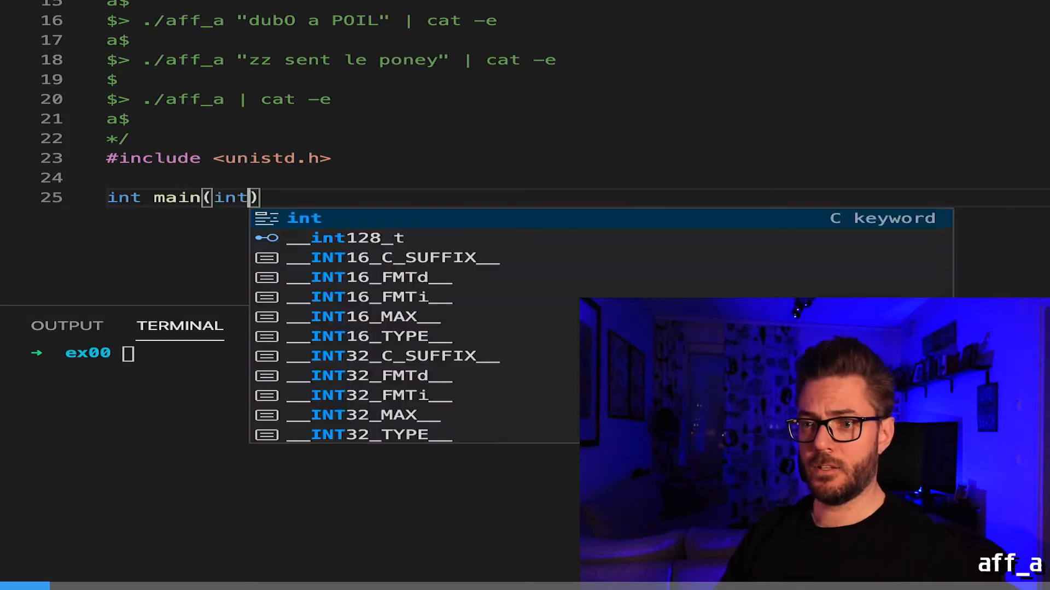
text(ac,)
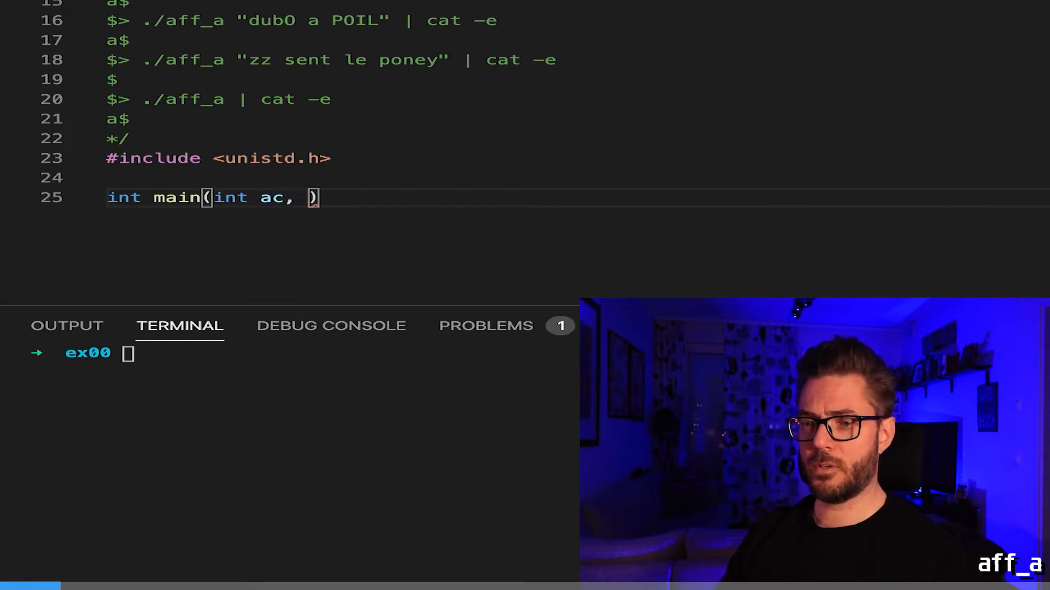
text(char **)
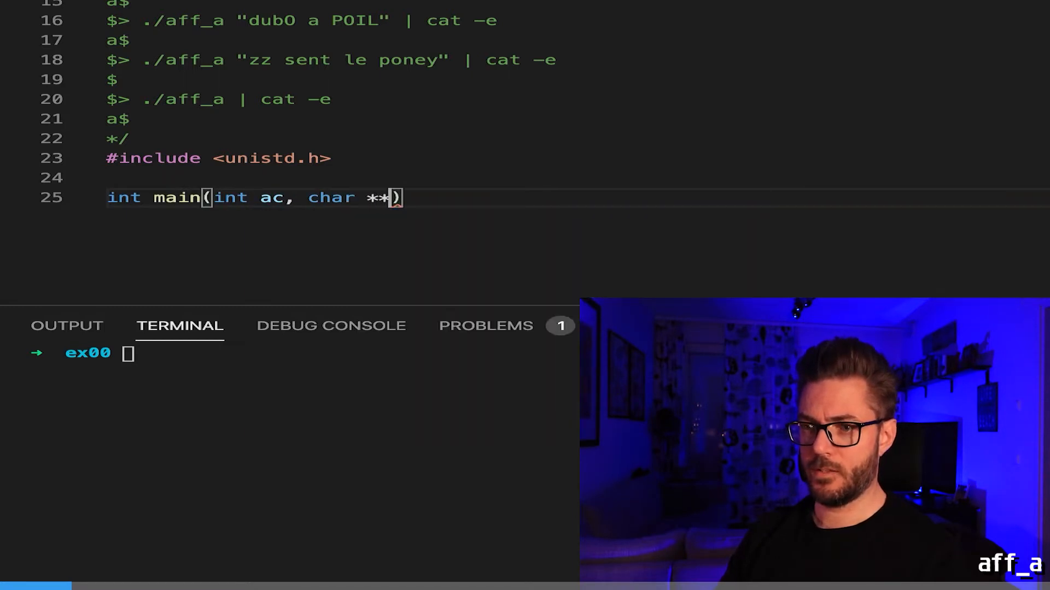
text(av))
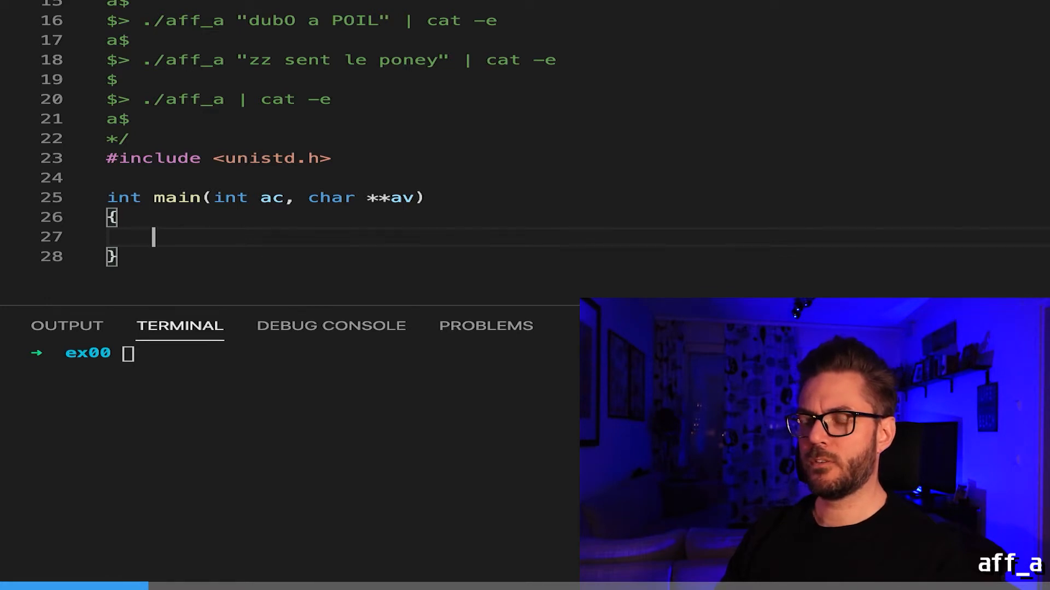
Step: Make main write "a" when ac <= 1, followed by an else block
text(if (ac <))
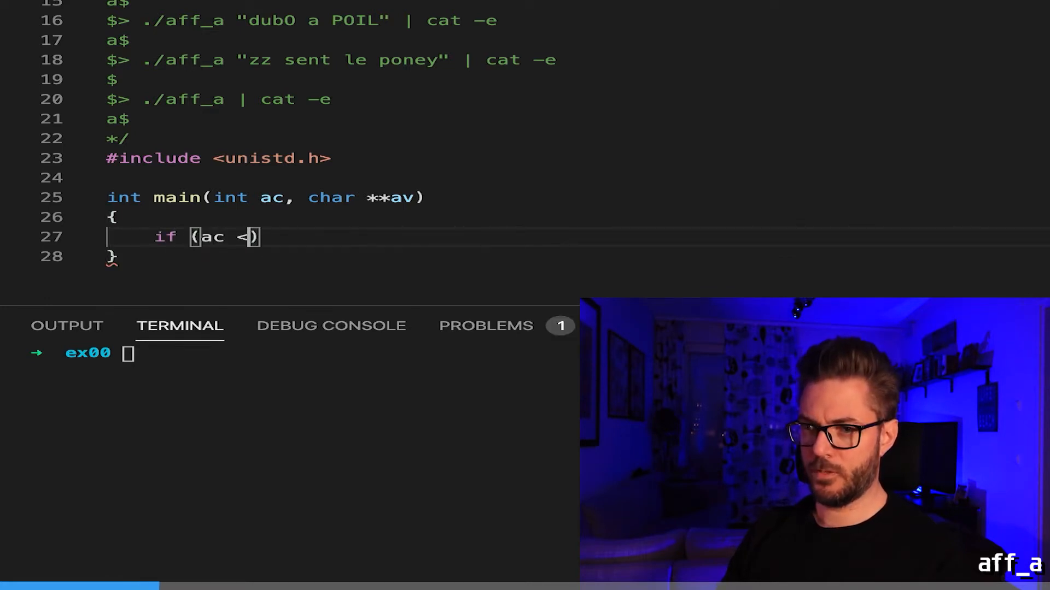
text(= 1)
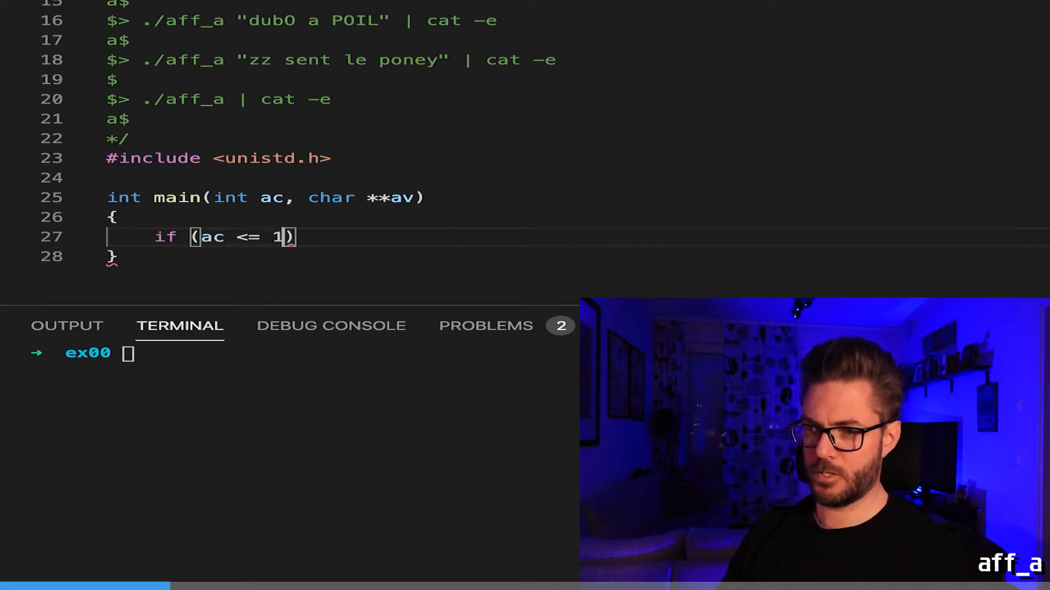
key(enter)
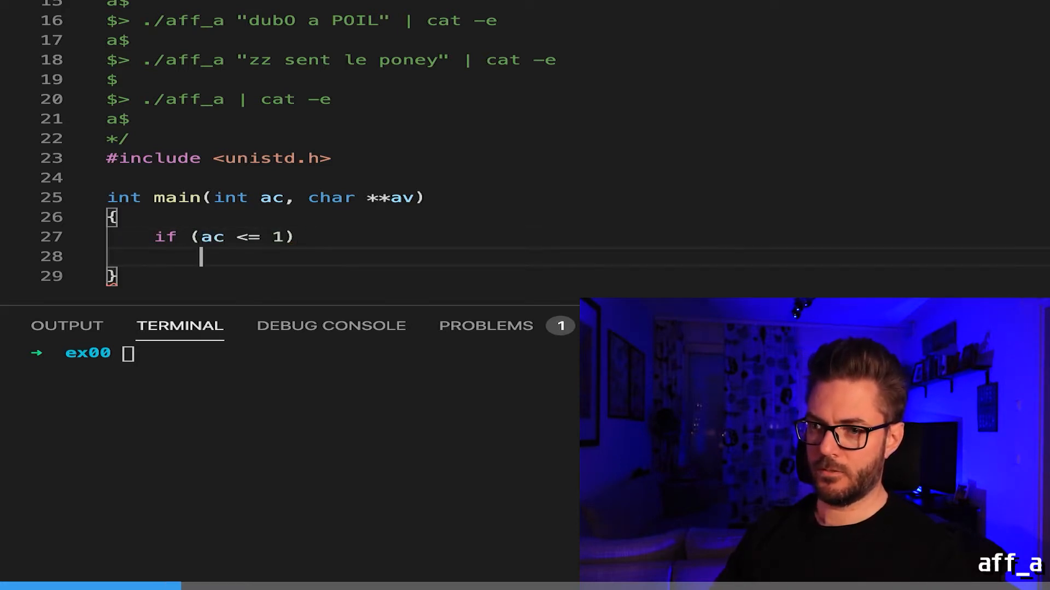
text(write(1,)
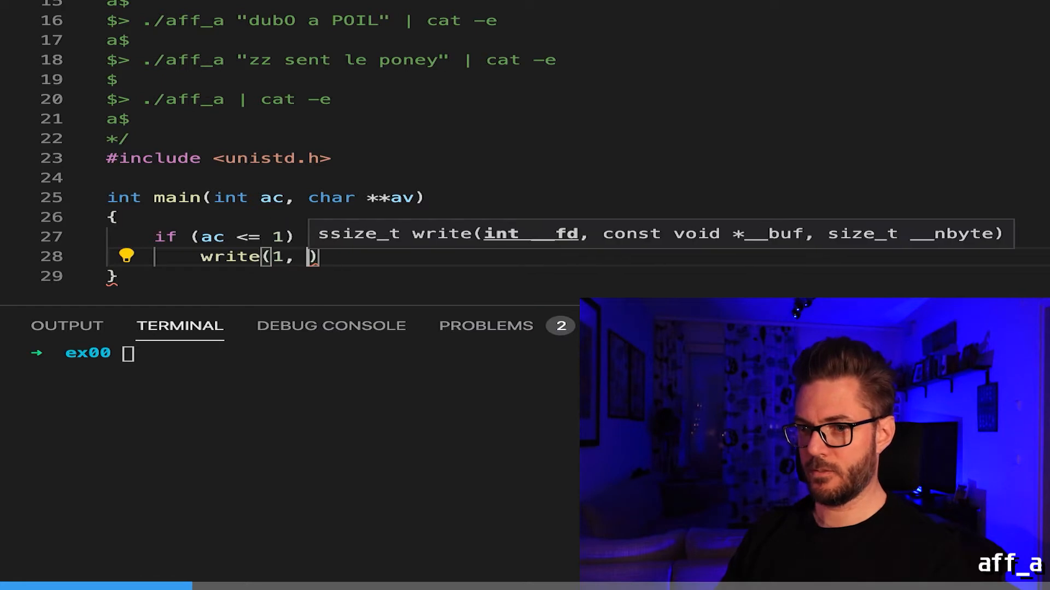
text("a",)
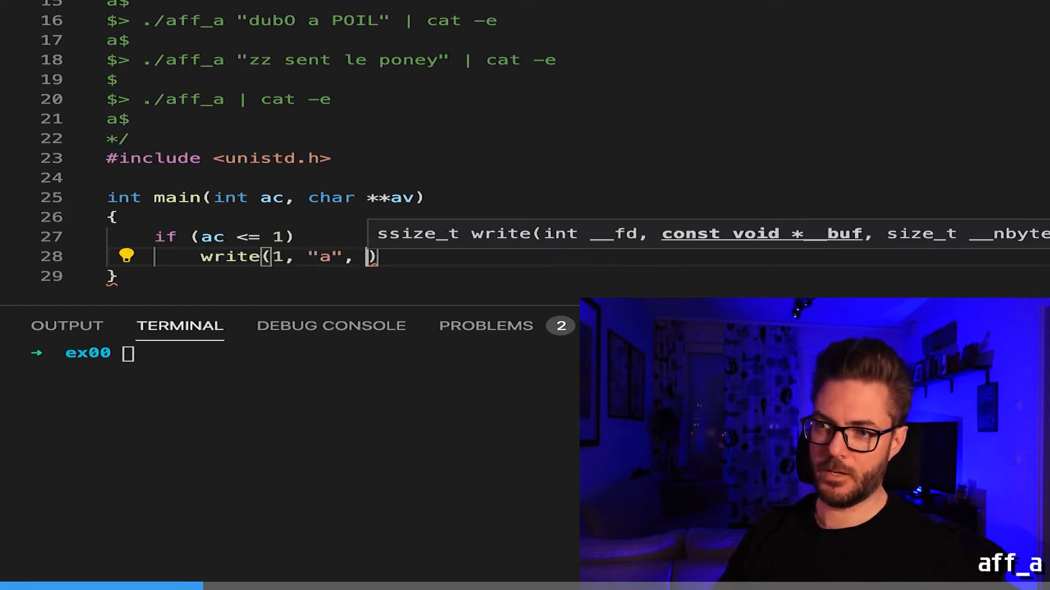
text(1;)
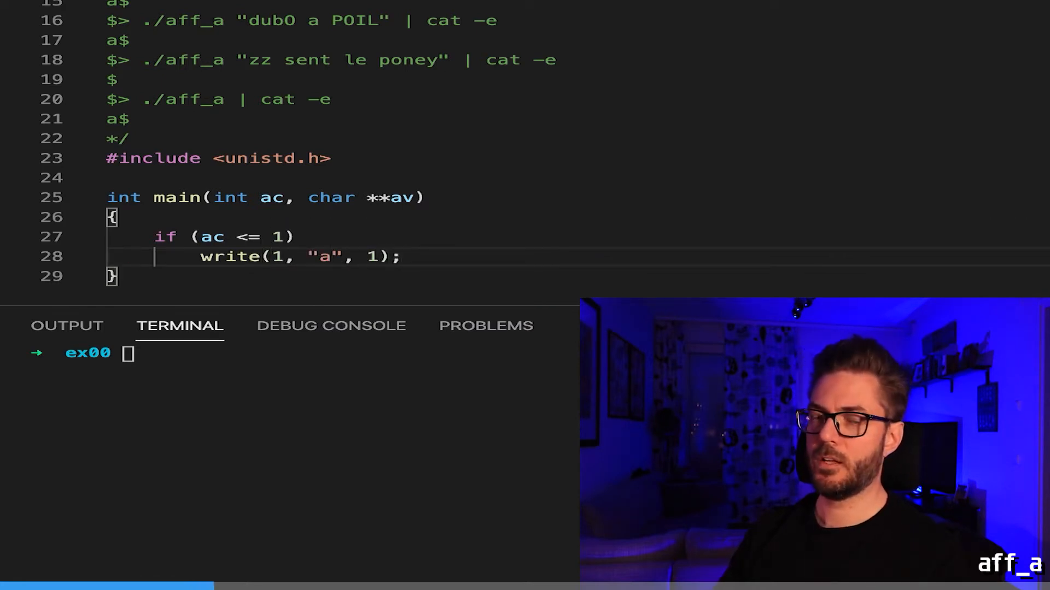
key(enter)
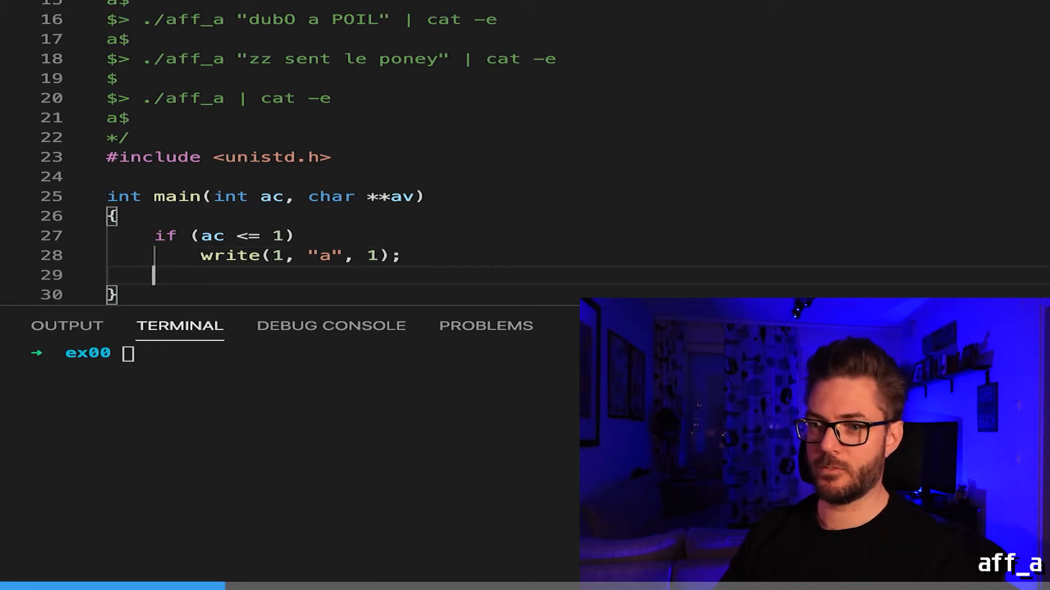
text(else)
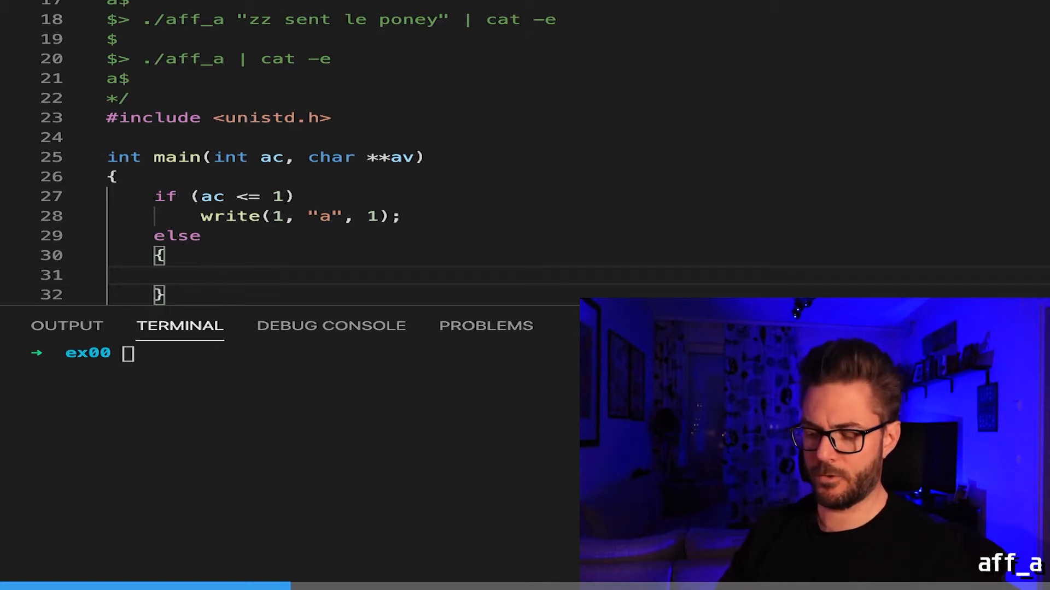
Step: Loop over av[1], writing "a" at the first matching character and breaking
text(while(*)
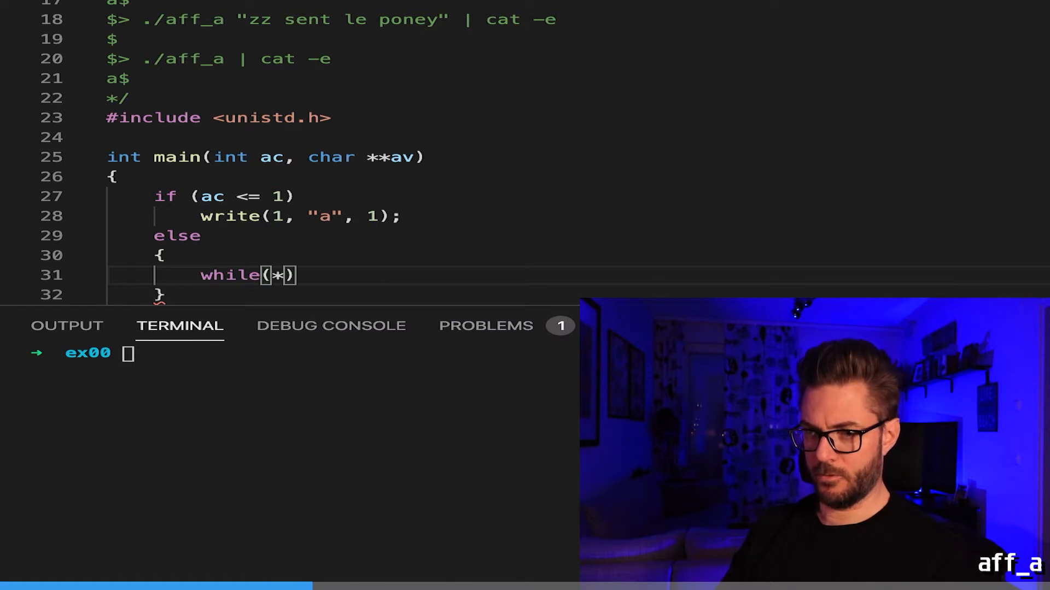
text(av[1])
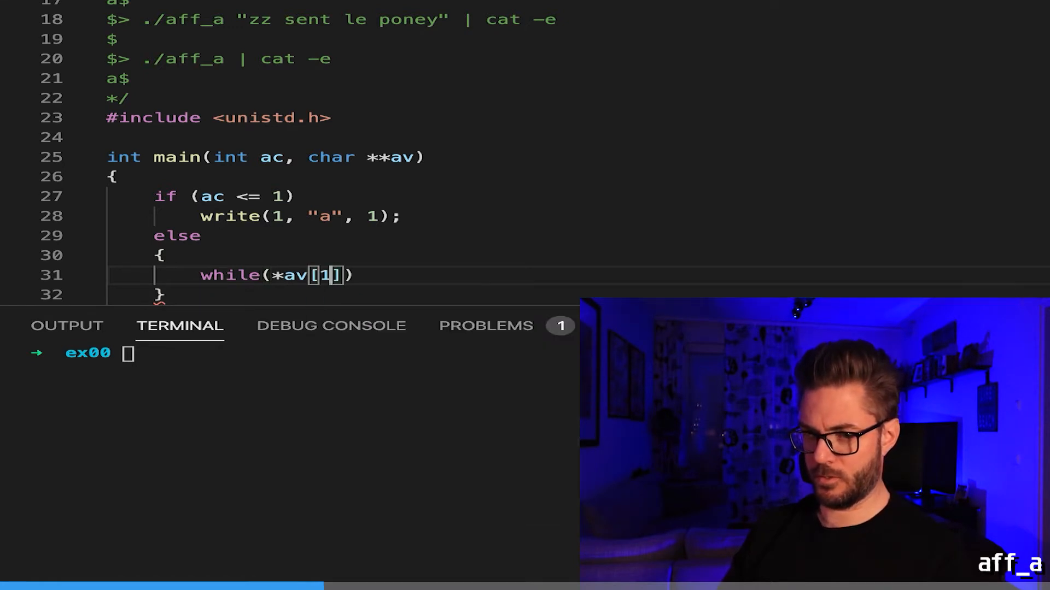
key(enter)
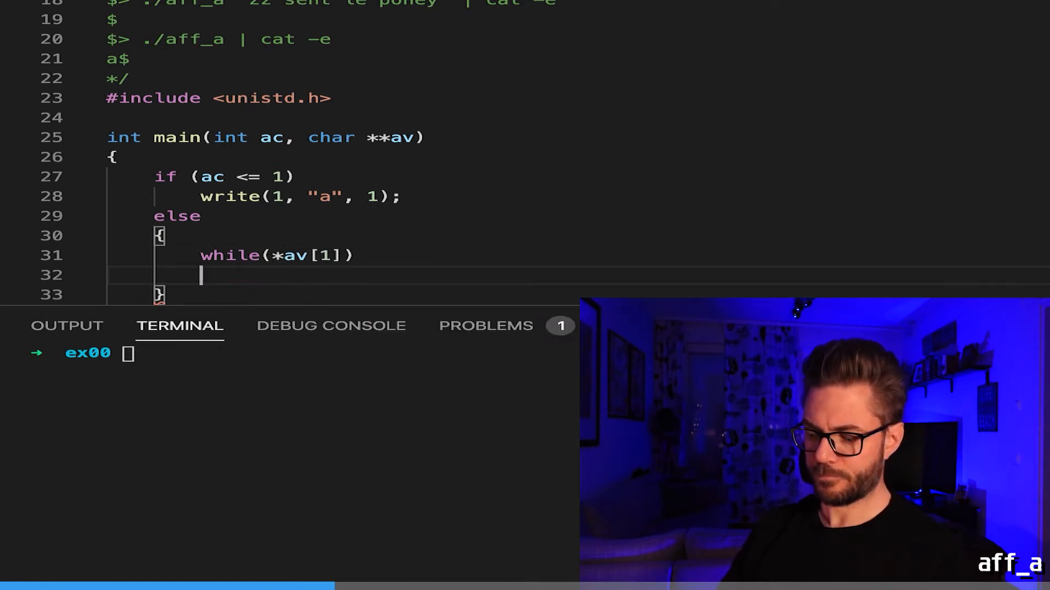
text(if()
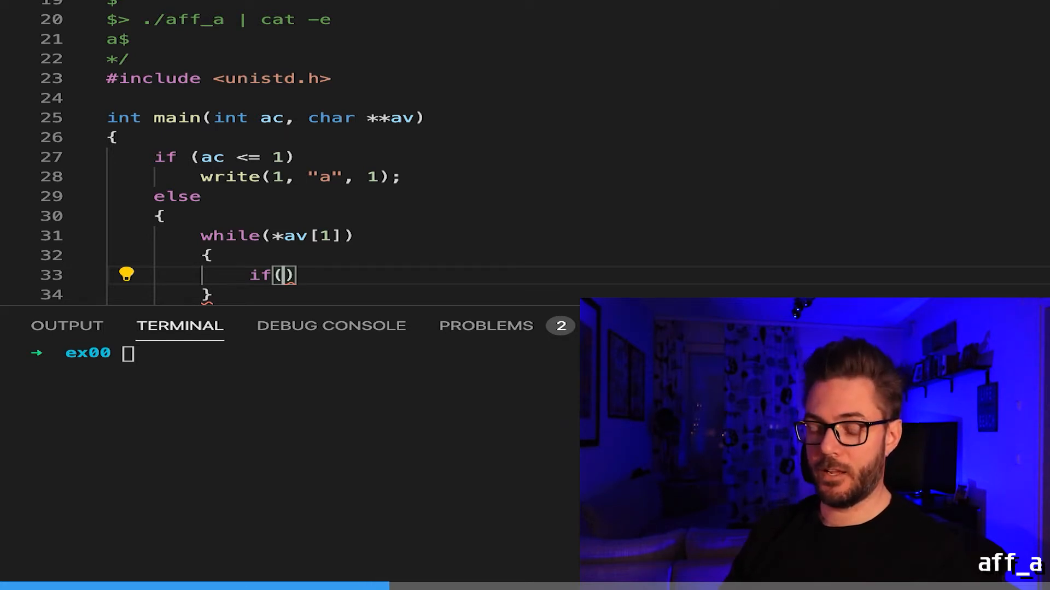
text(*a)
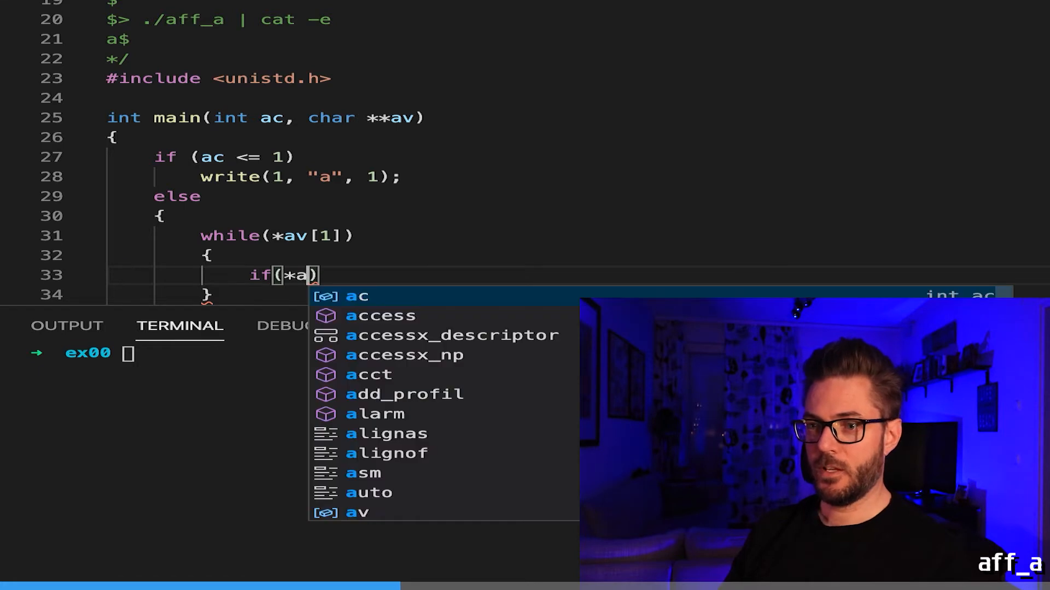
text(v[1])
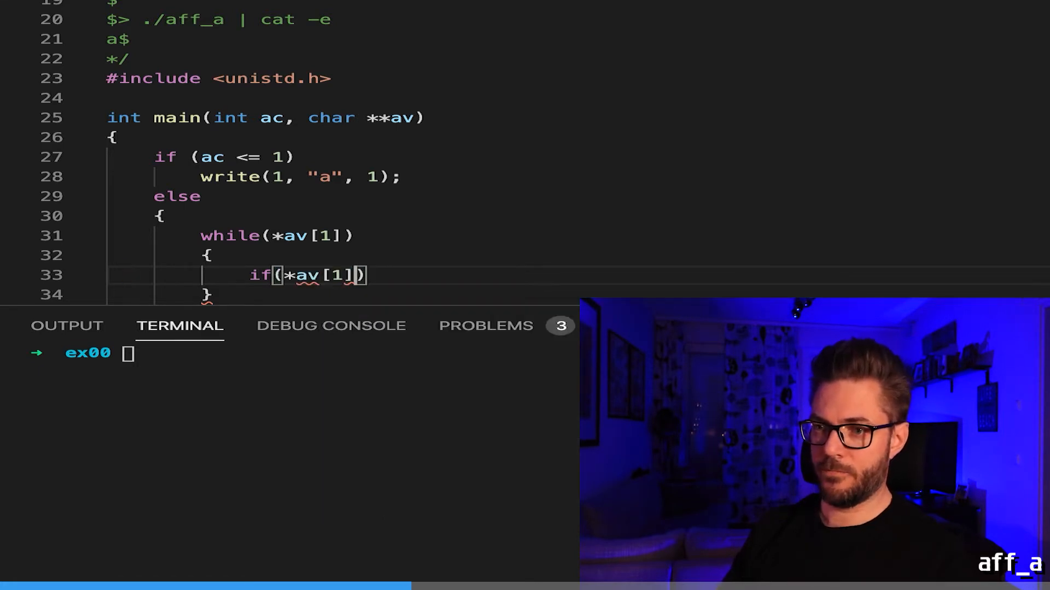
text(== 'a')
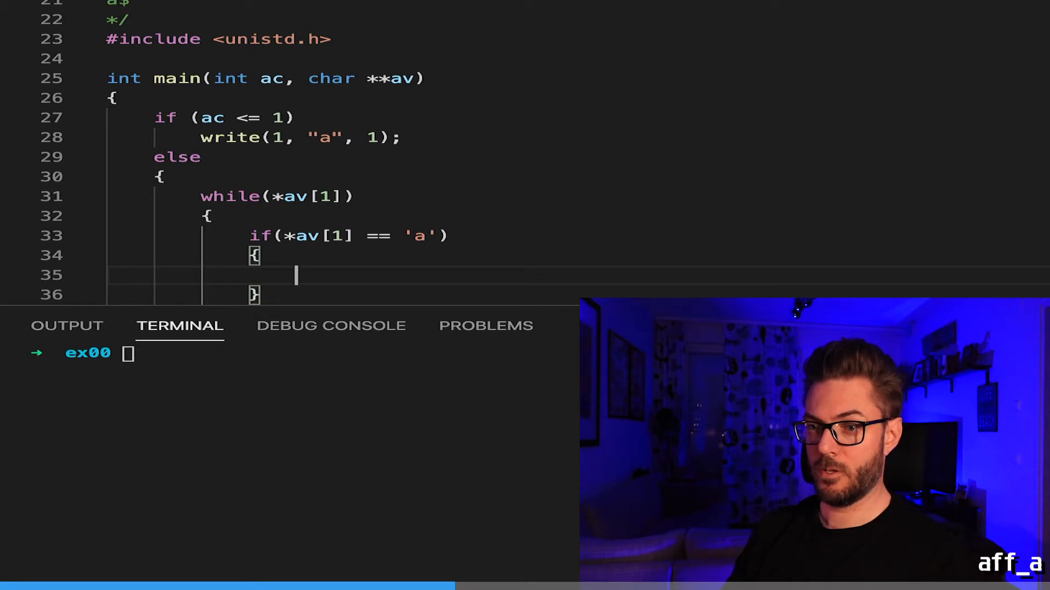
text(write(1, "a", 1);)
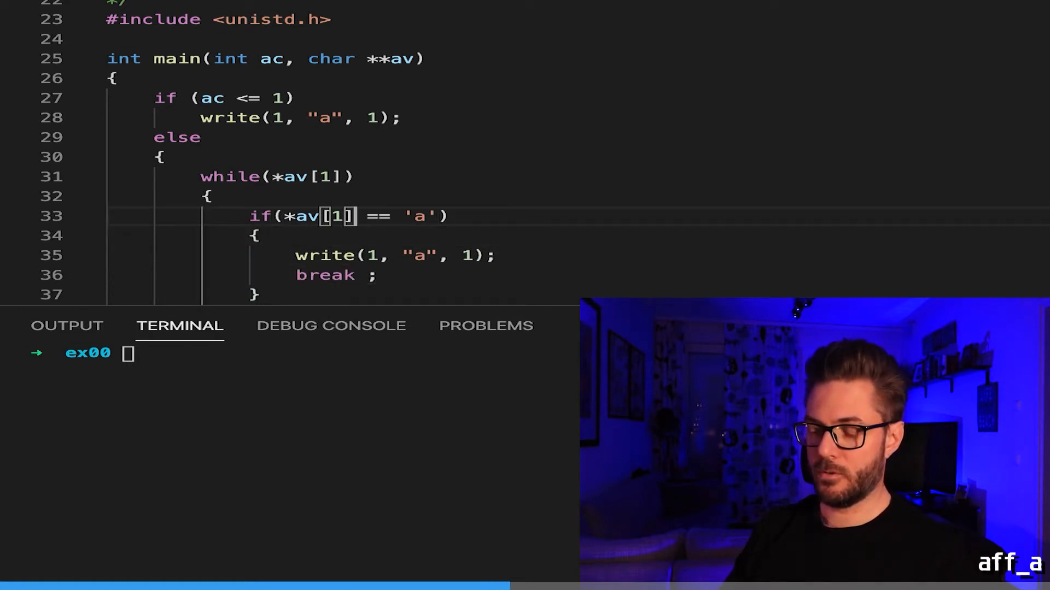
text(++)
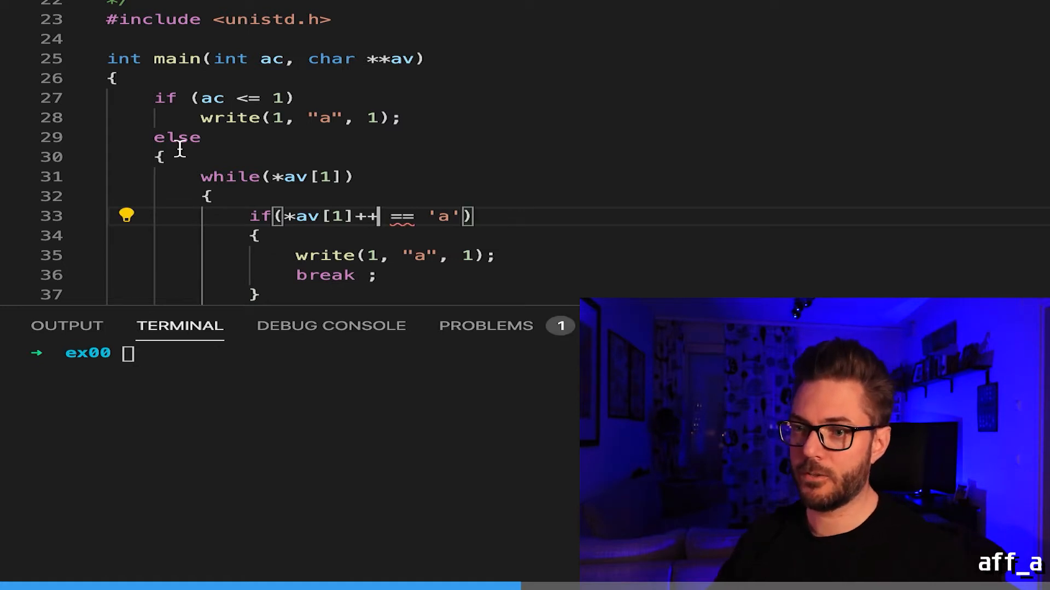
Step: Write a trailing newline and return(0) at the end of main
scroll(down, 3)
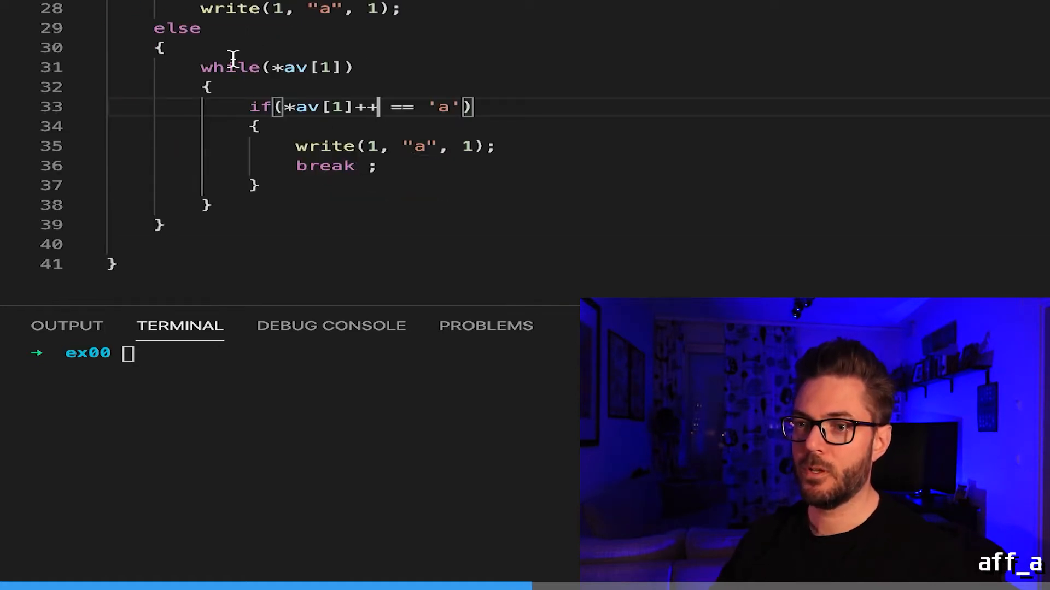
text(write(1, "\)
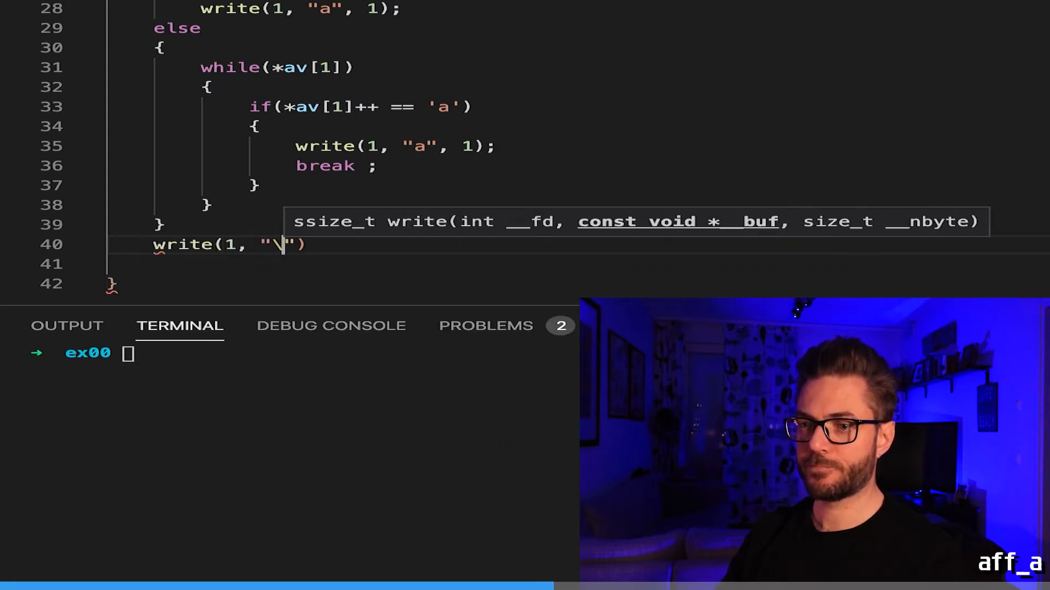
text(n", 1);)
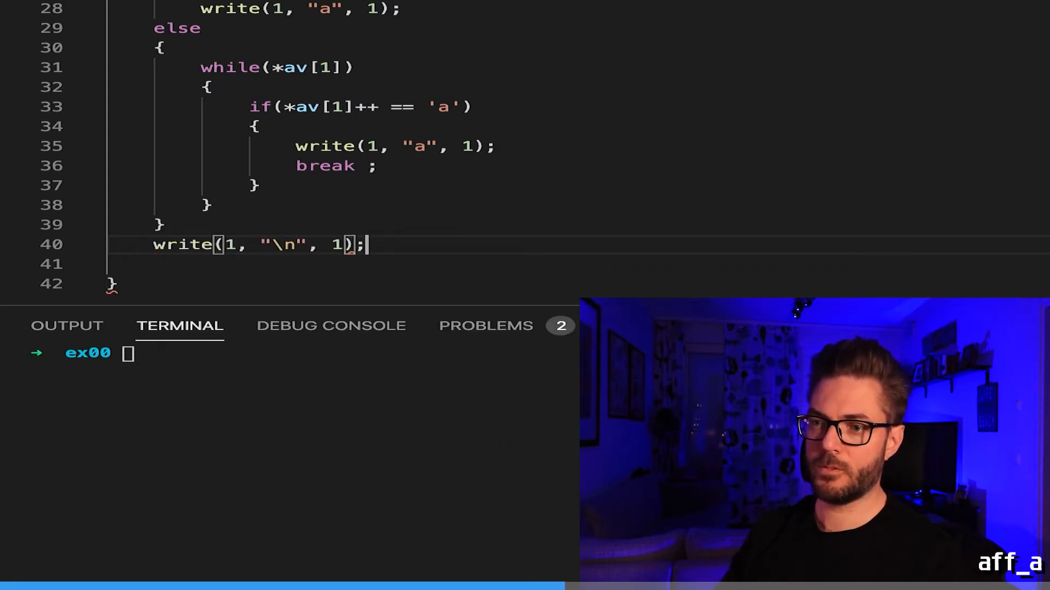
text(return)
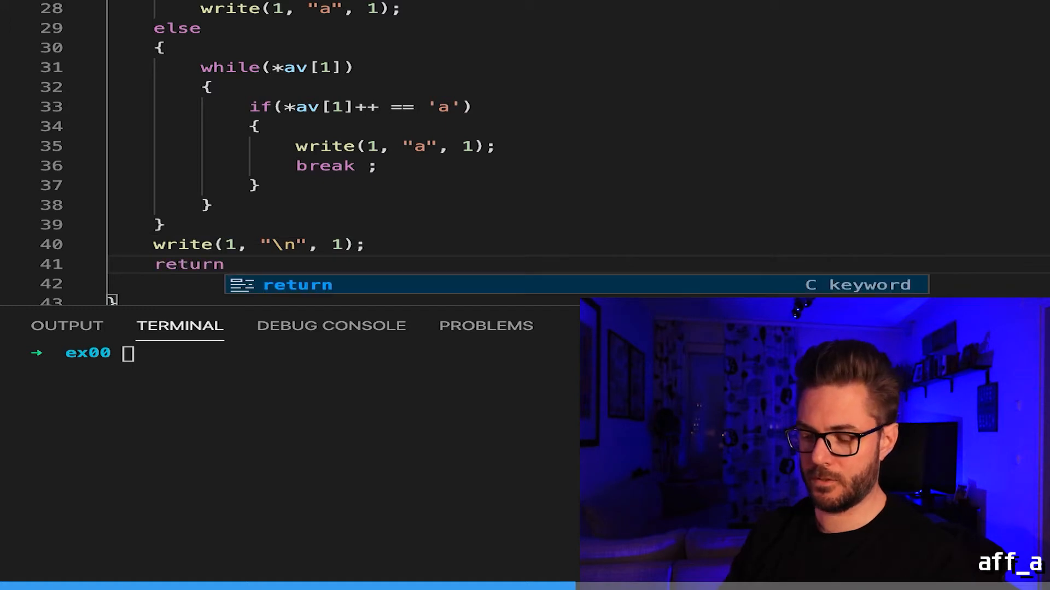
text((0);)
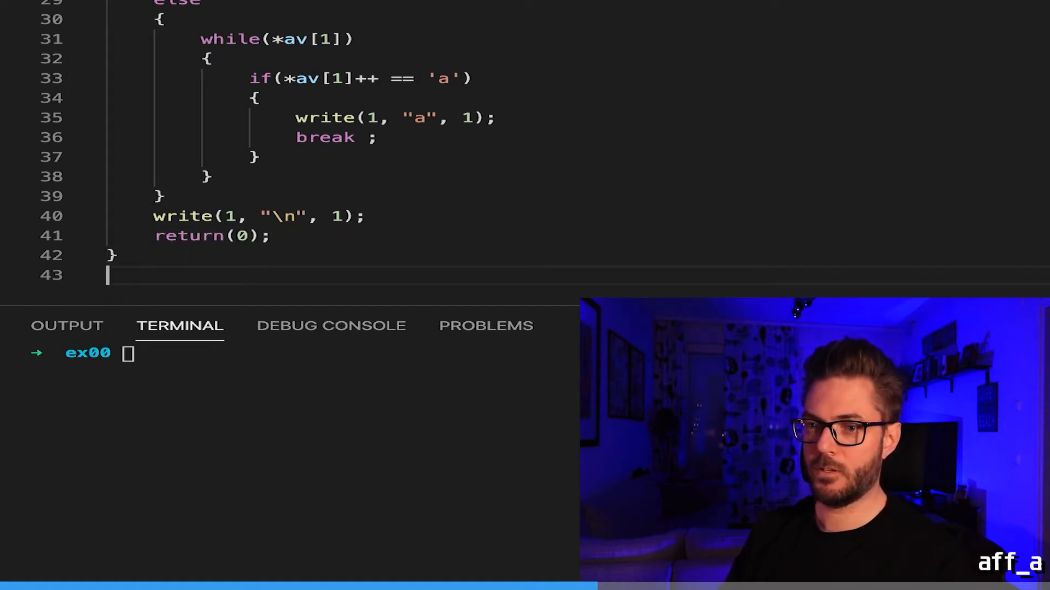
Step: Compile with gcc -Wall -Werror -Wextra -o aff_a, then run ./aff_a
text(cc)
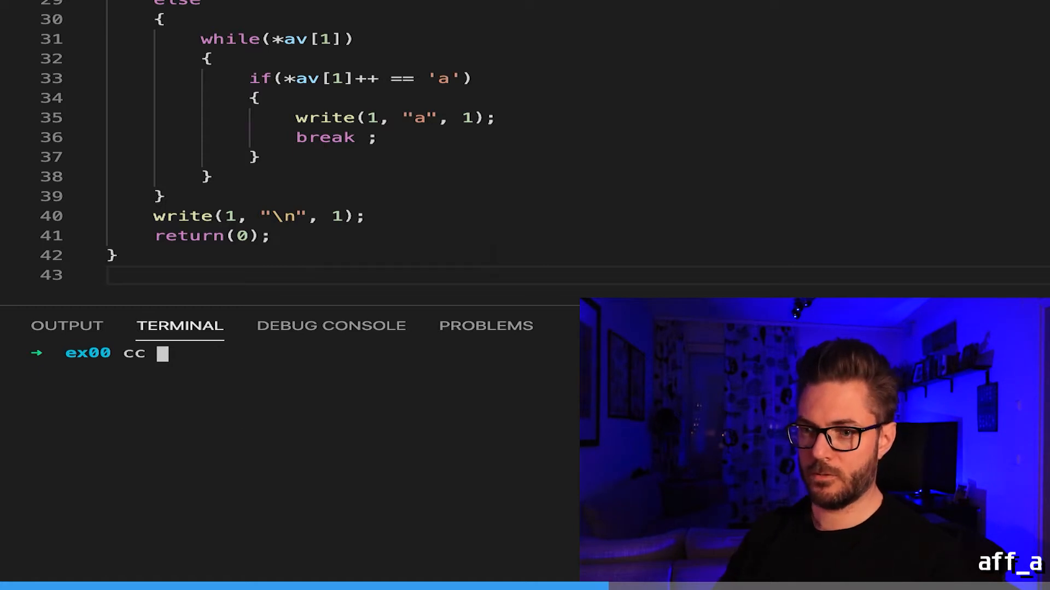
text(gcc -)
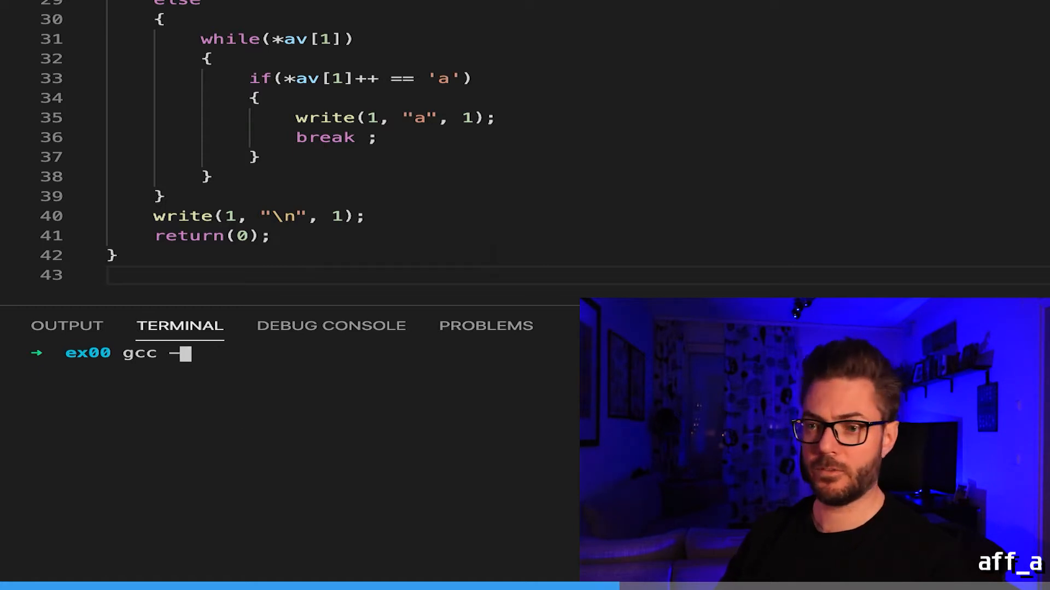
text(-Wall -Werror _)
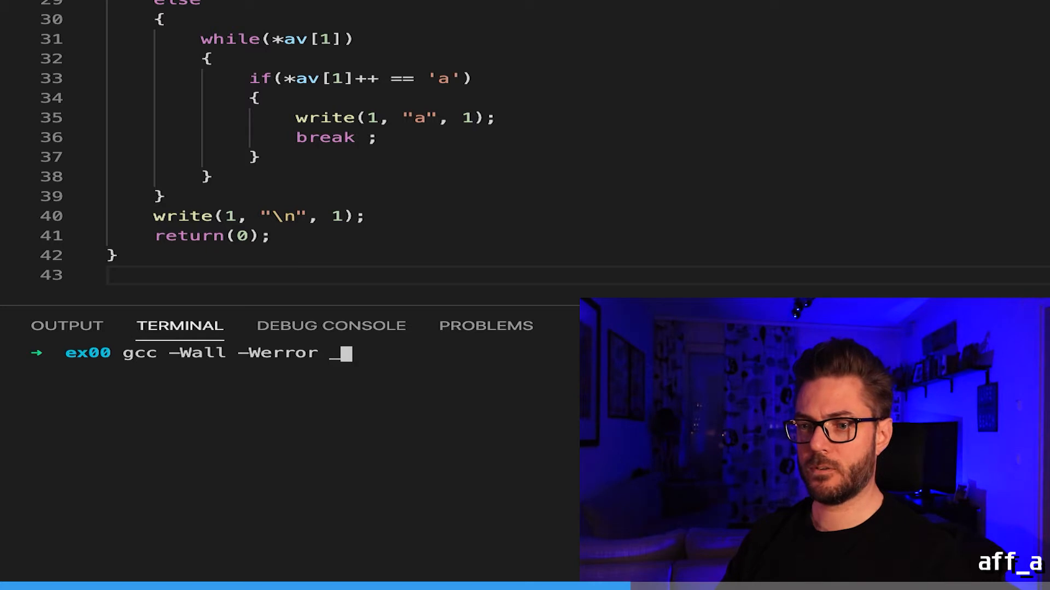
text(-)
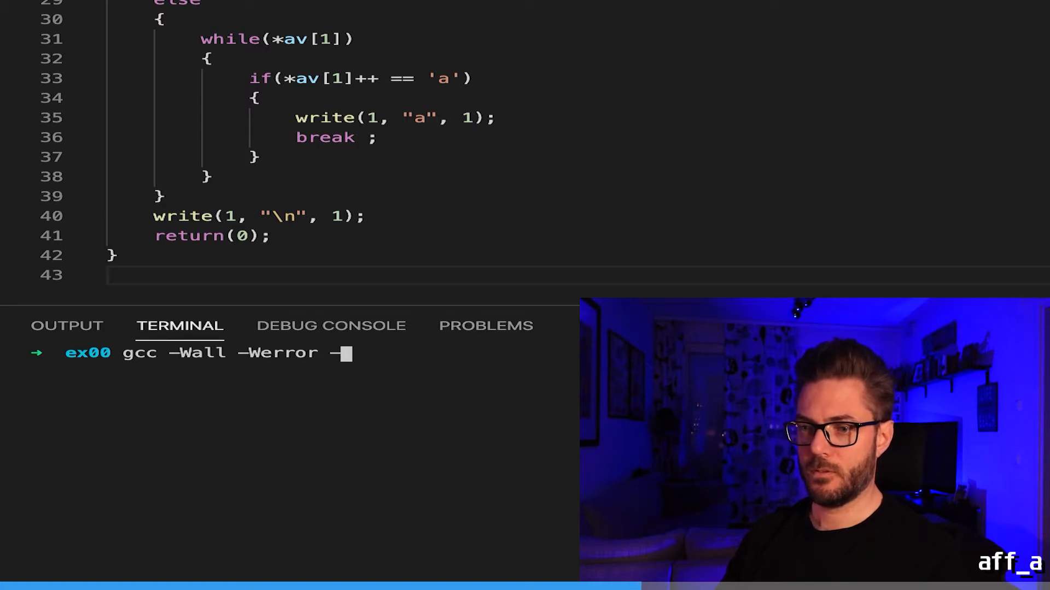
text(We)
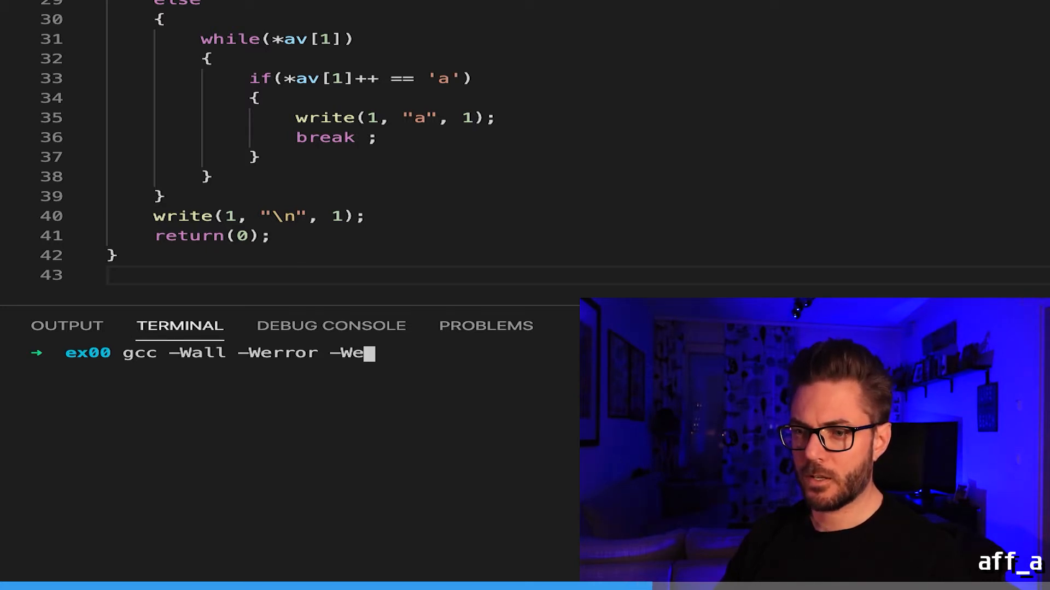
text(xtra -o aff_a aff_a)
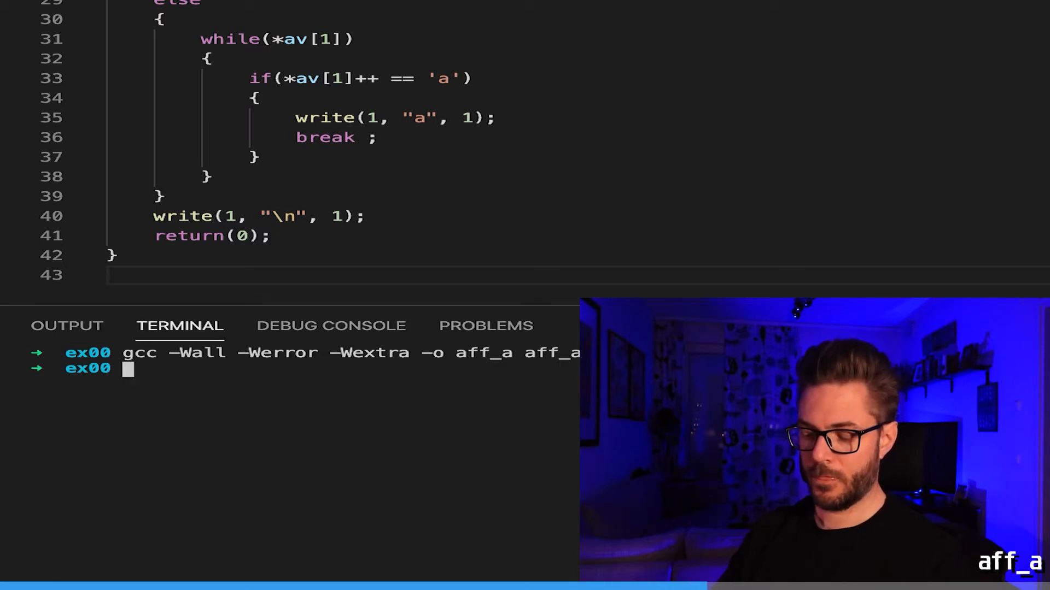
text(./aff_a)
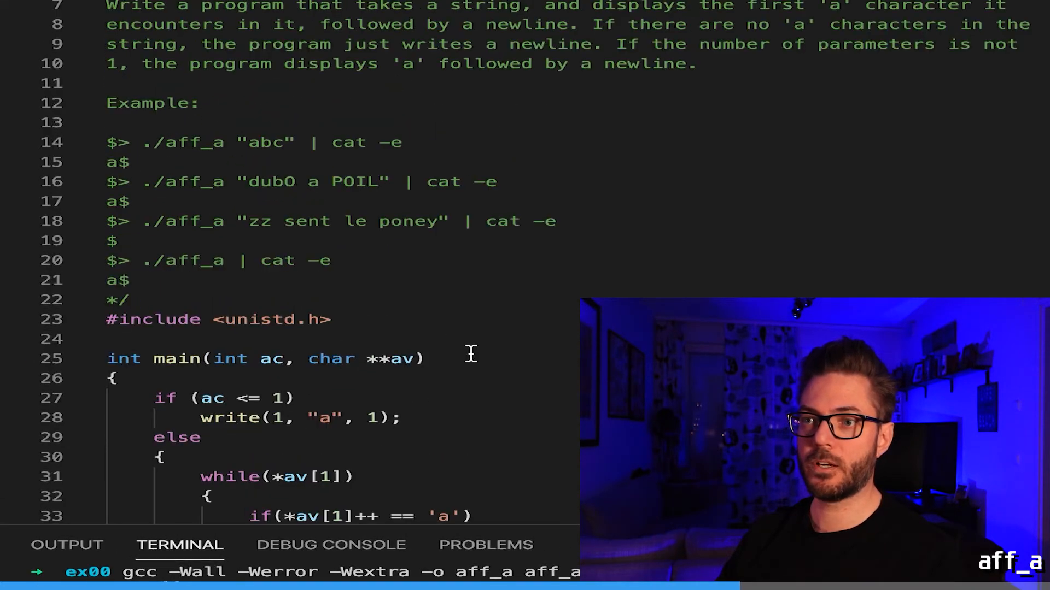
mouse_move(412, 164)
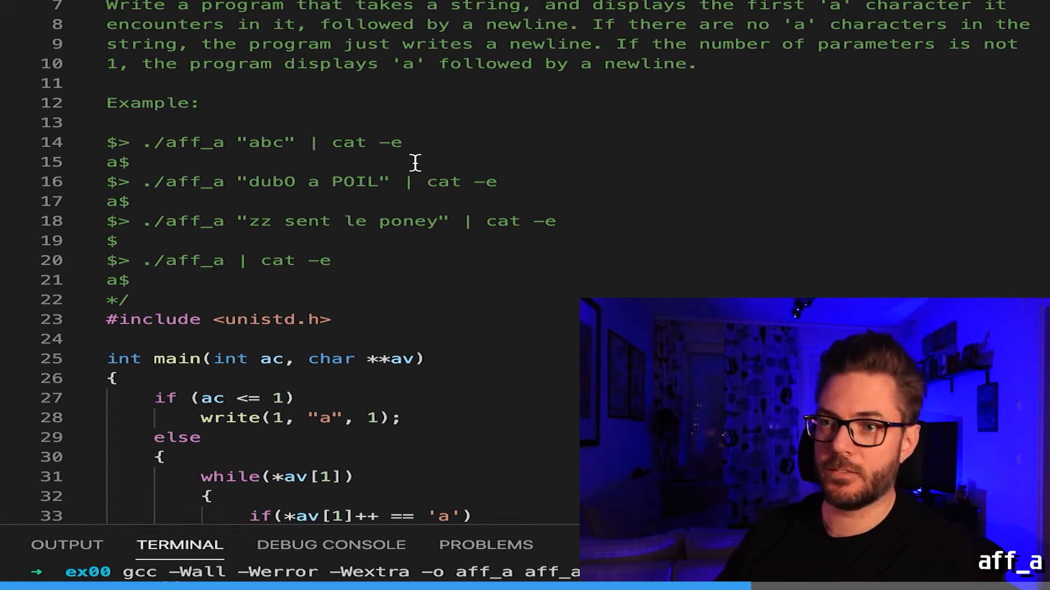
mouse_move(284, 190)
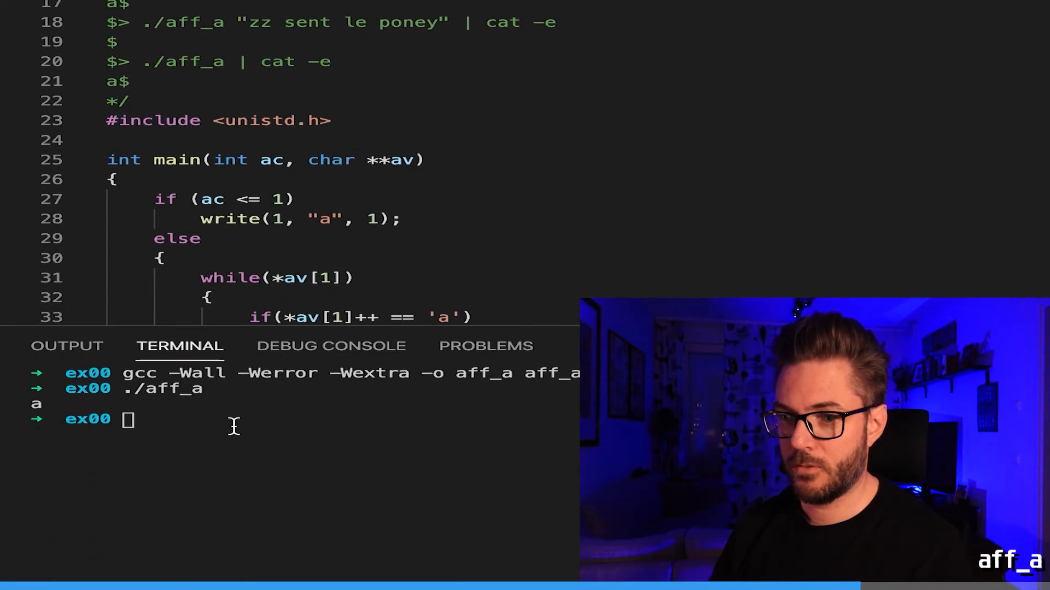
Step: Run ./aff_a with "abc", "zz sent le poney" and no argument, each piped to cat -e
text(./aff_a "abc" | cat -e)
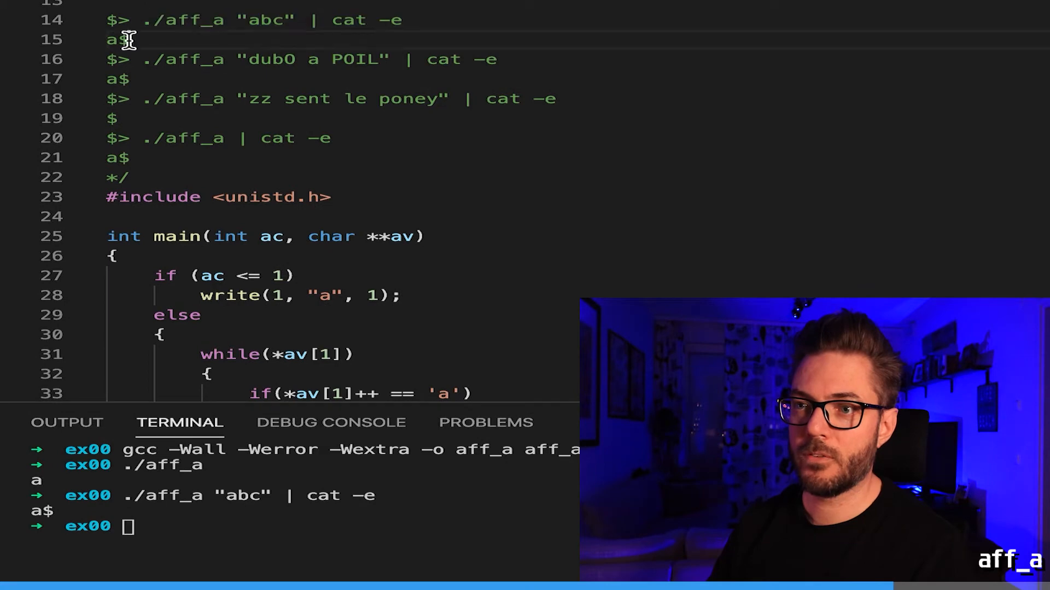
click(498, 59)
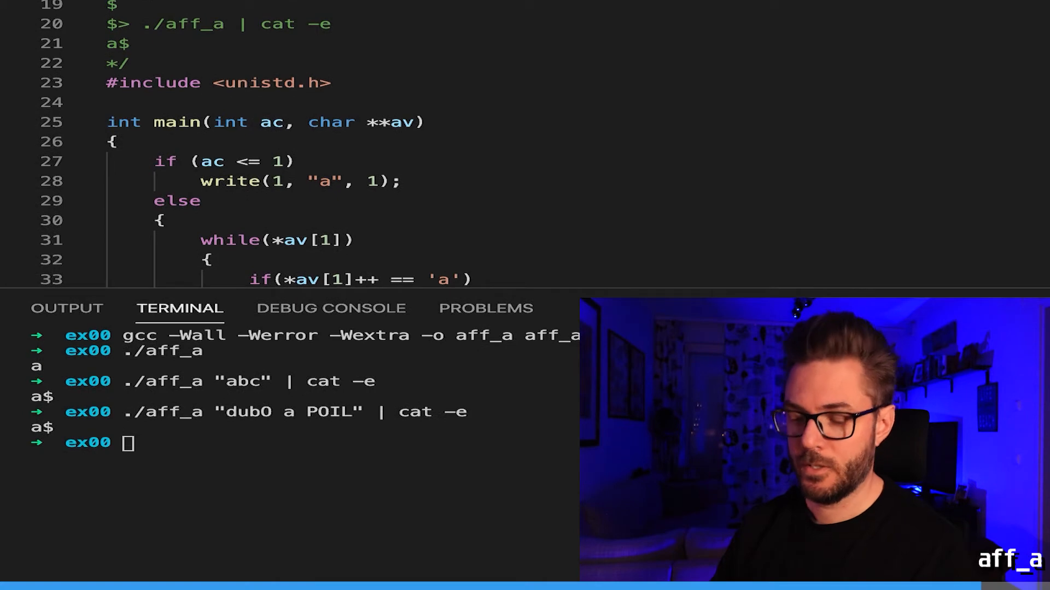
text(./aff_a "zz sent le poney" | cat -e)
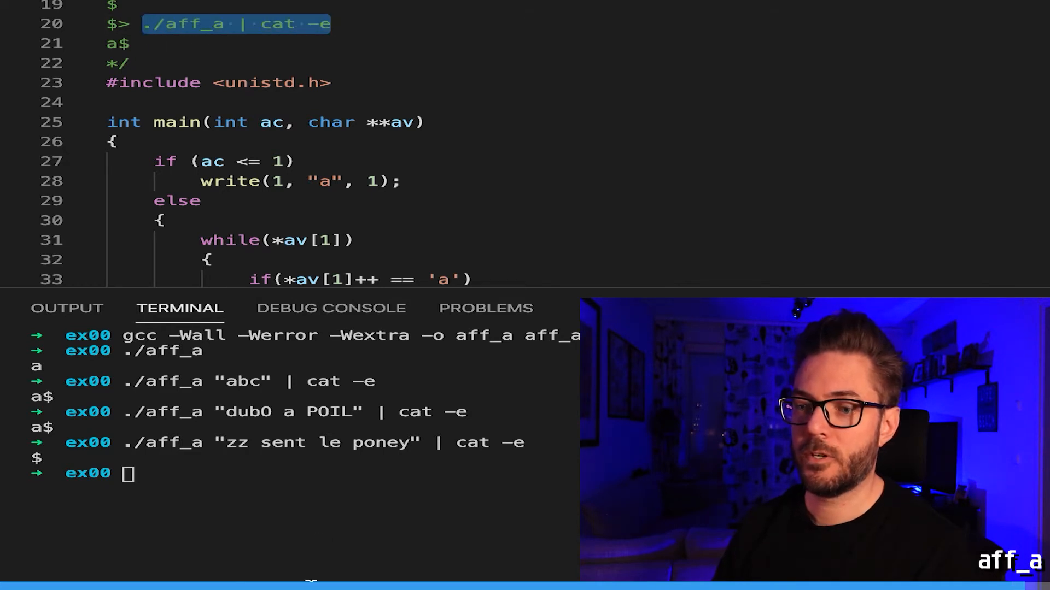
text(./aff_a | cat -e)
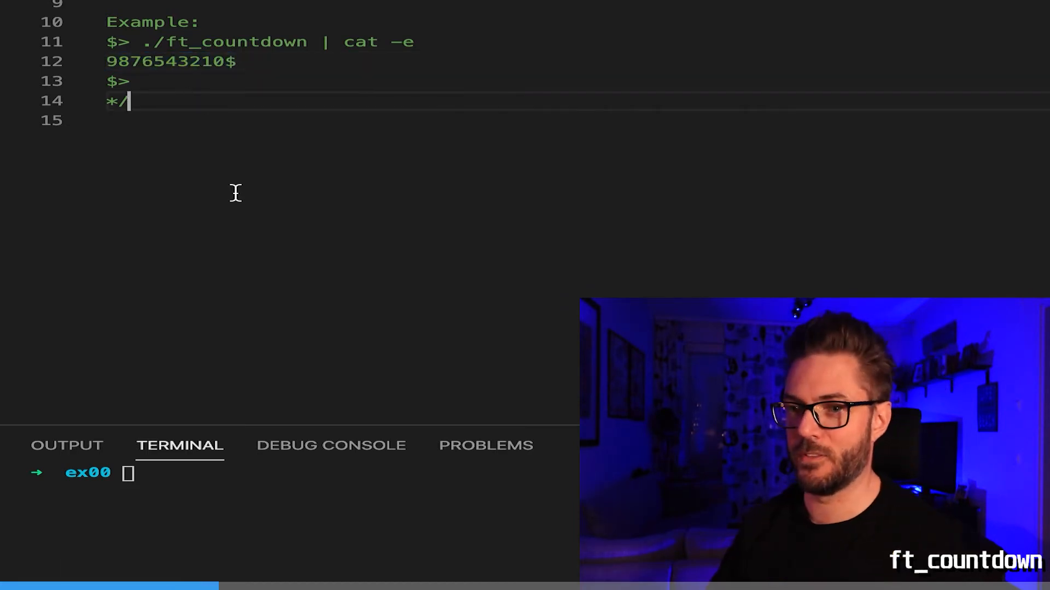
Step: Add #include <unistd.h> below the ft_countdown exercise comment
key(Enter)
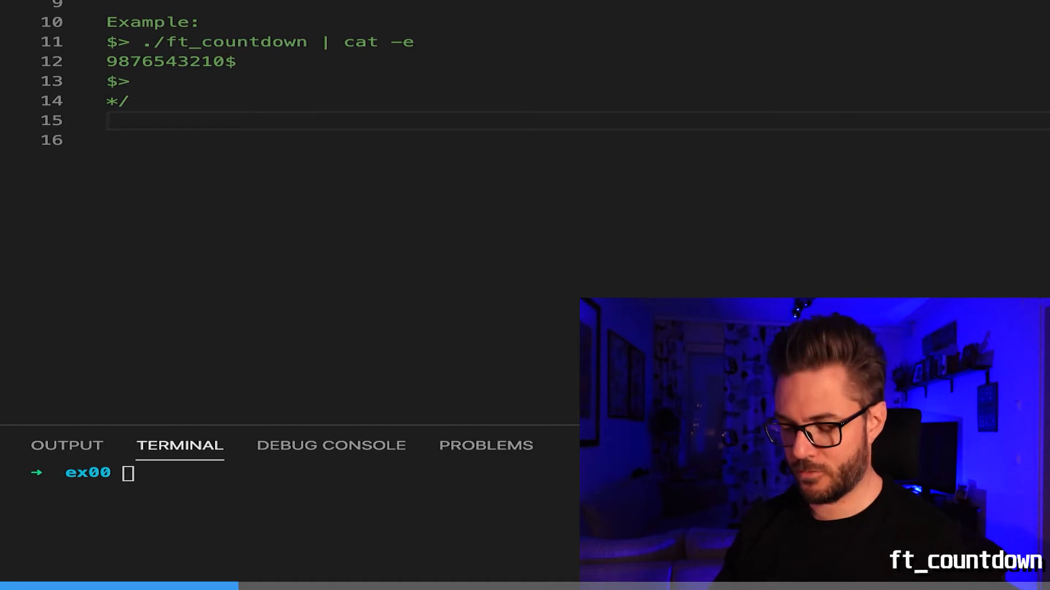
text(#include <)
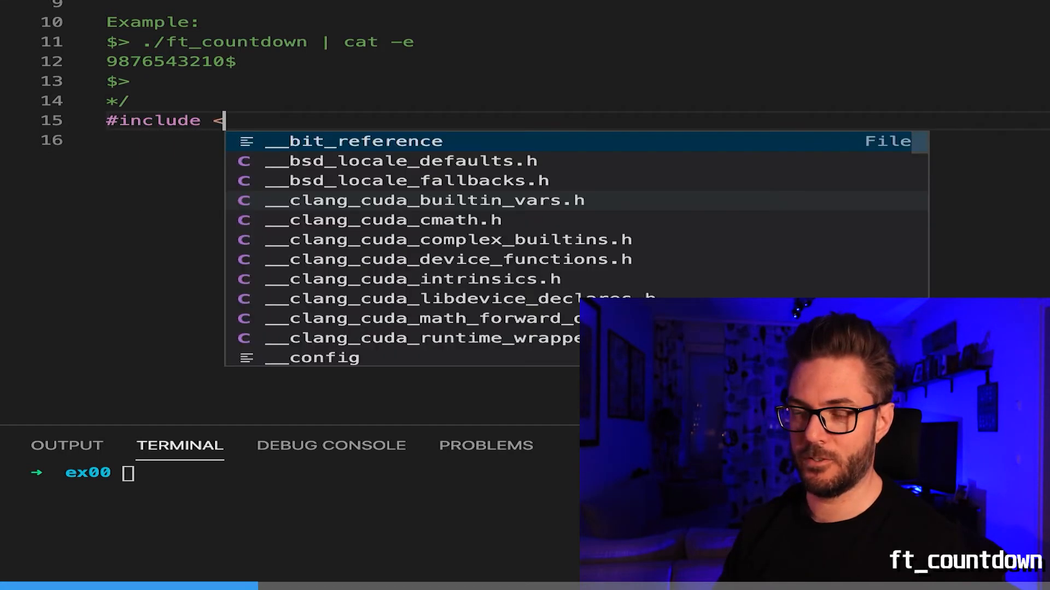
text(unistd.)
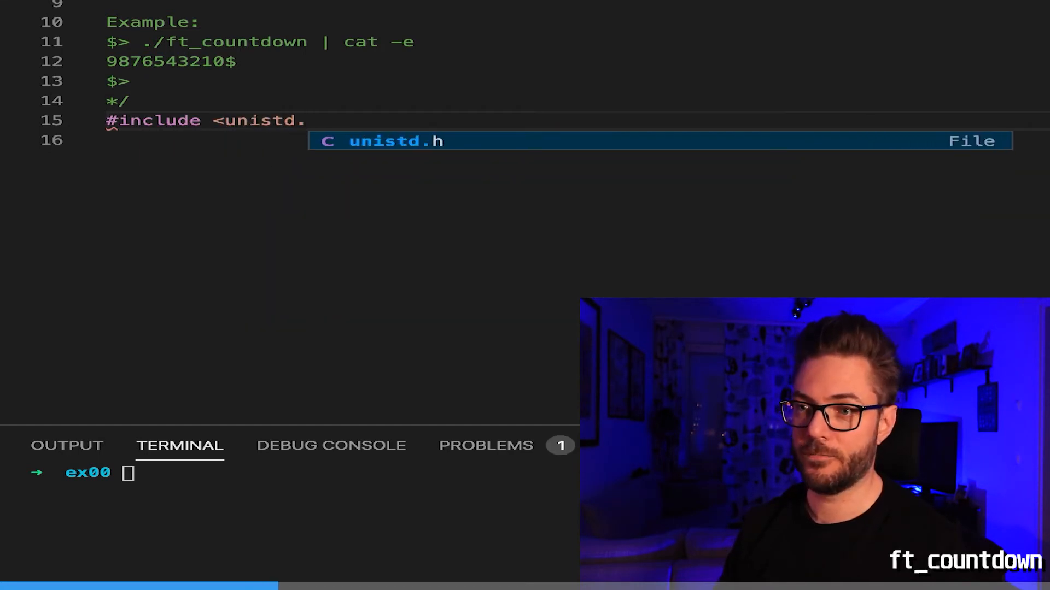
key(Enter)
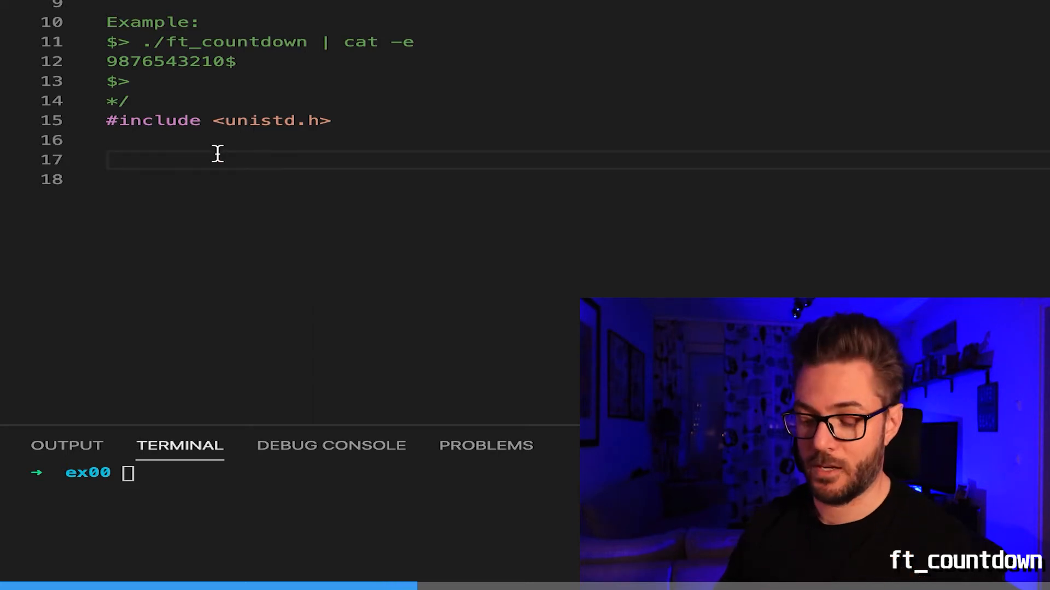
text(int main)
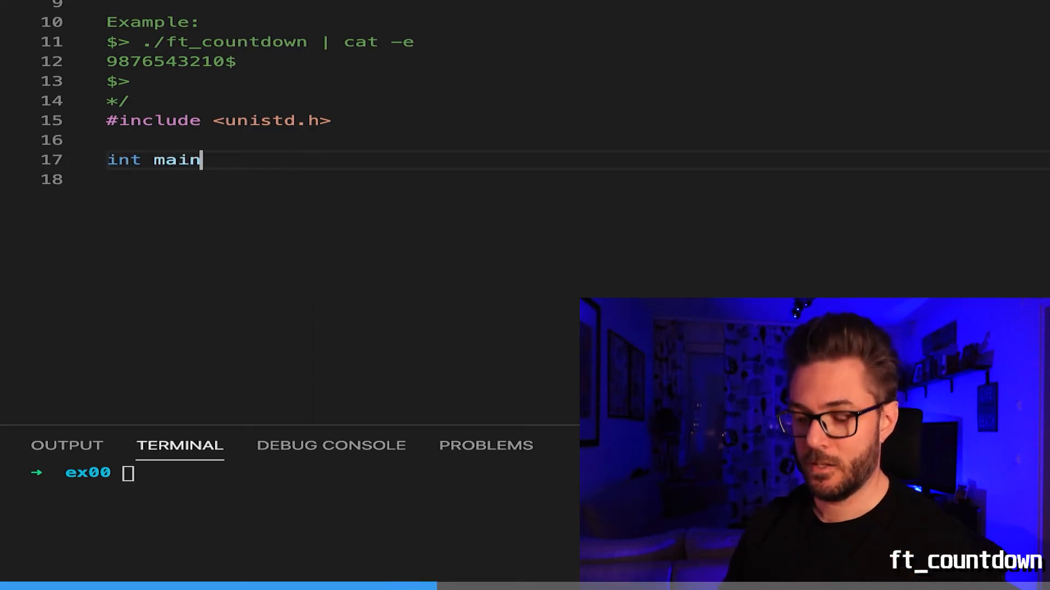
text((int ac,)
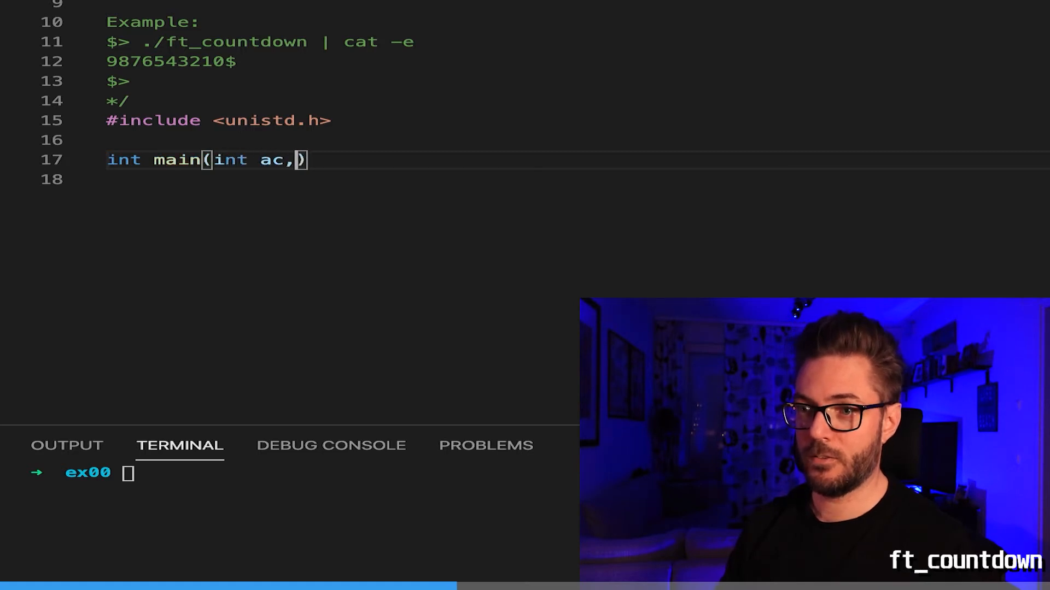
text(char **av)
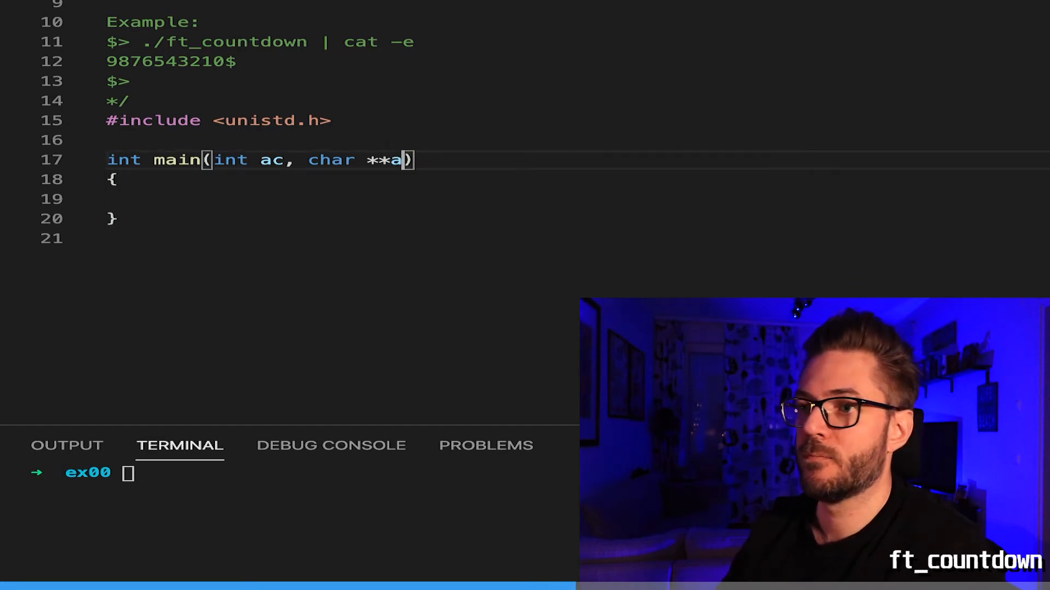
key(BackSpace)
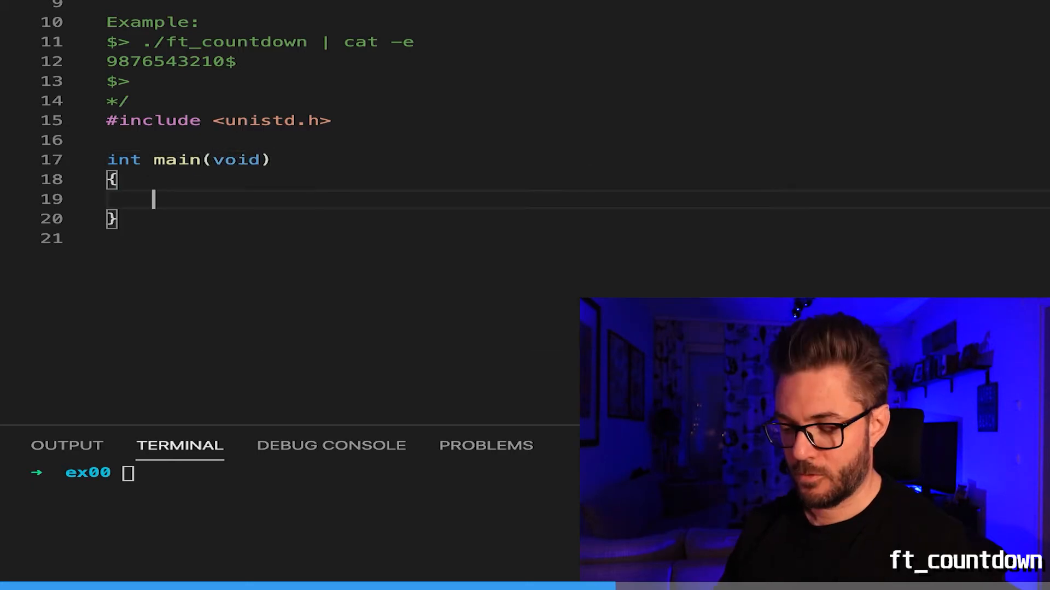
text(write(")
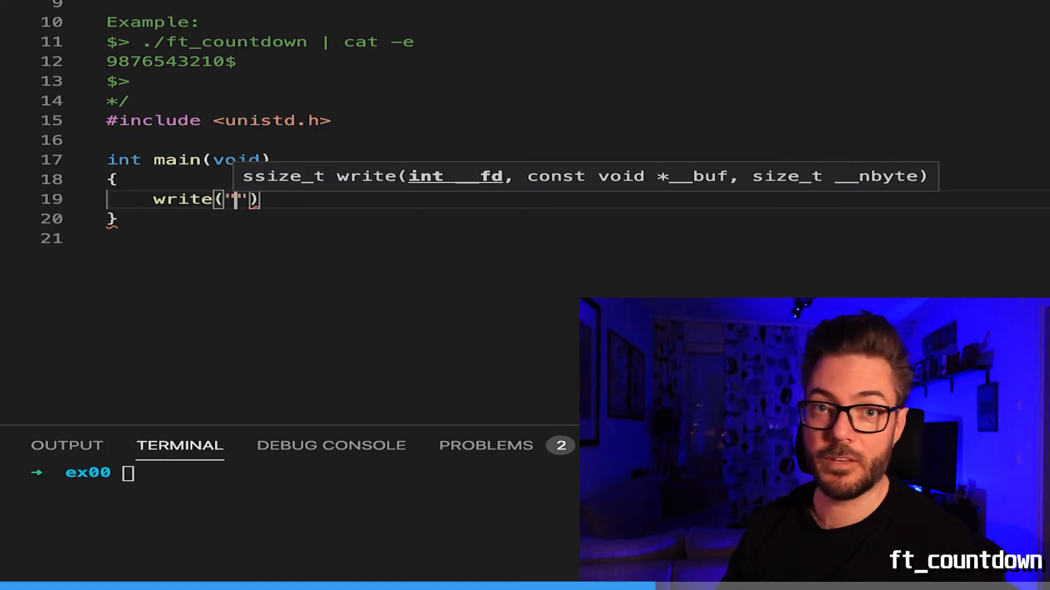
text(1,)
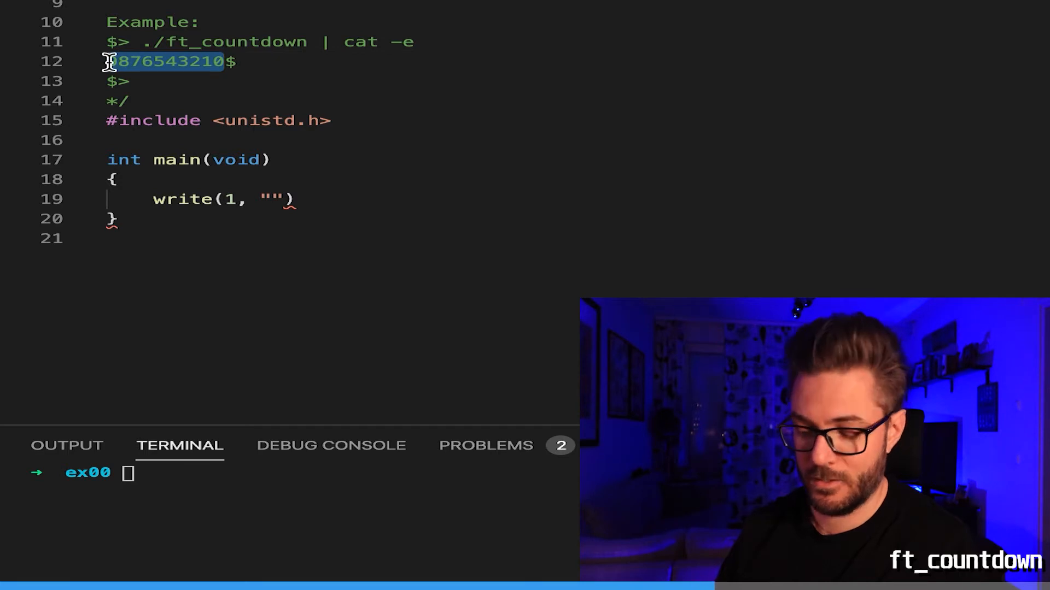
text(9876543210\n)
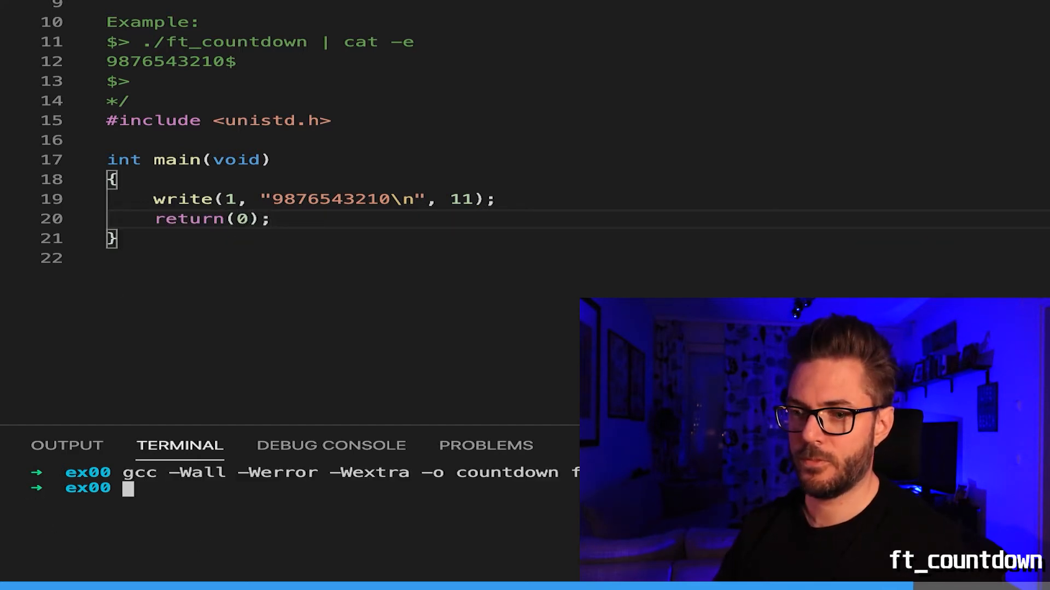
Step: Run ./countdown, then pipe it to cat -e
text(./countdown)
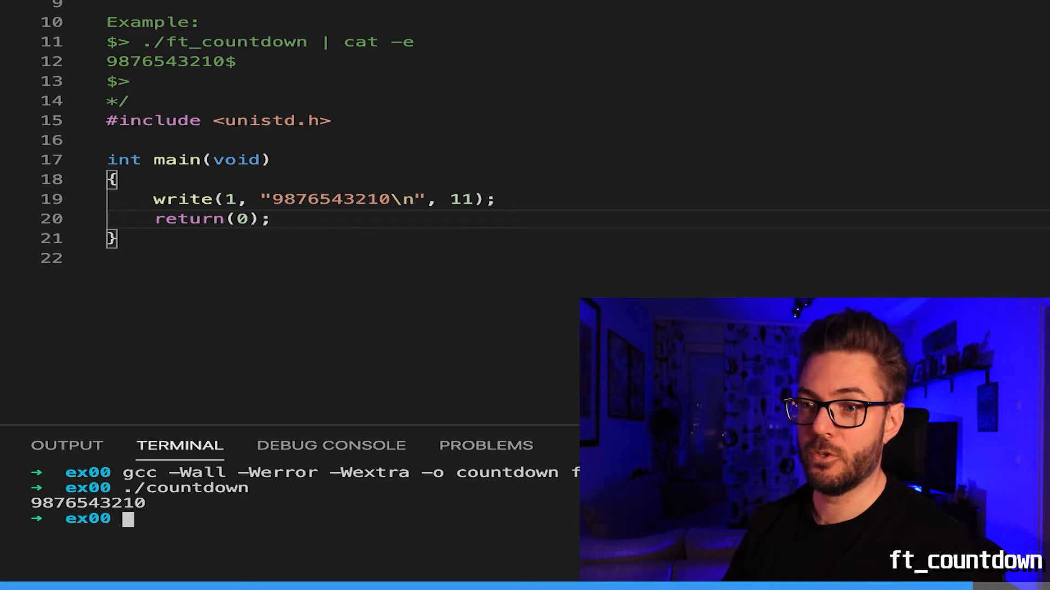
text(./countdown)
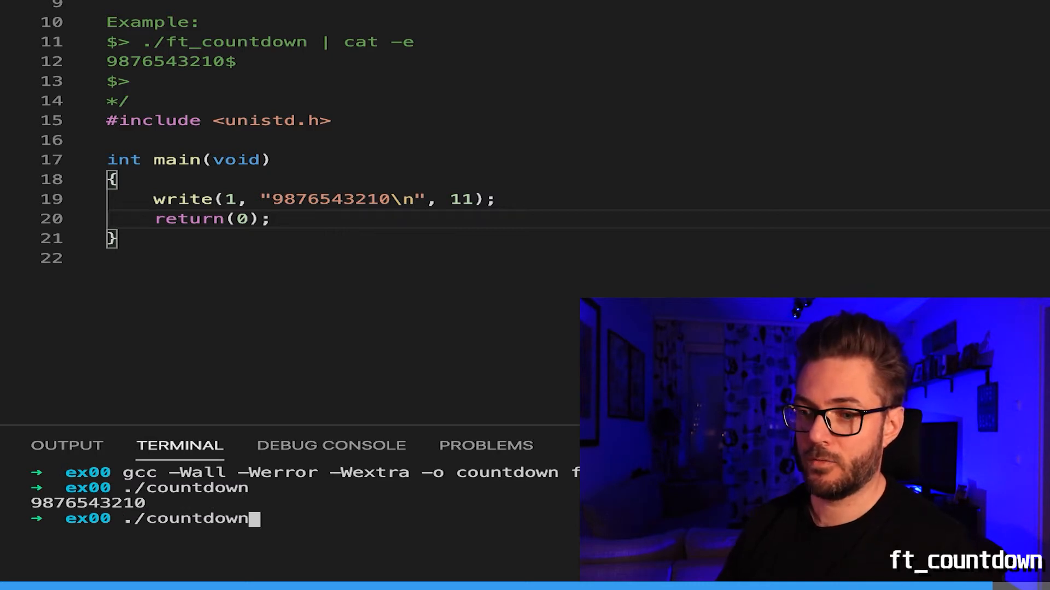
text(| cat -)
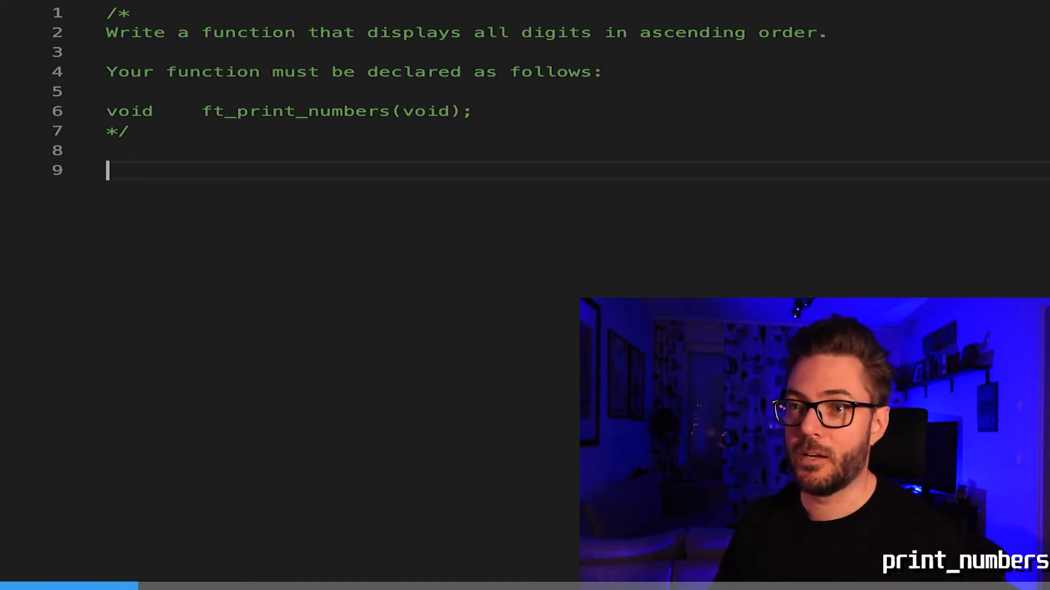
Step: Declare void ft_print_numbers(void), correcting the function name
text(void)
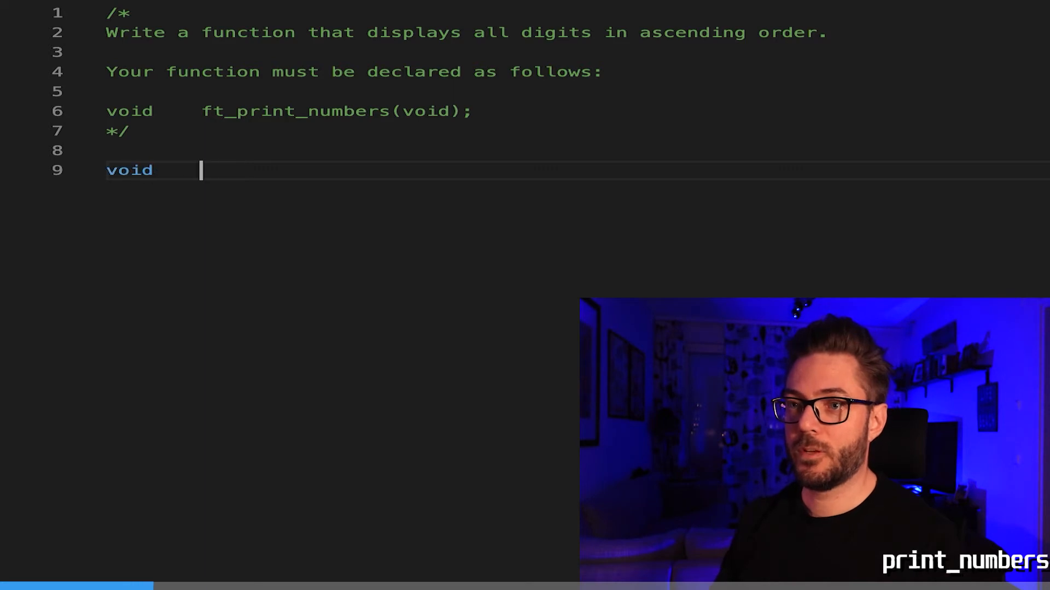
text(ft_)
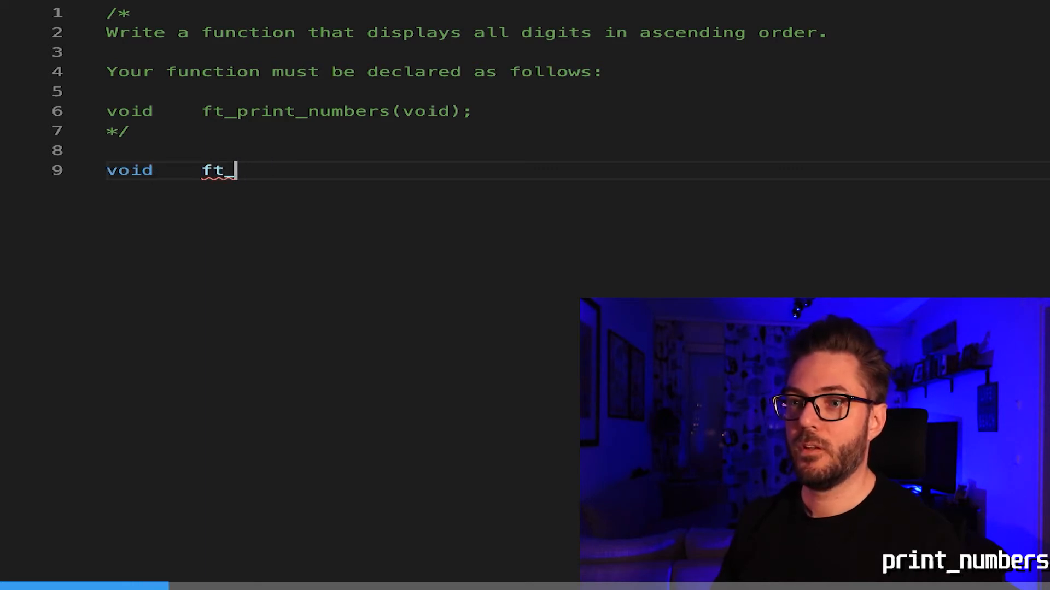
text(print)
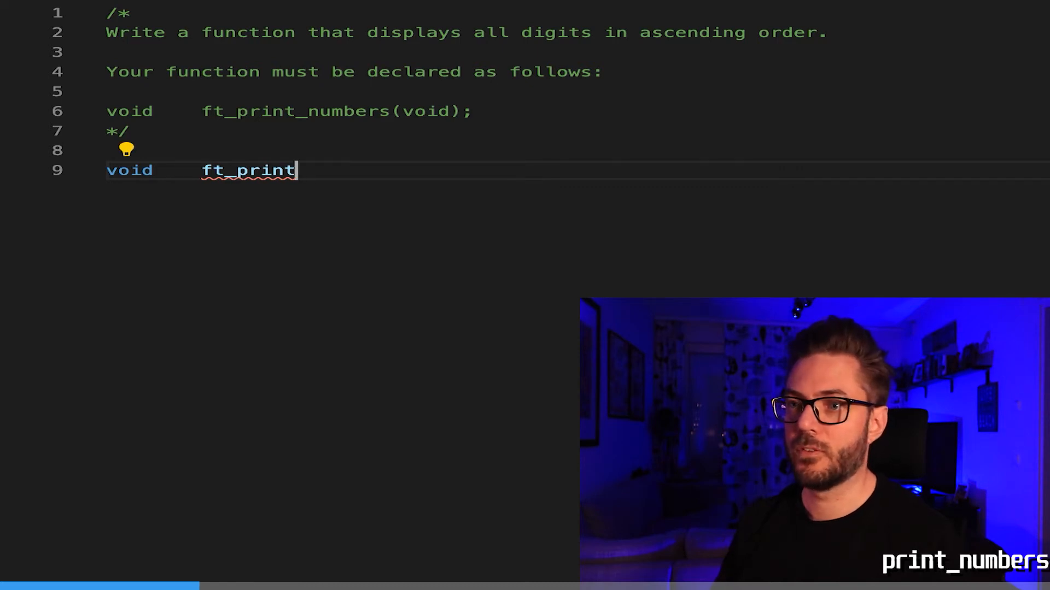
text(_number)
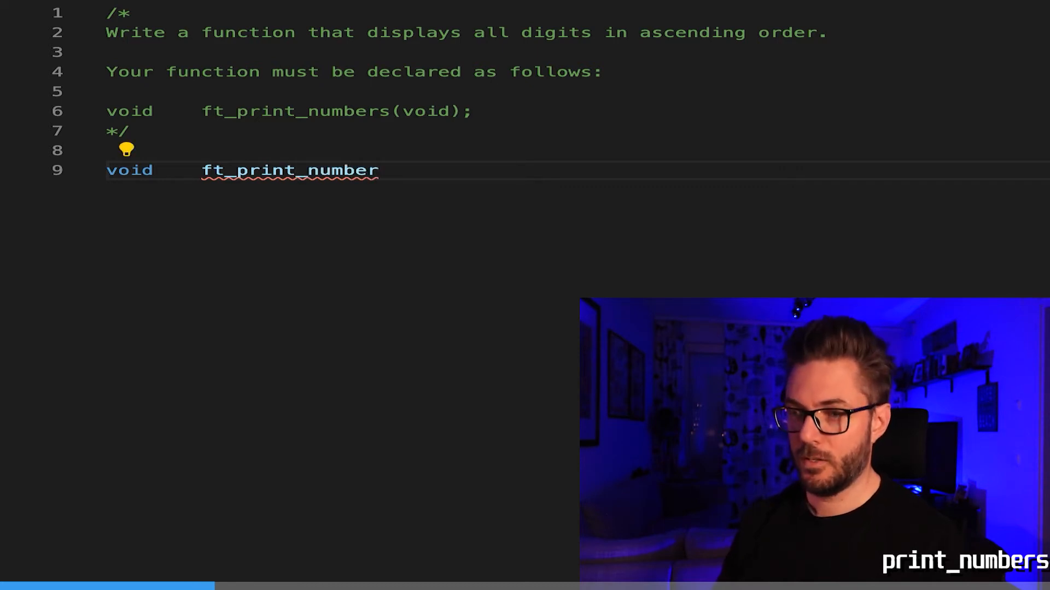
text((void))
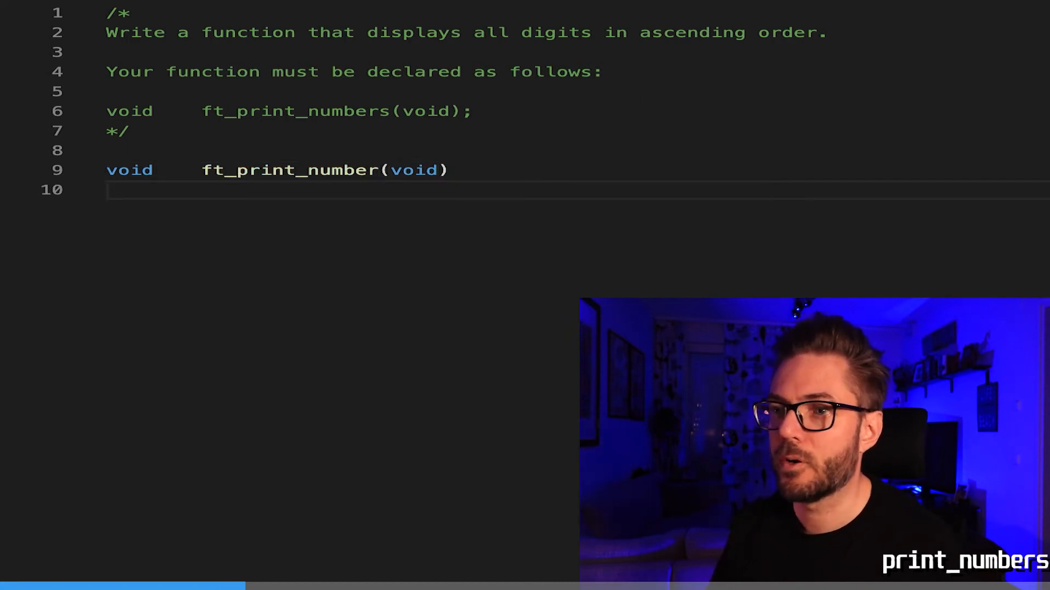
click(382, 169)
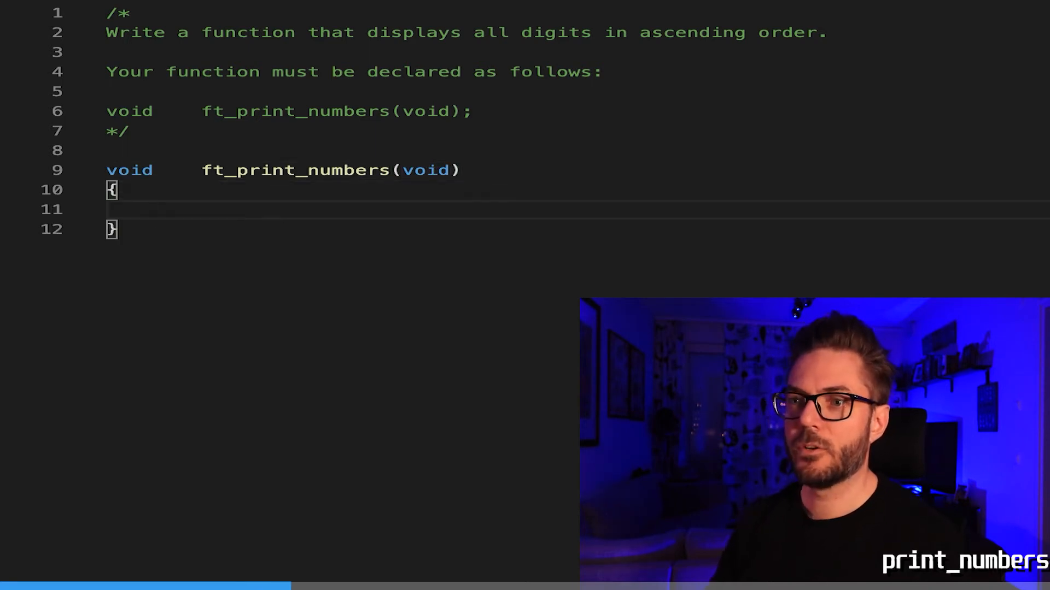
Step: Set i = '0' and loop while i <= '9', calling write(1, &i, 1) and i++
text(write)
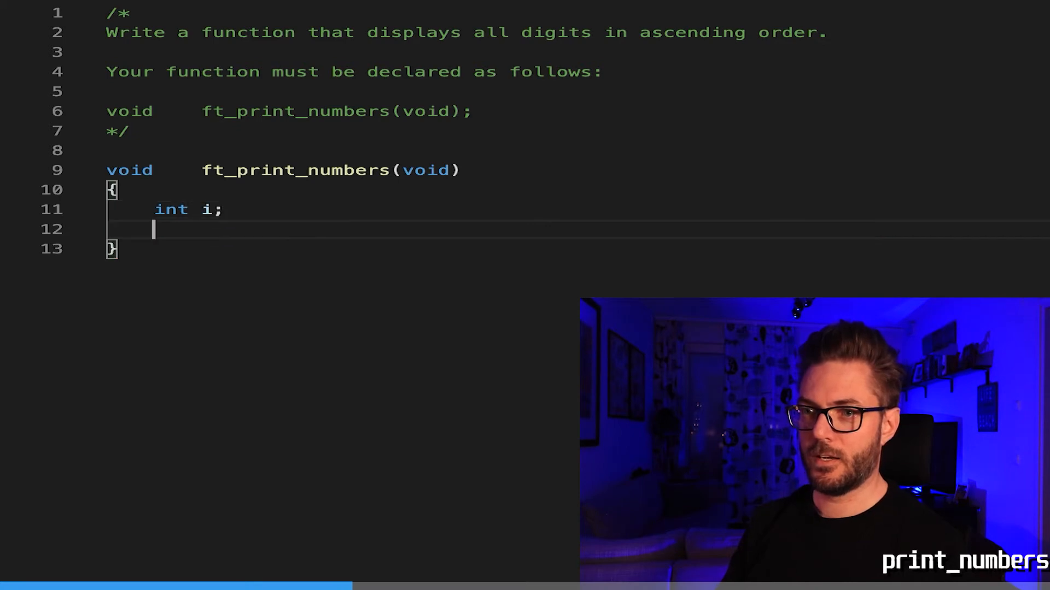
text(i = '')
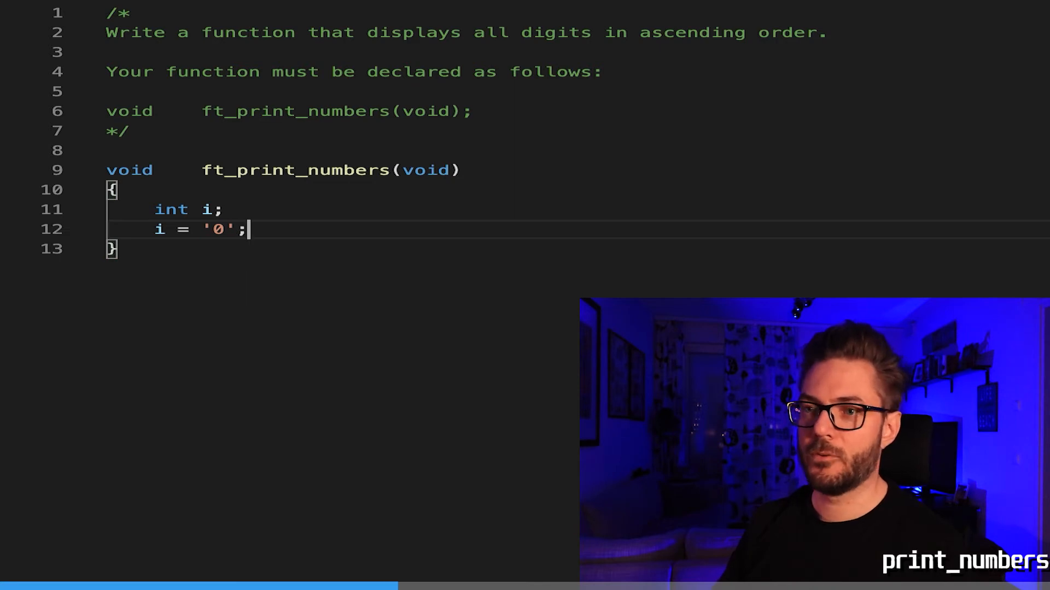
key(Enter)
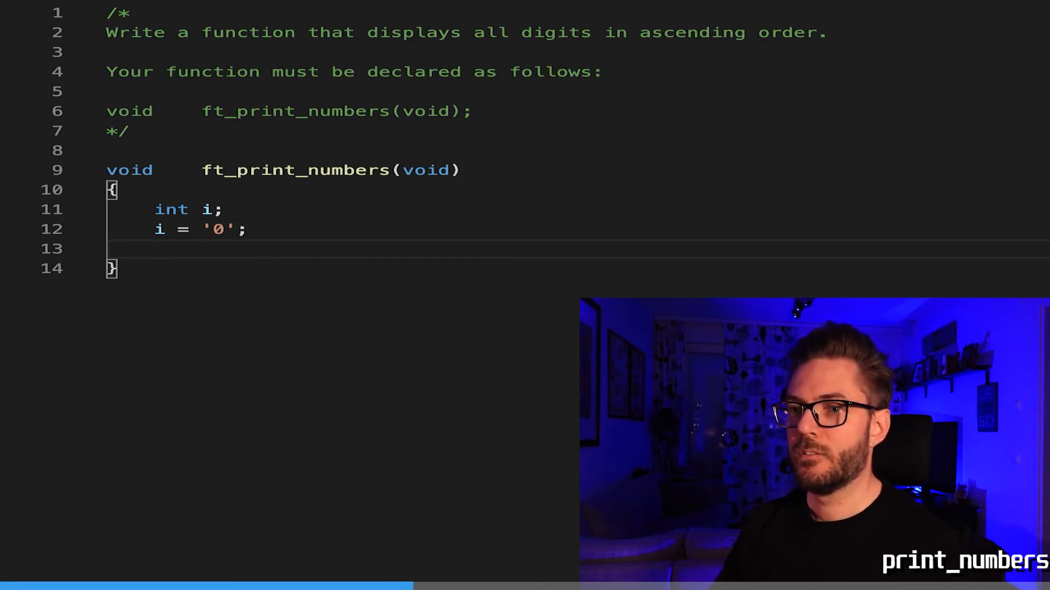
text(while)
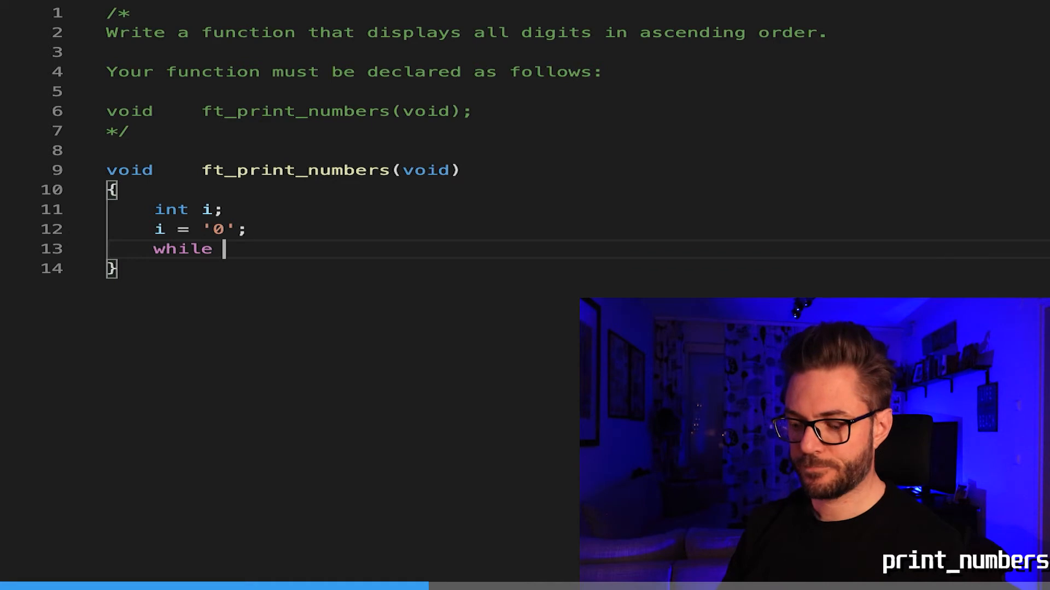
text(())
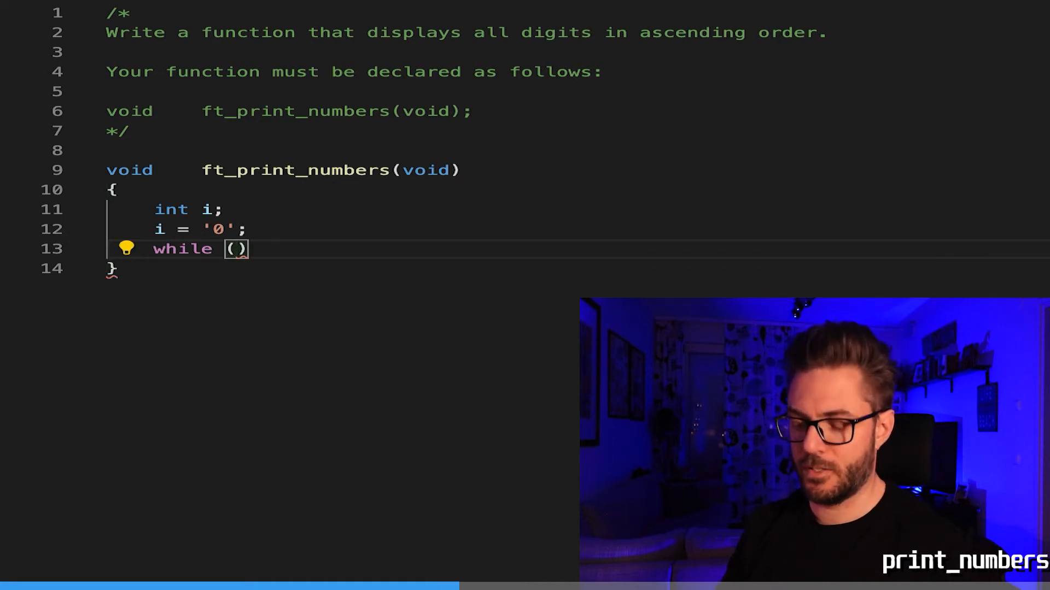
text(i <=)
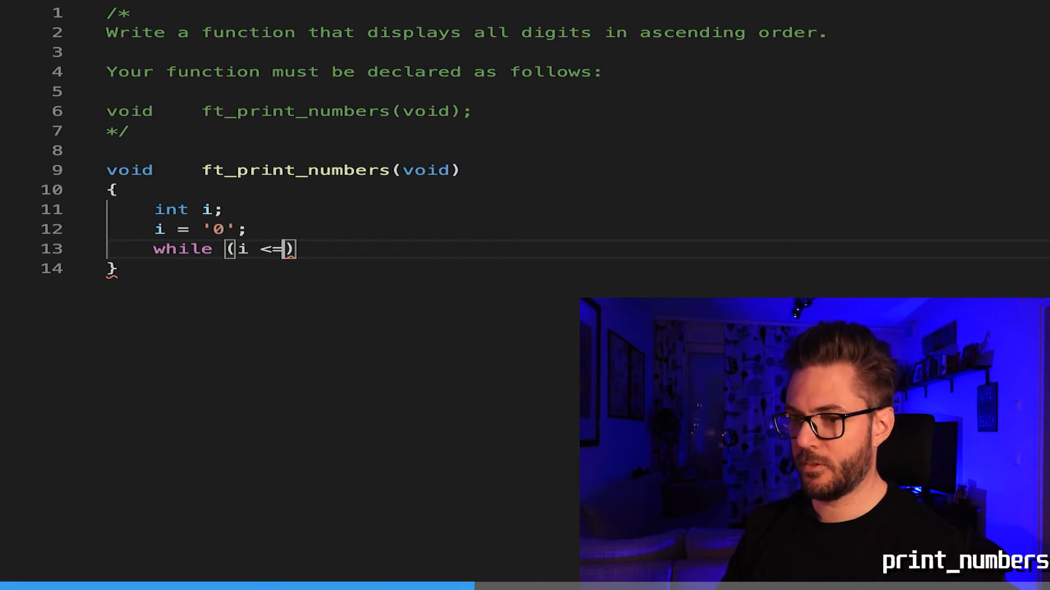
text('')
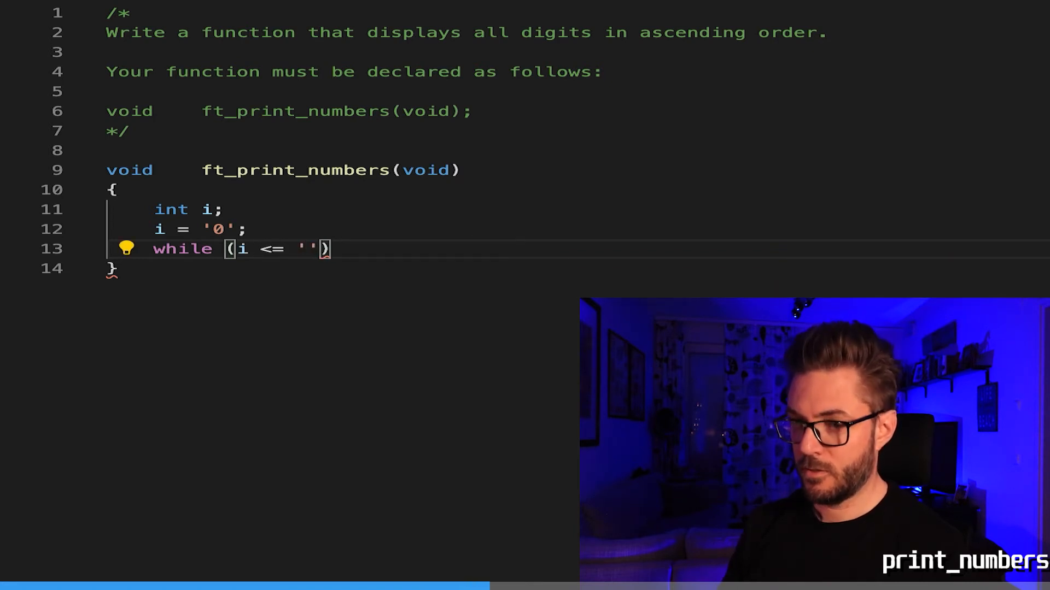
text(9)
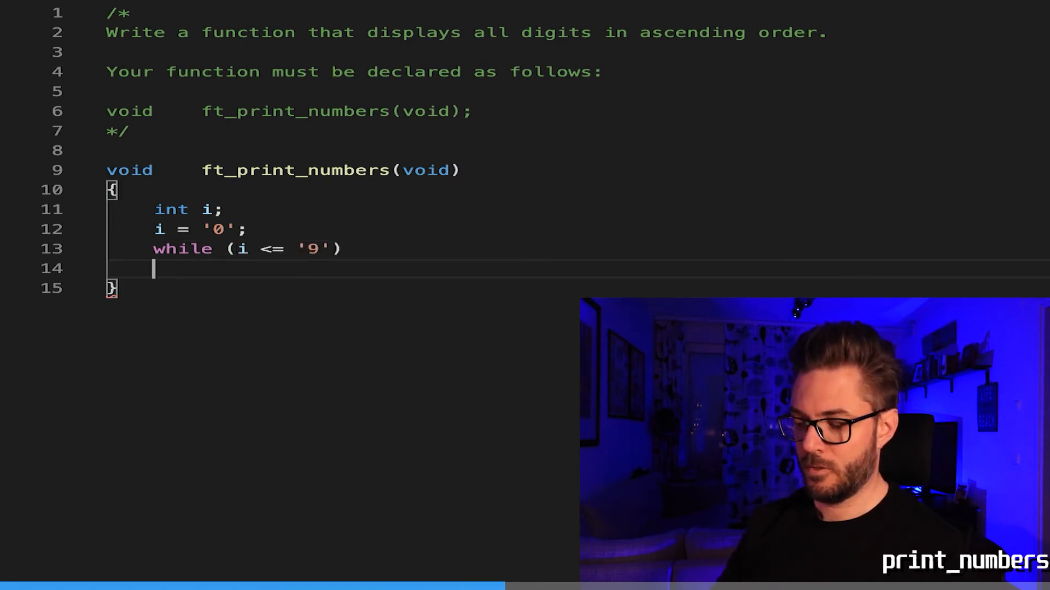
text(write)
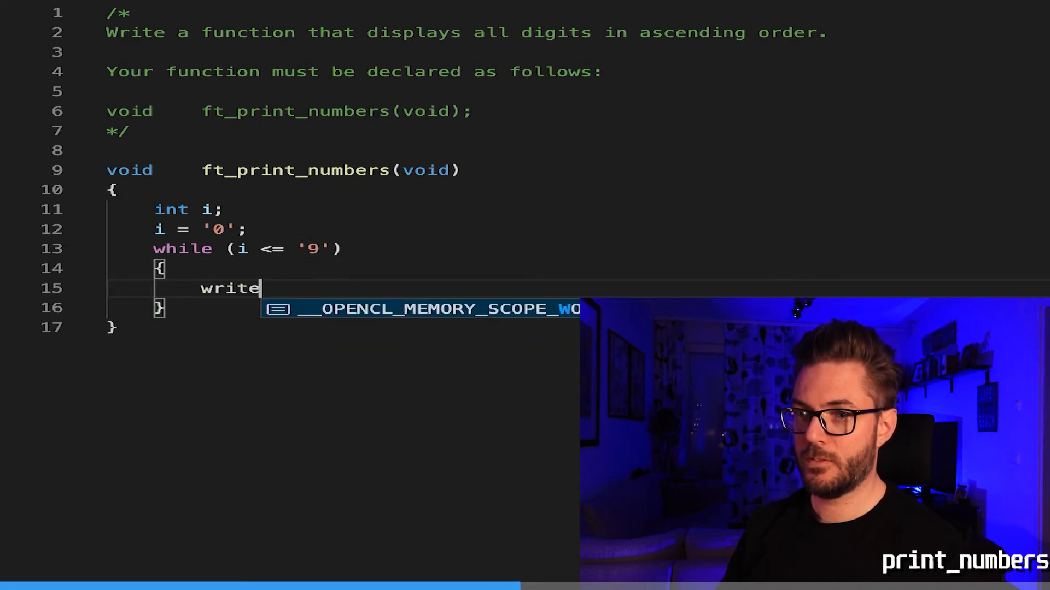
text((1,)
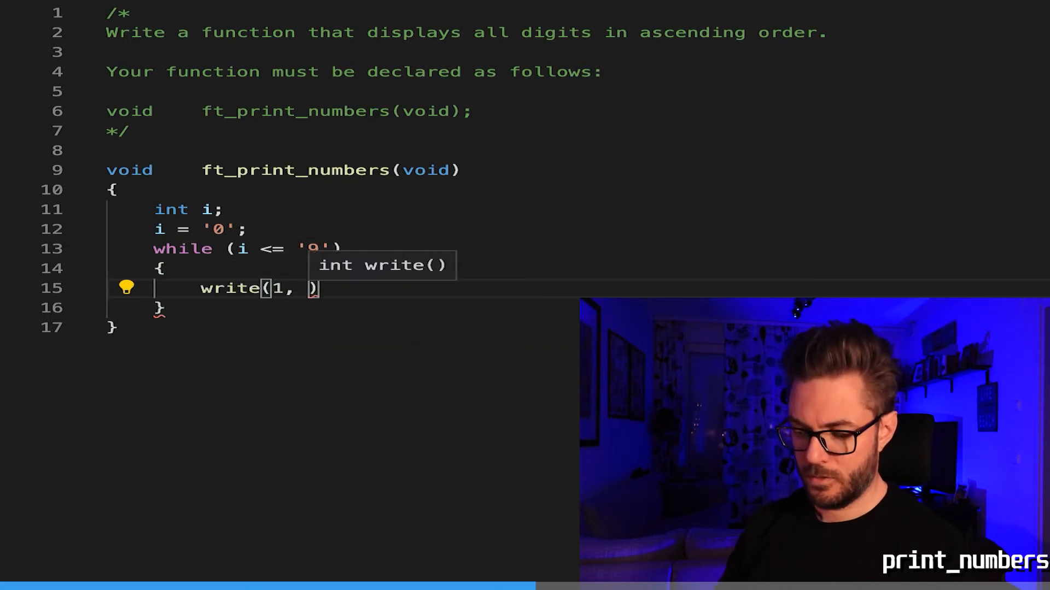
text(&i, 1)
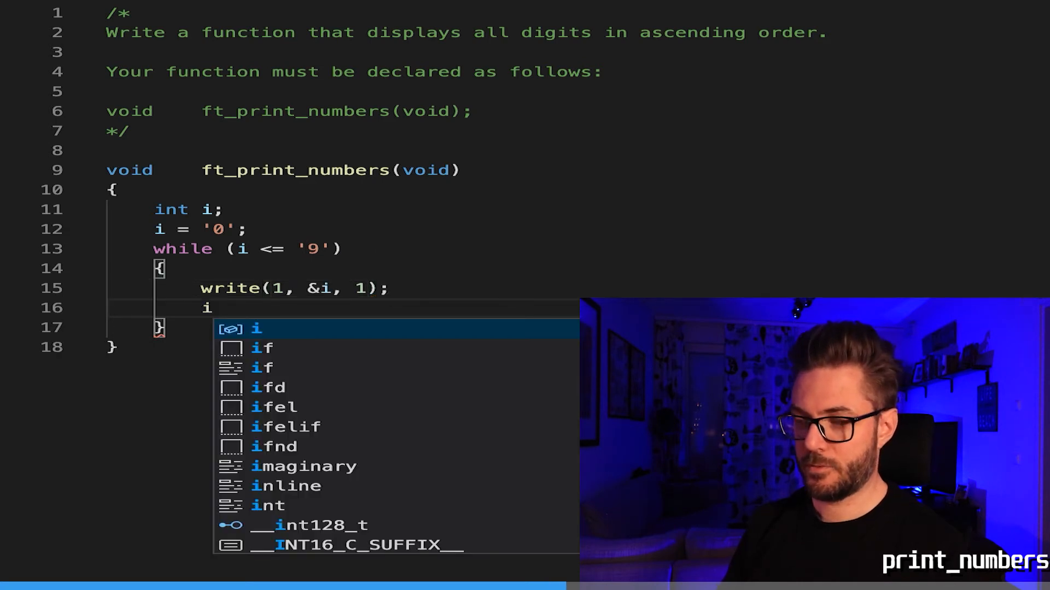
text(++;)
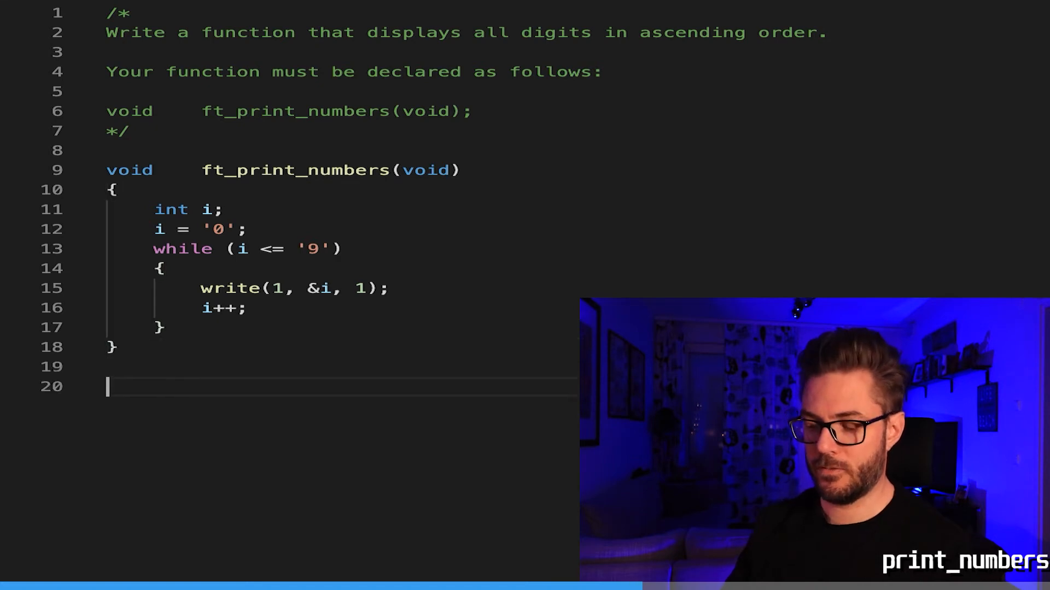
Step: Add int main(void) that calls ft_print_numbers() and returns 0
text(int main(int ac)
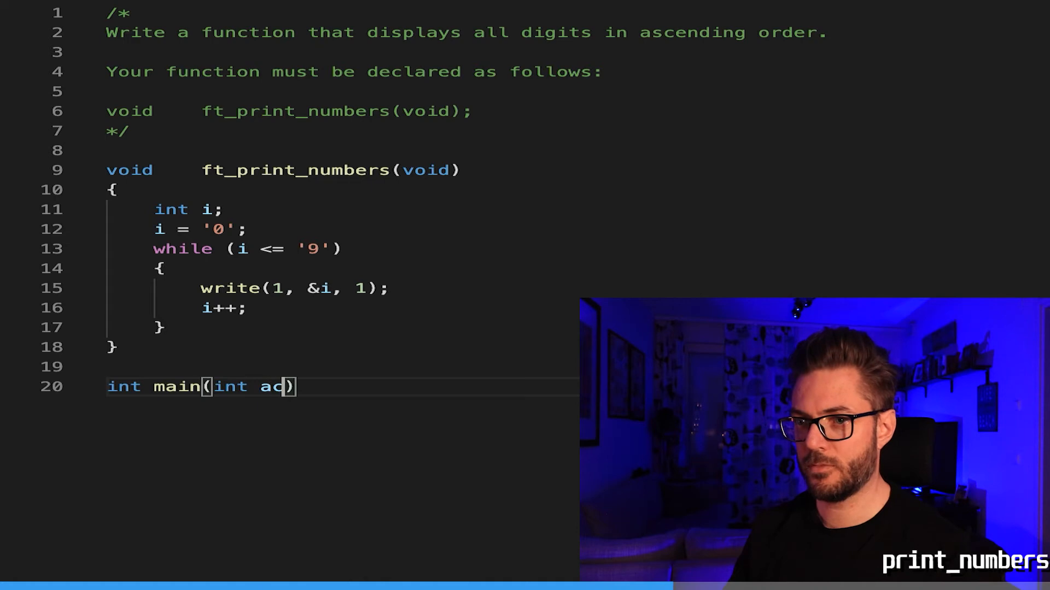
text(, c)
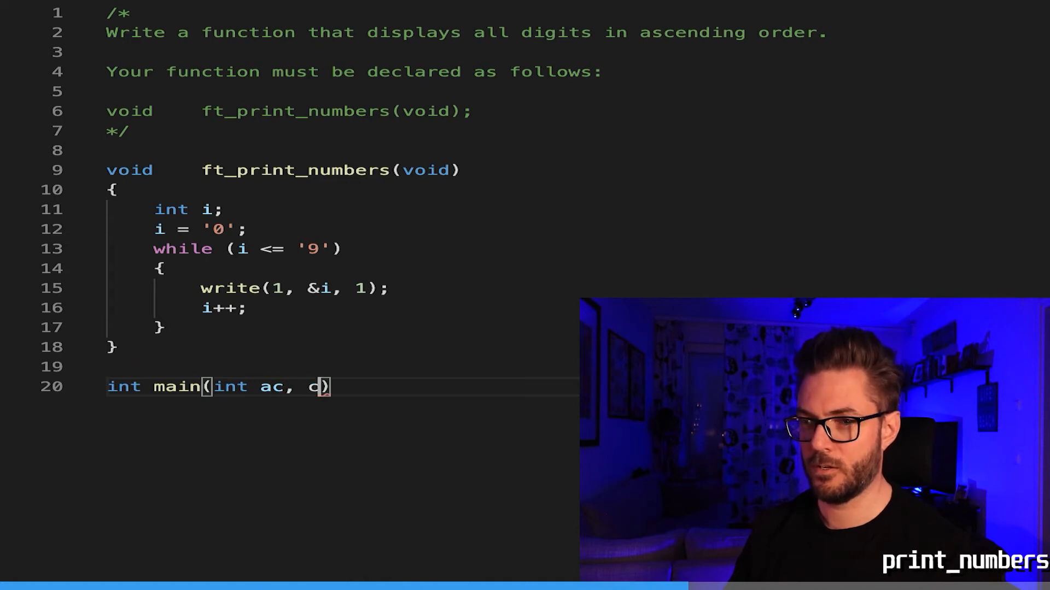
text(har **av)
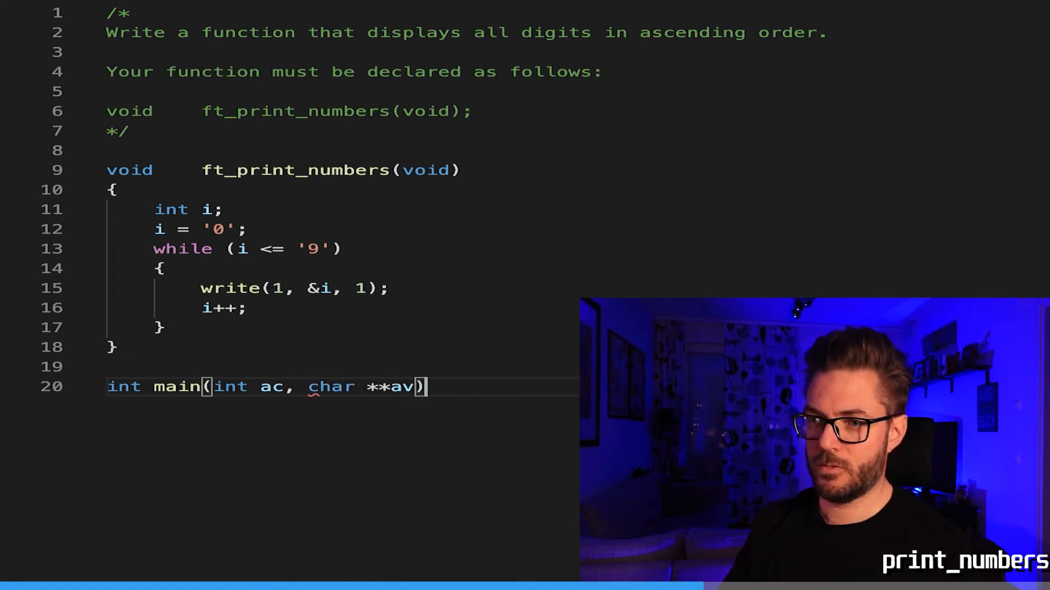
key(Backspace)
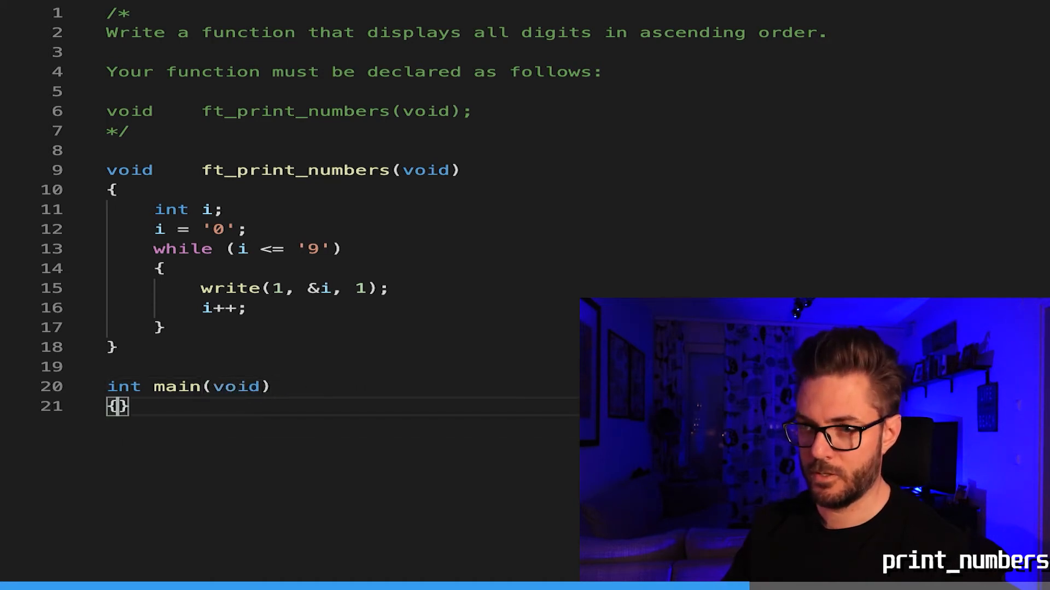
text(ft_)
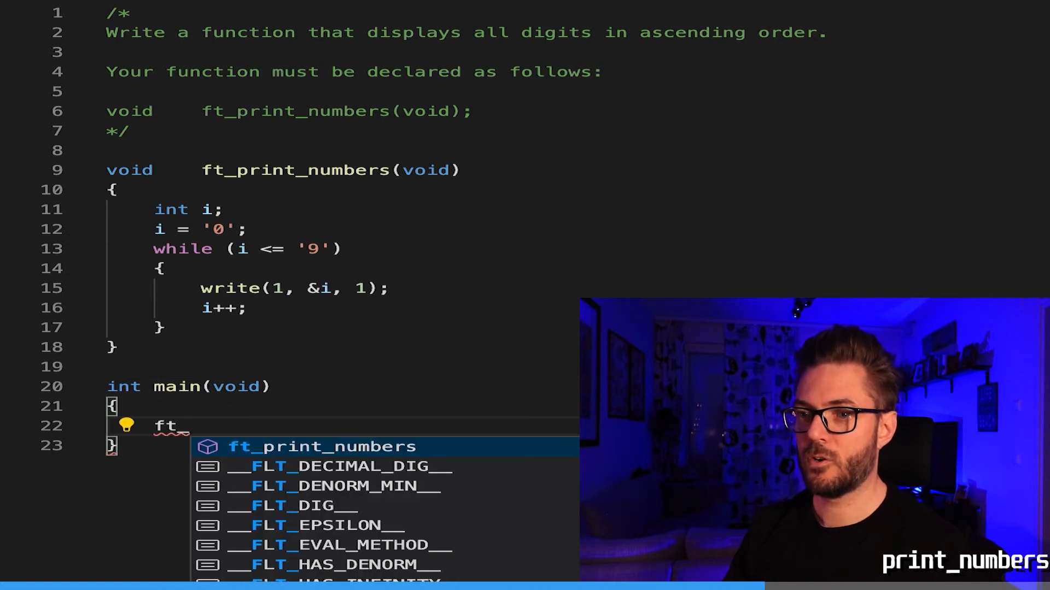
key(Tab)
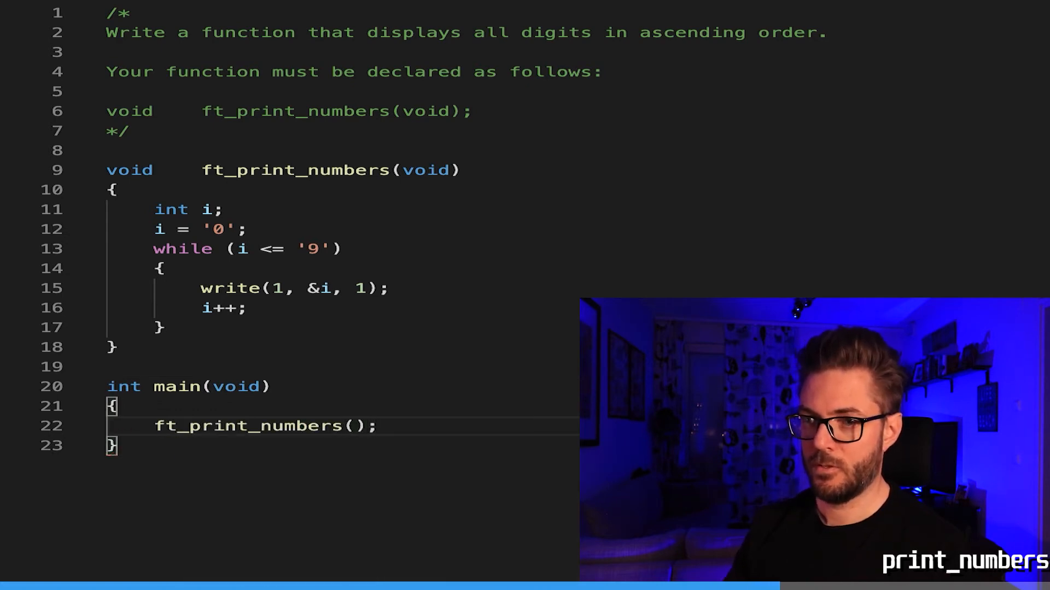
text(return)
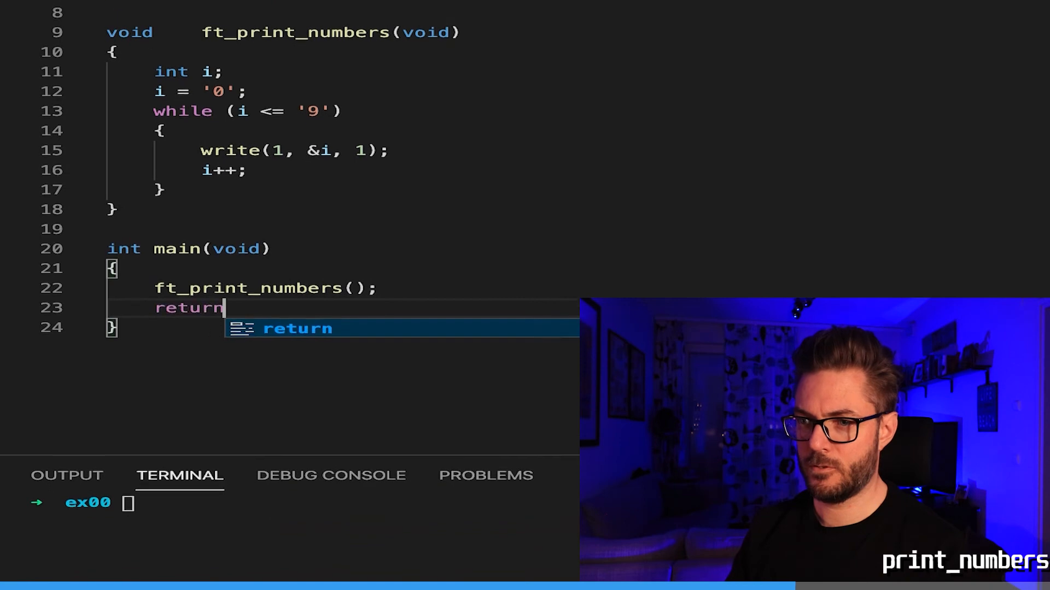
text((0:))
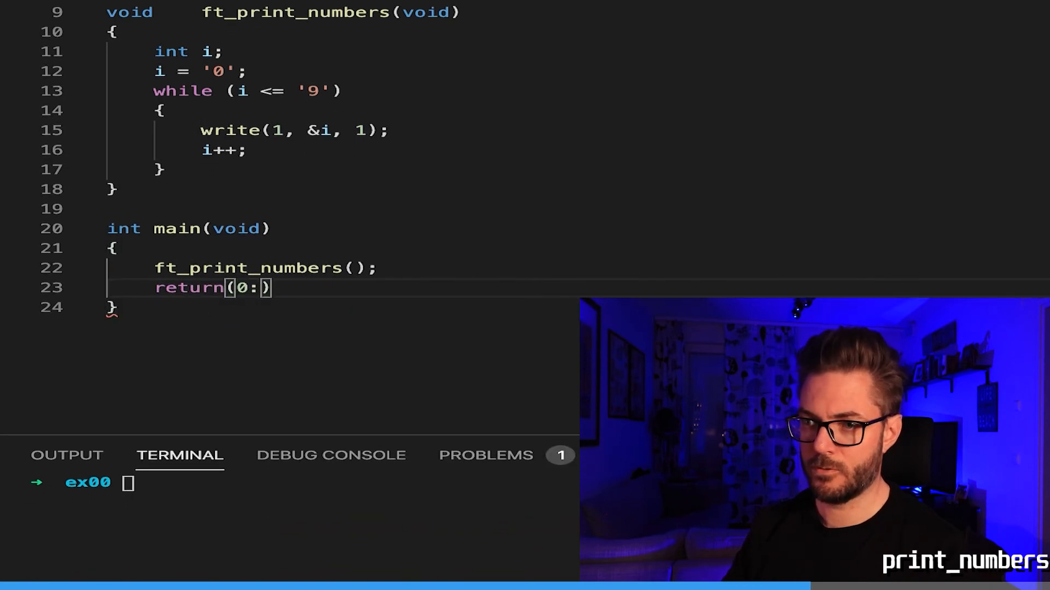
text(;)
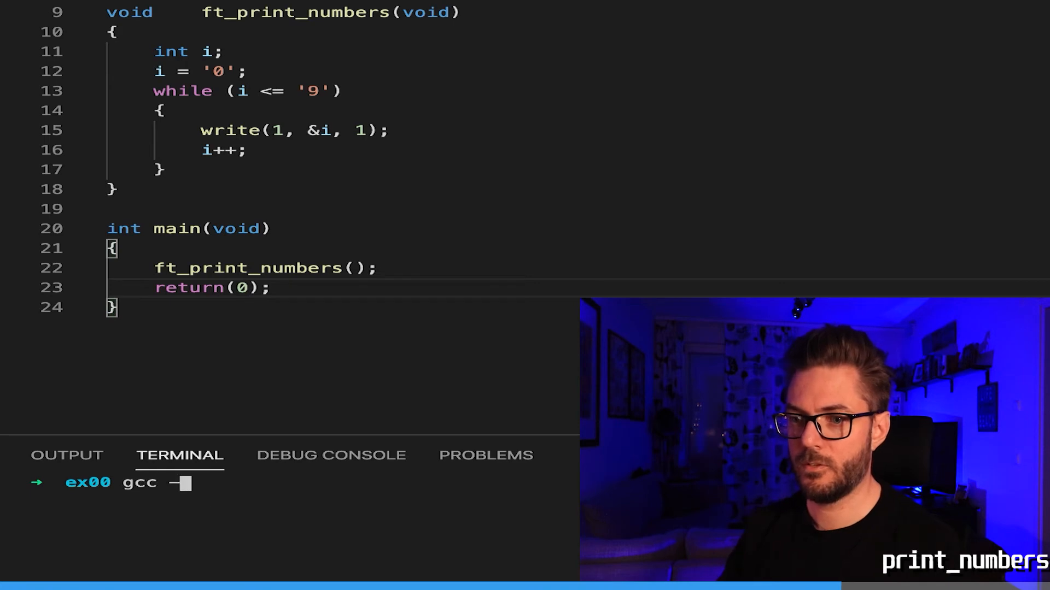
Step: Compile with gcc -Wall -Werror -Wextra -o nbrs ft_print_numbers.c, then start an #include
text(Wall -Wero)
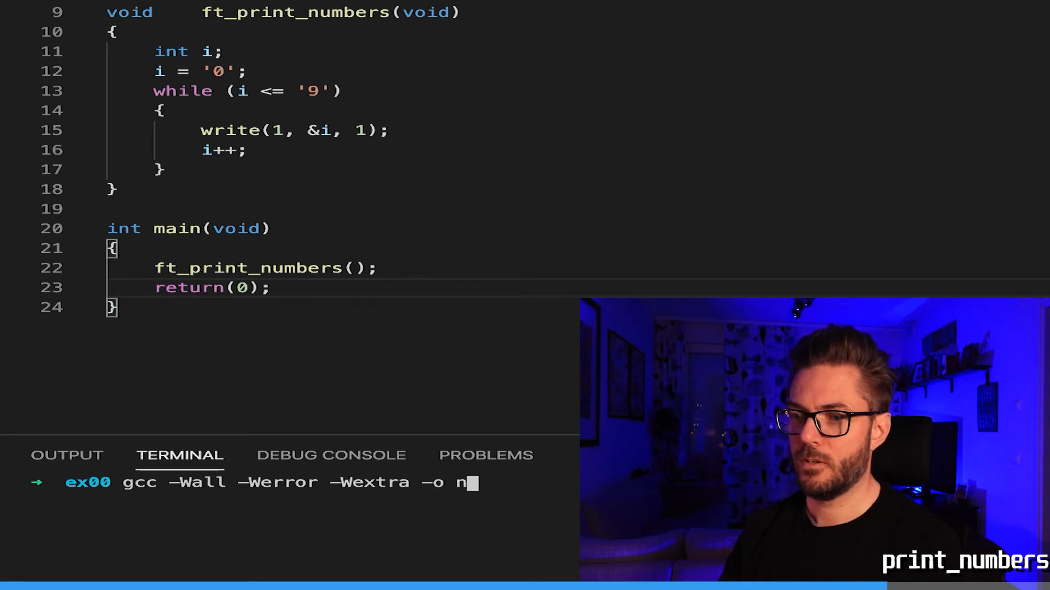
text(brs f)
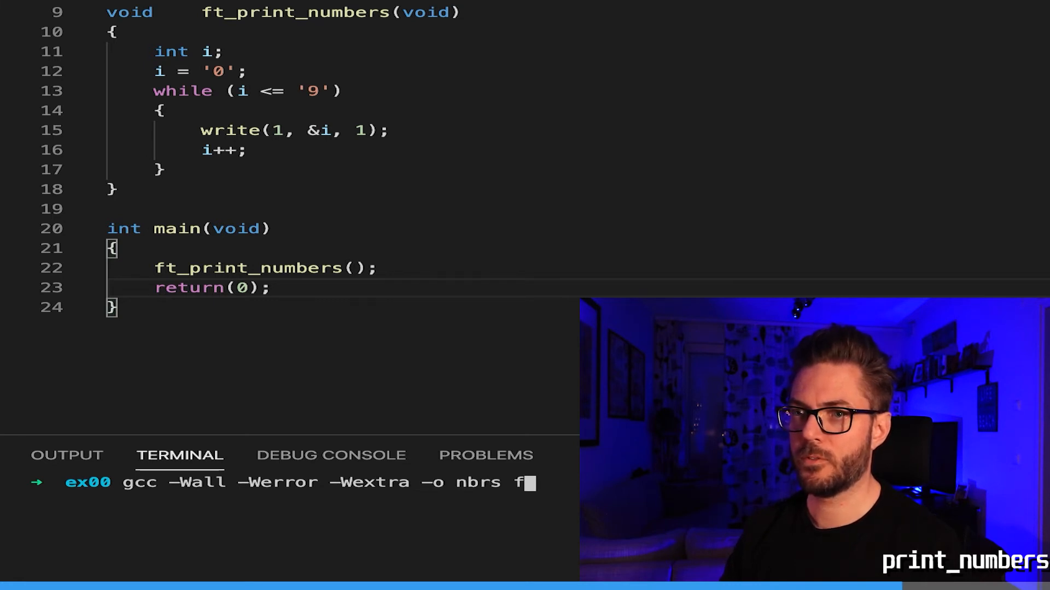
text(t_pri)
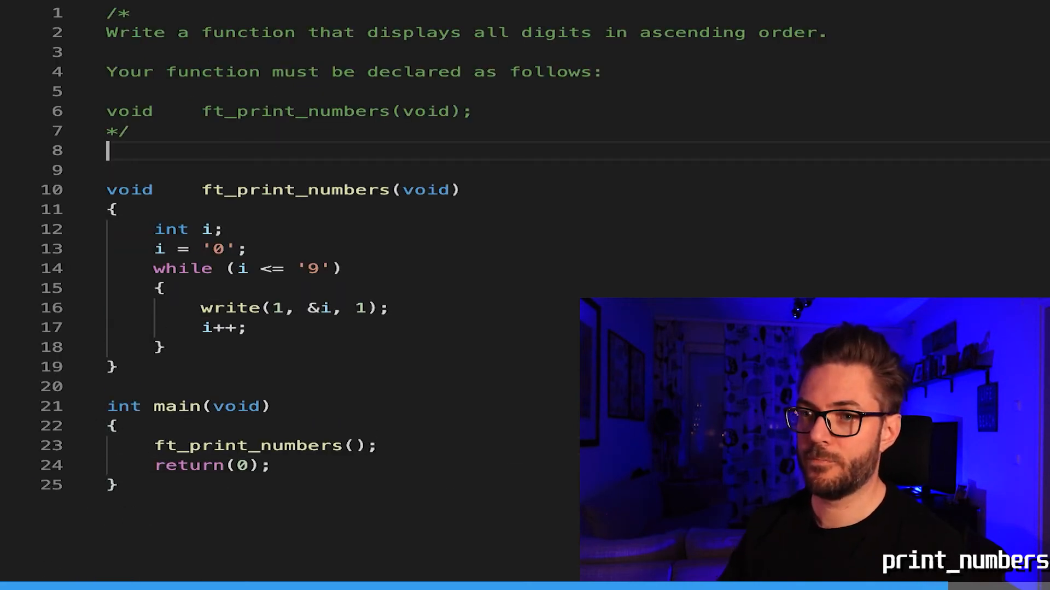
text(#include <unistd.h>)
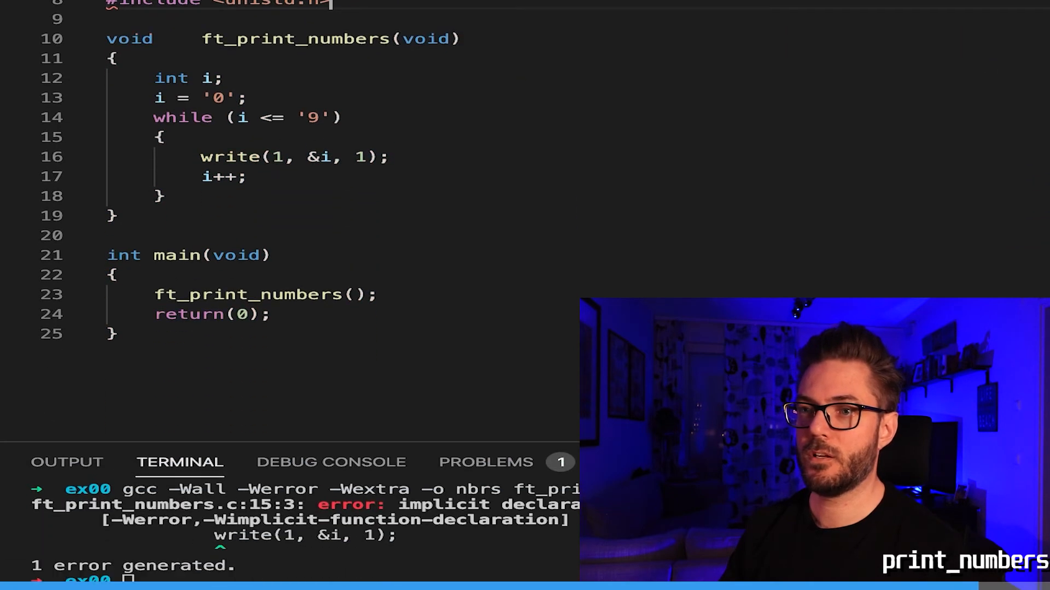
Step: Scroll through the gcc output and run ./nbrs
scroll(down, 3)
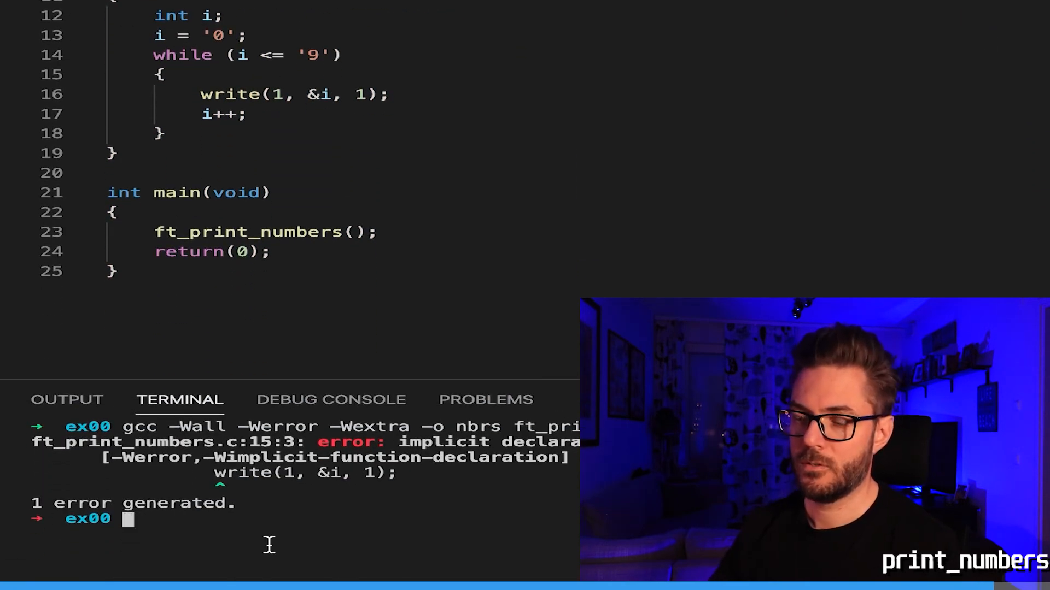
text(./n)
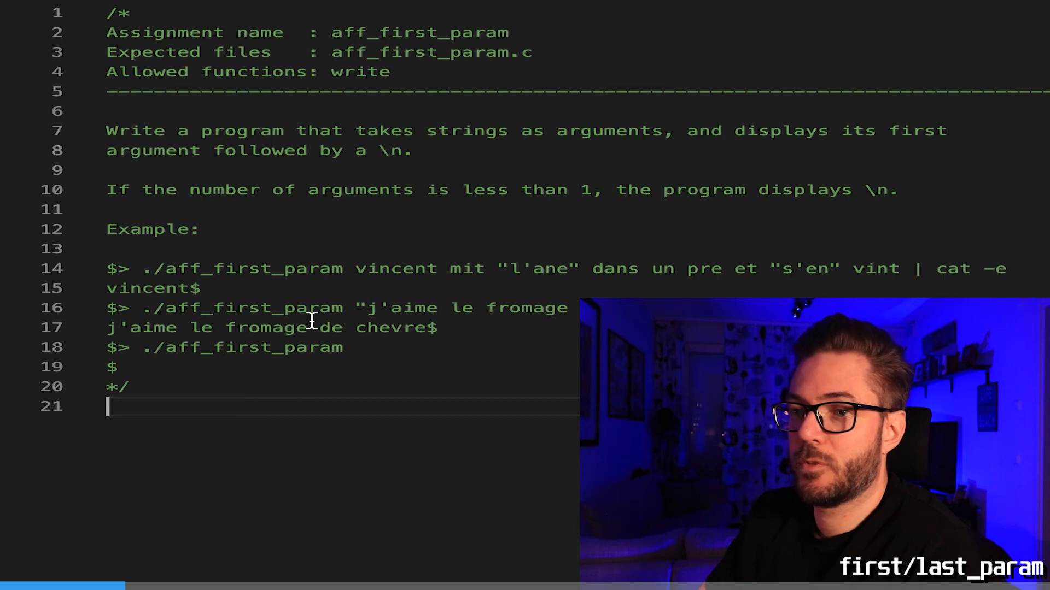
mouse_move(251, 403)
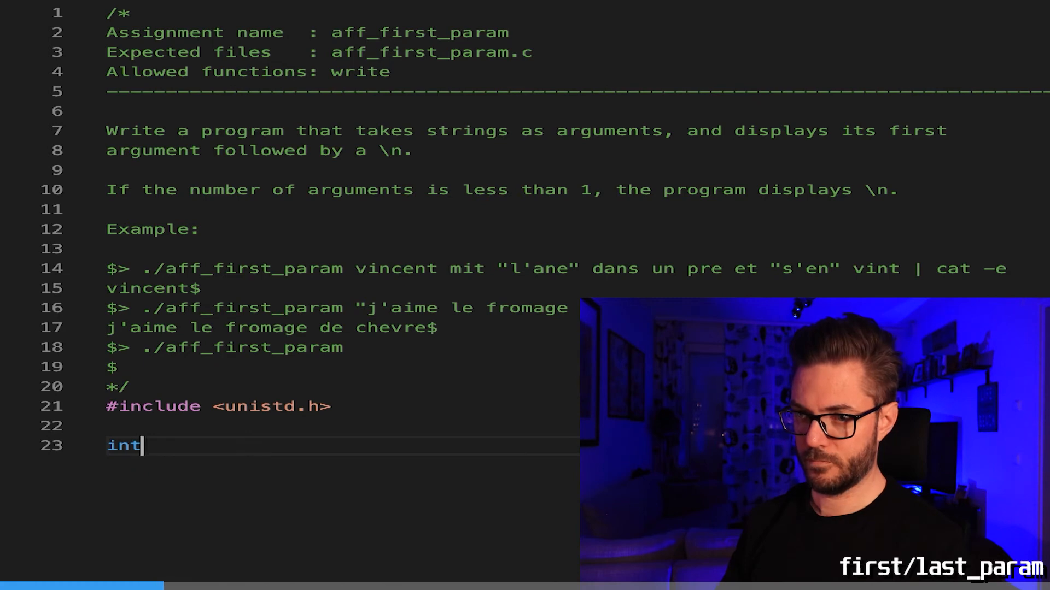
Step: Declare main(int ac, char **av) and add the closing write(1, "\n", 1)
text(main(int)
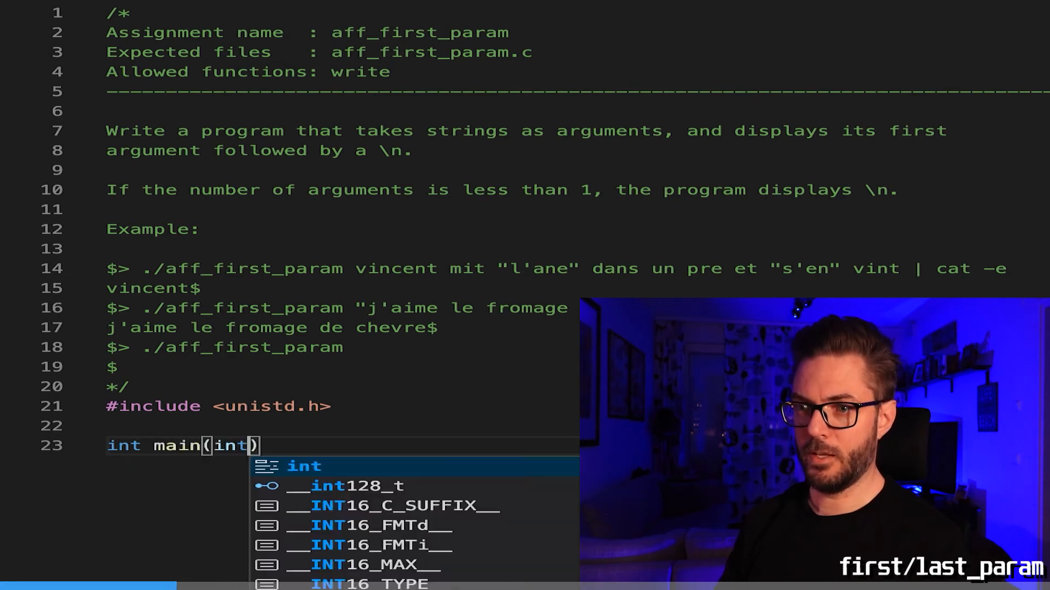
text(ac, char *)
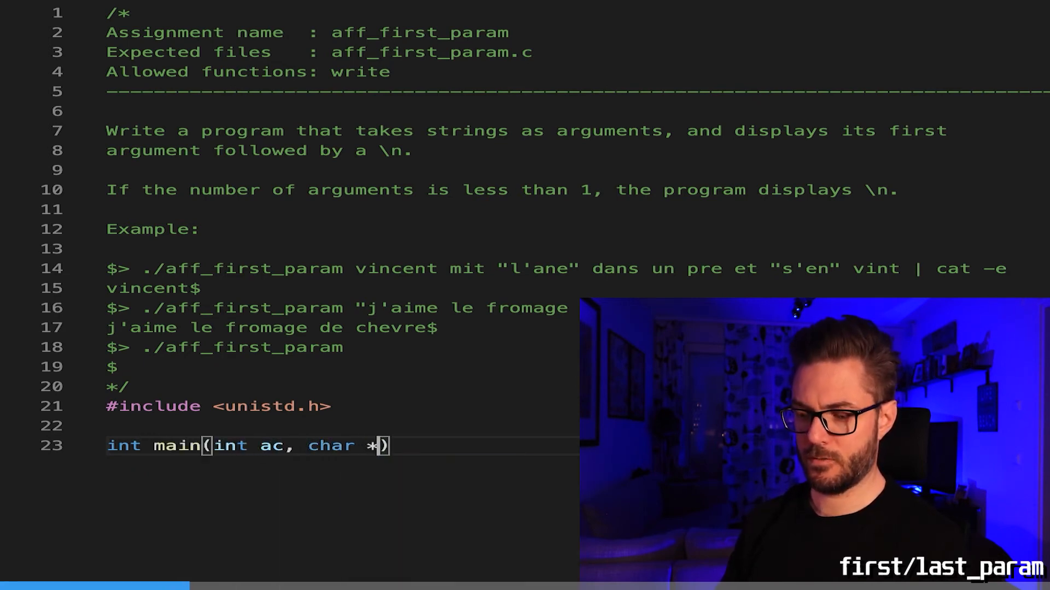
text(*av))
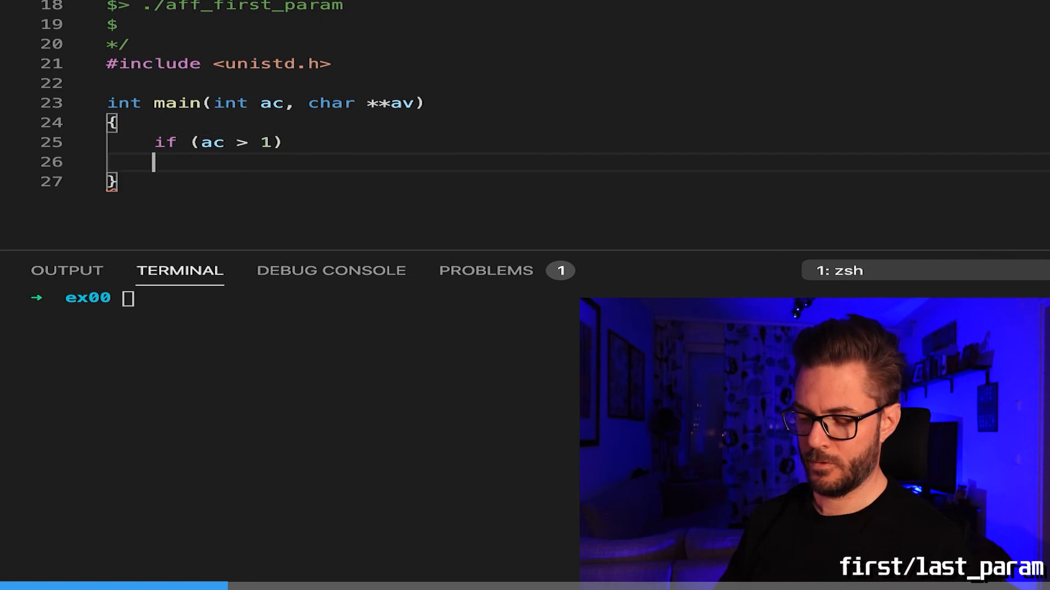
text({)
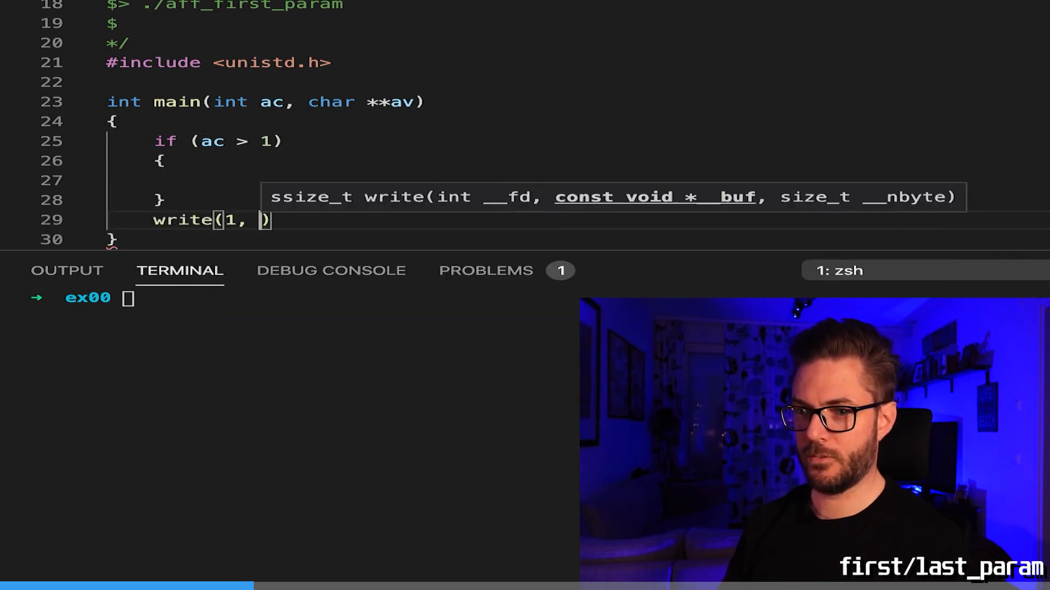
text("\n", 1);)
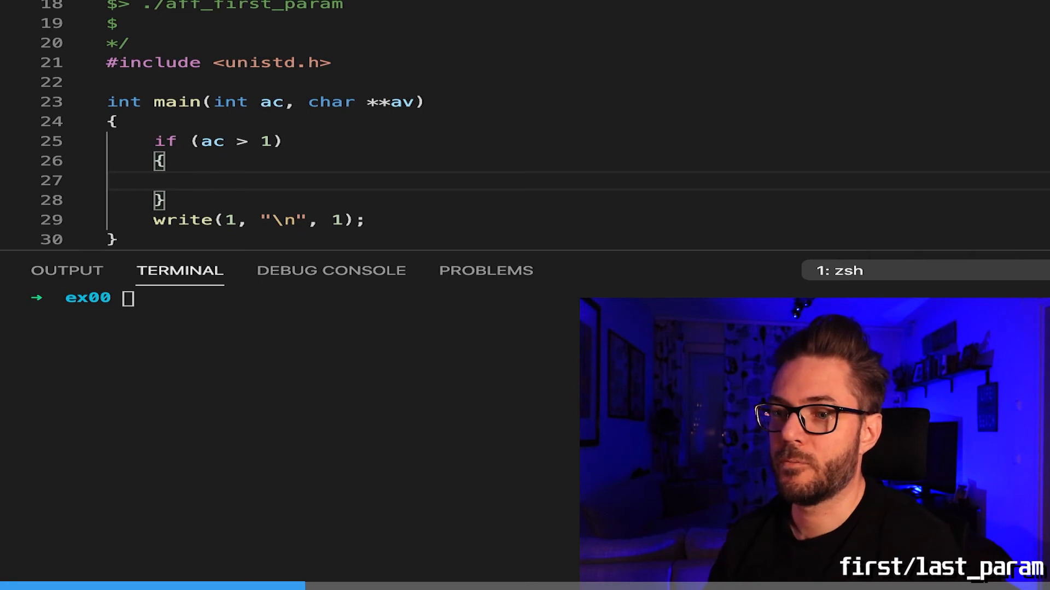
Step: Add a while loop over av[1] that writes each character with write(1, ...)
text(while(*))
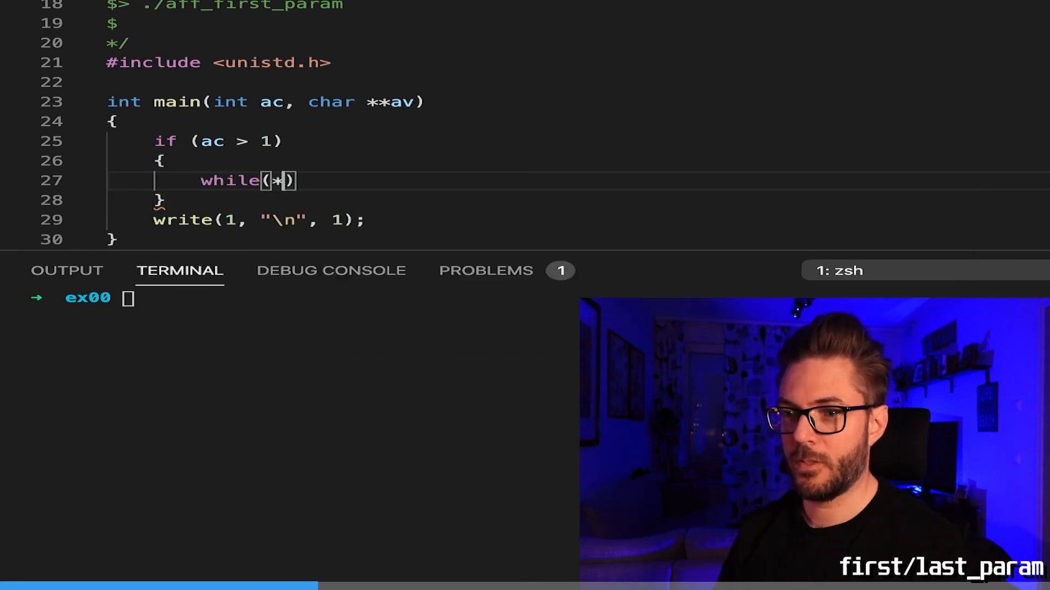
text(av[1])
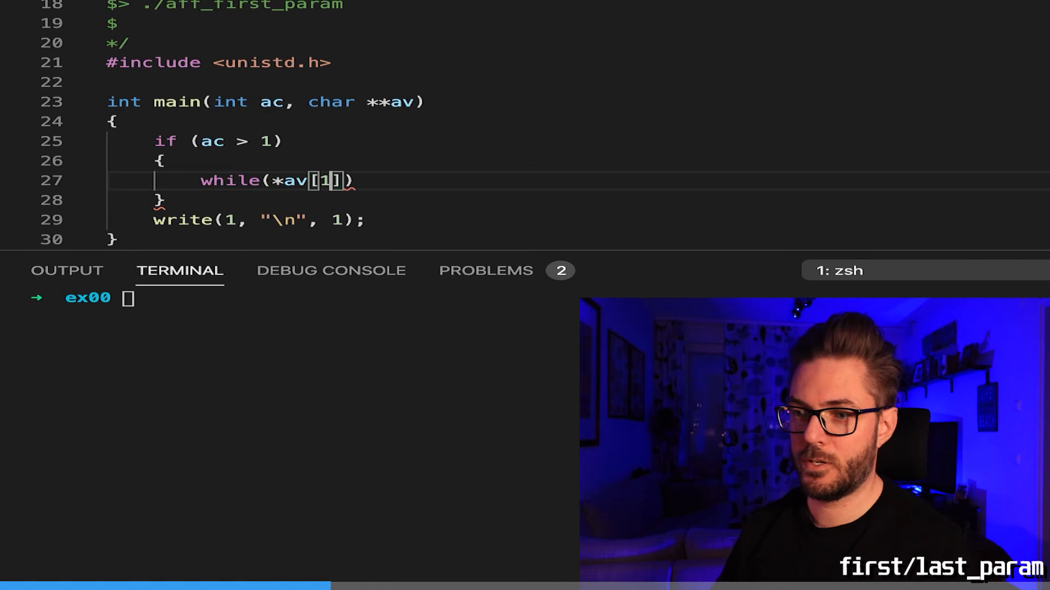
key(Enter)
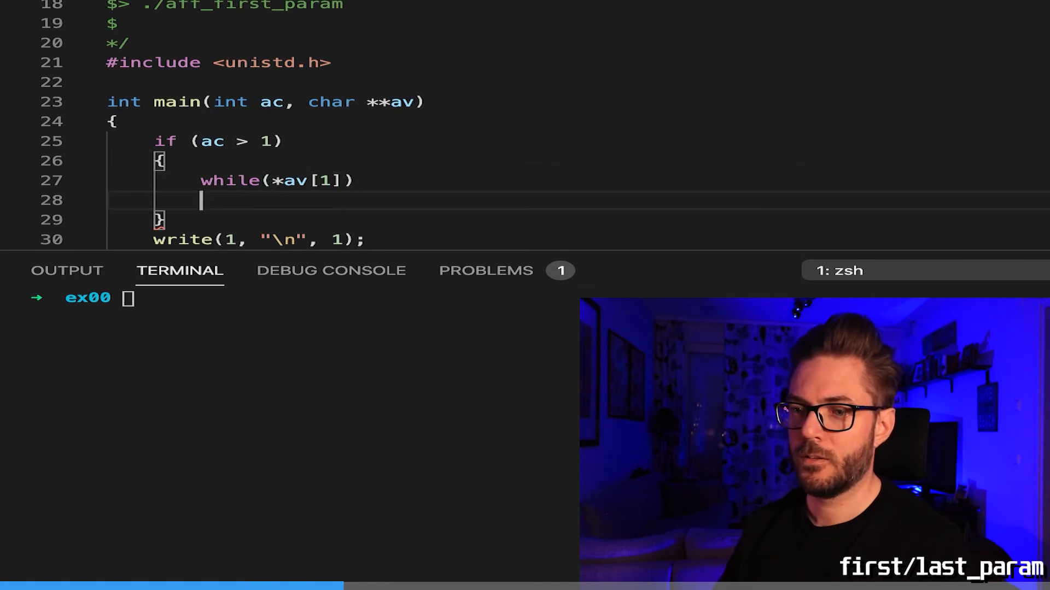
text(write)
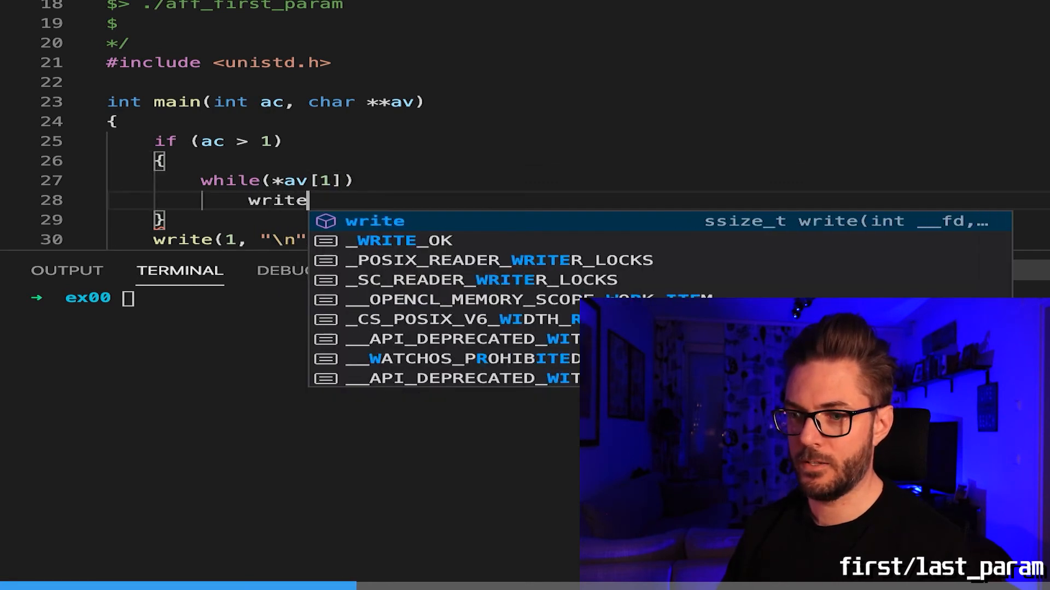
text((1, av[1]++, 1);)
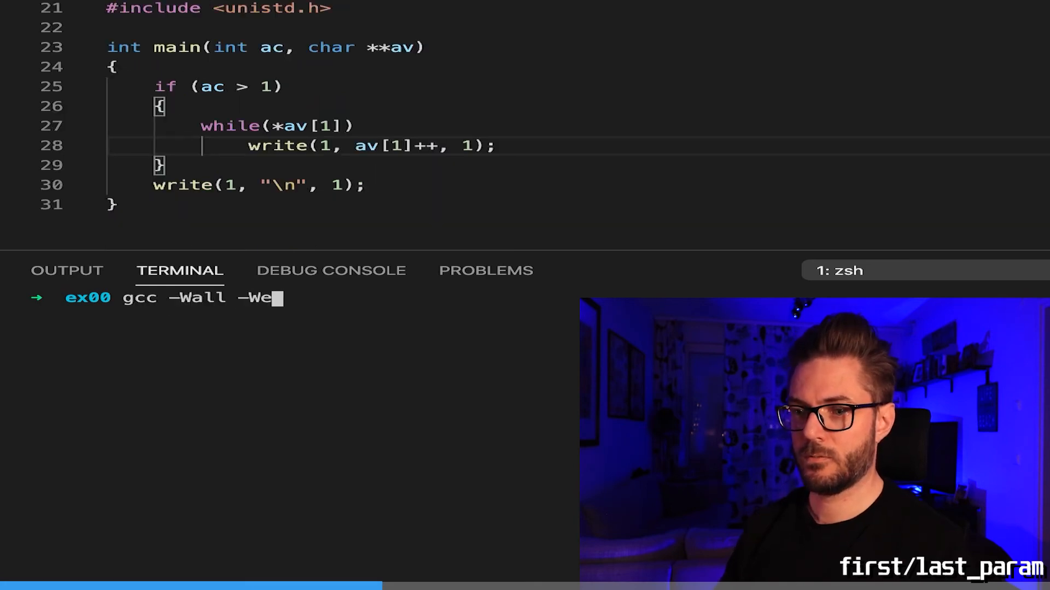
Step: Compile aff_first_param.c into aff_first with gcc -Wall -Werror -Wextra
text(rror -Wext)
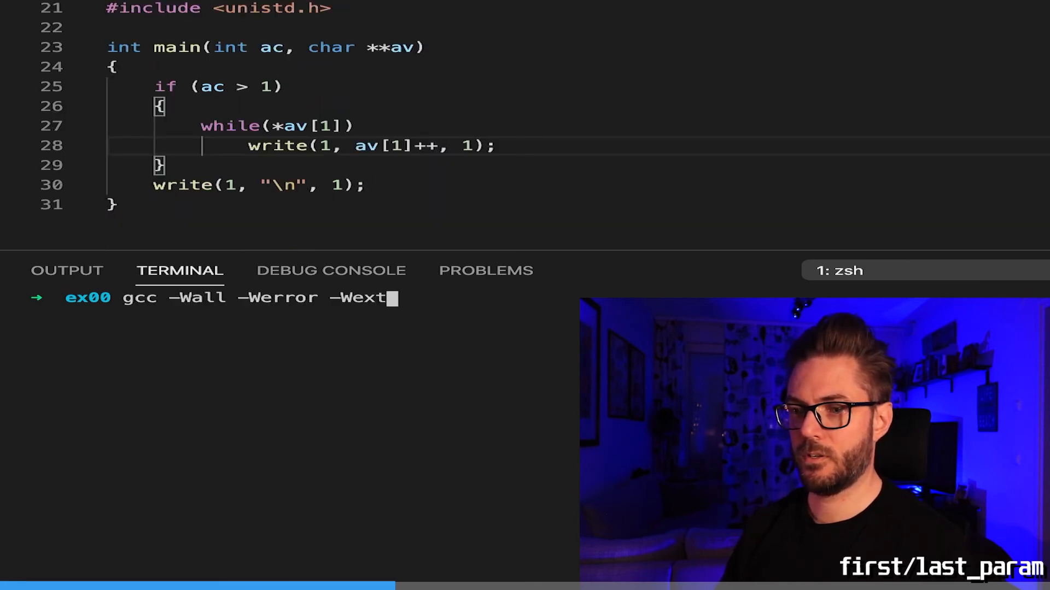
text(ra -o)
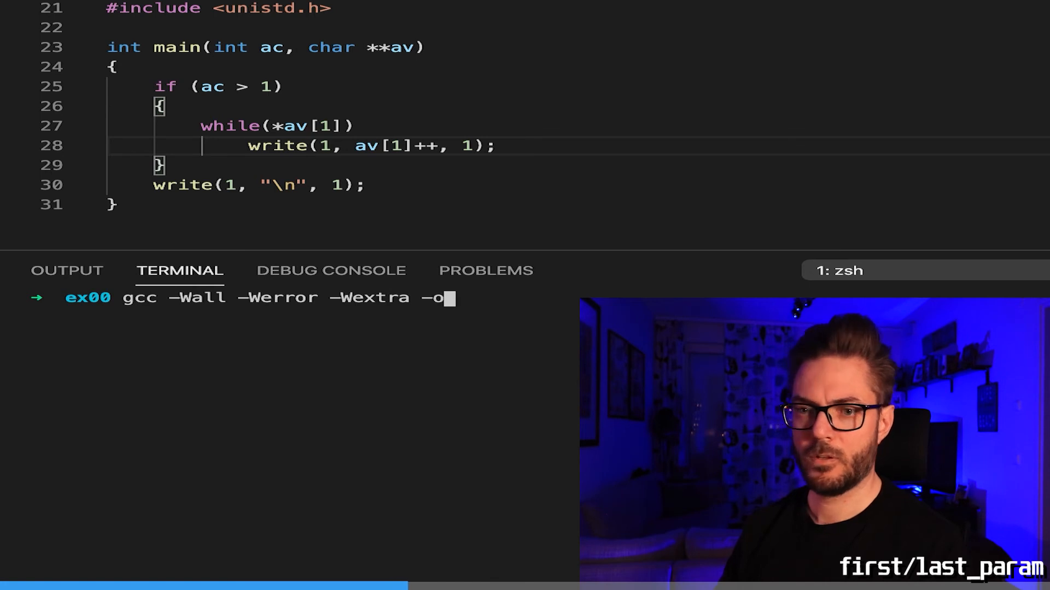
text(aff_first aff_first_param.c)
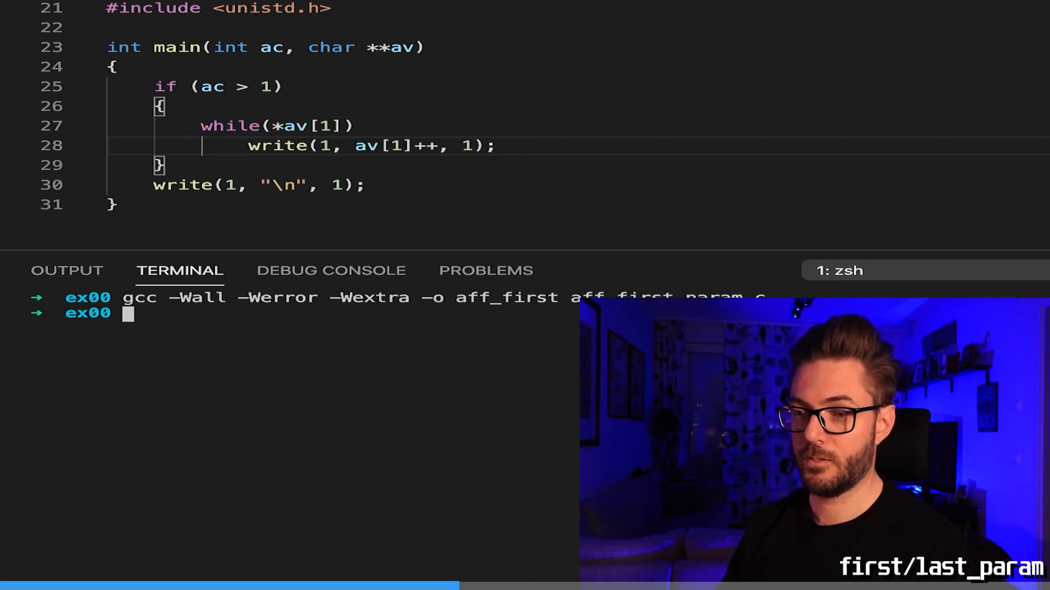
text(..)
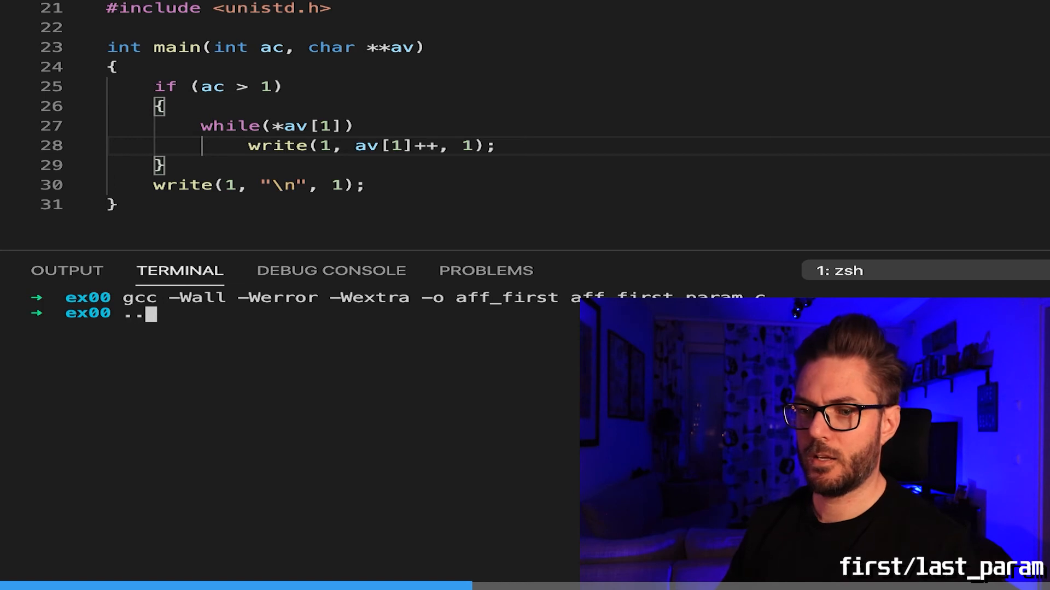
Step: Run ./aff_first test piped through cat -e, confirming it prints test$
text(./aff_)
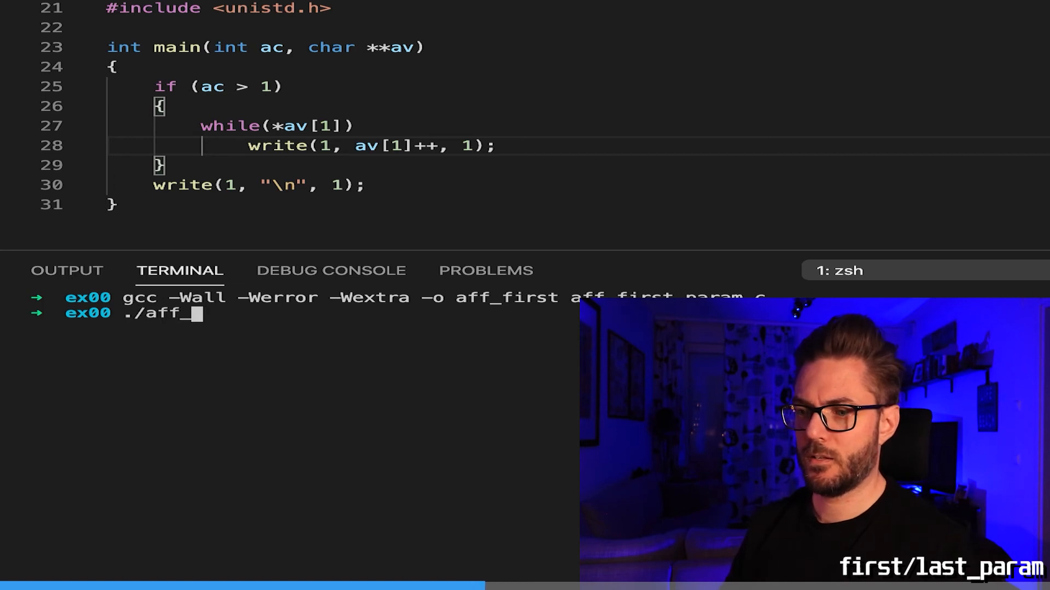
text(first)
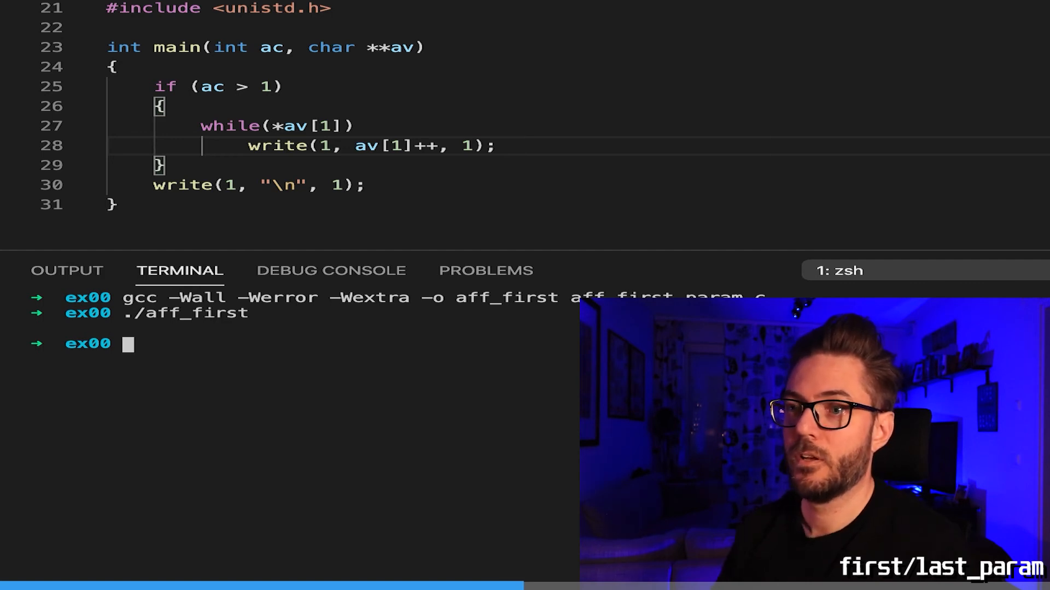
text(./aff_first)
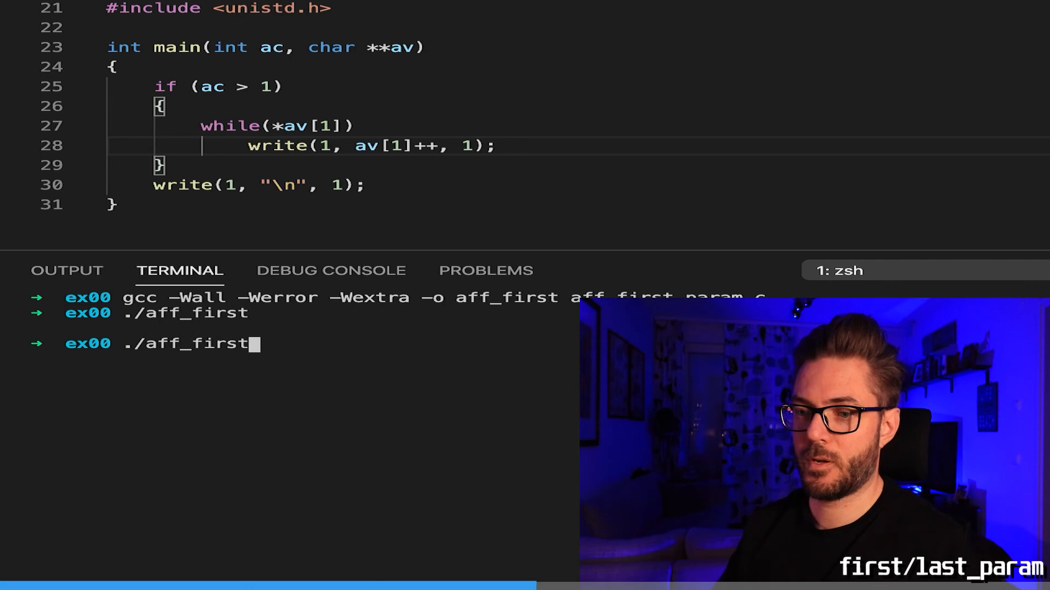
text(test)
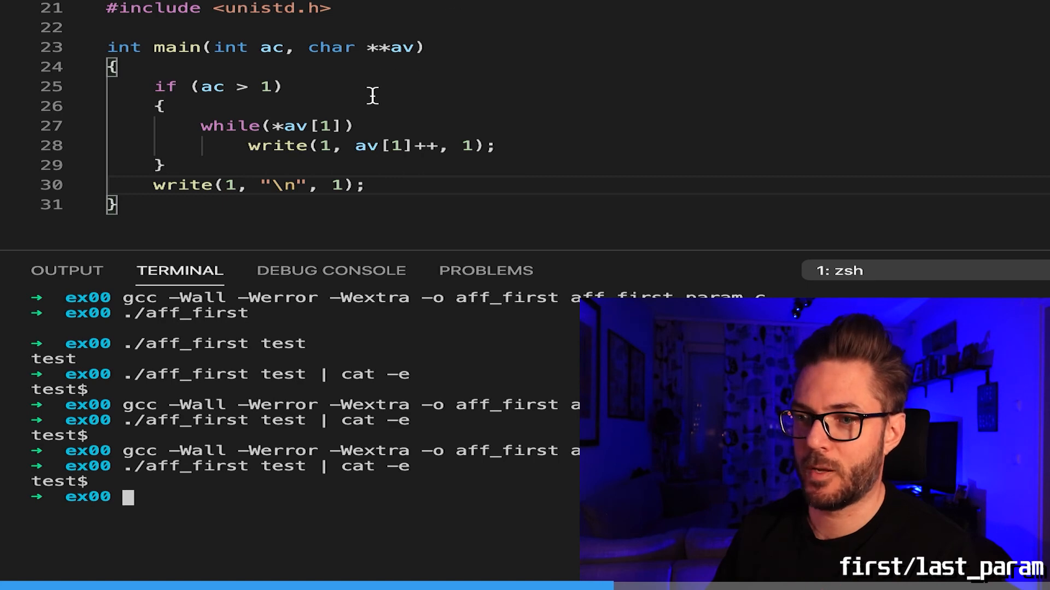
mouse_move(328, 130)
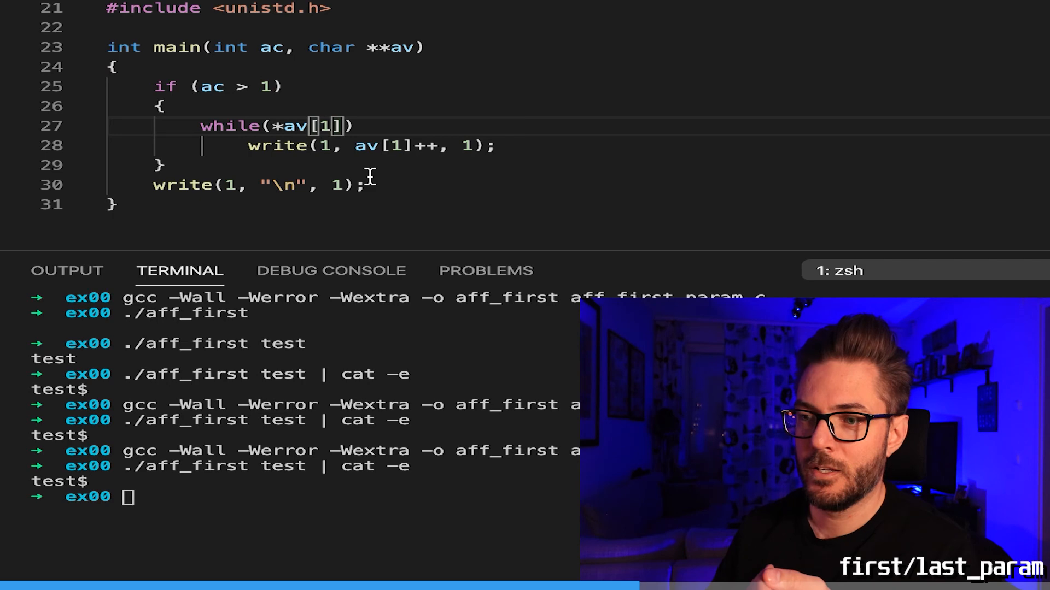
Step: Replace av[1] with av[ac - 1] in both the while condition and write call
text(a)
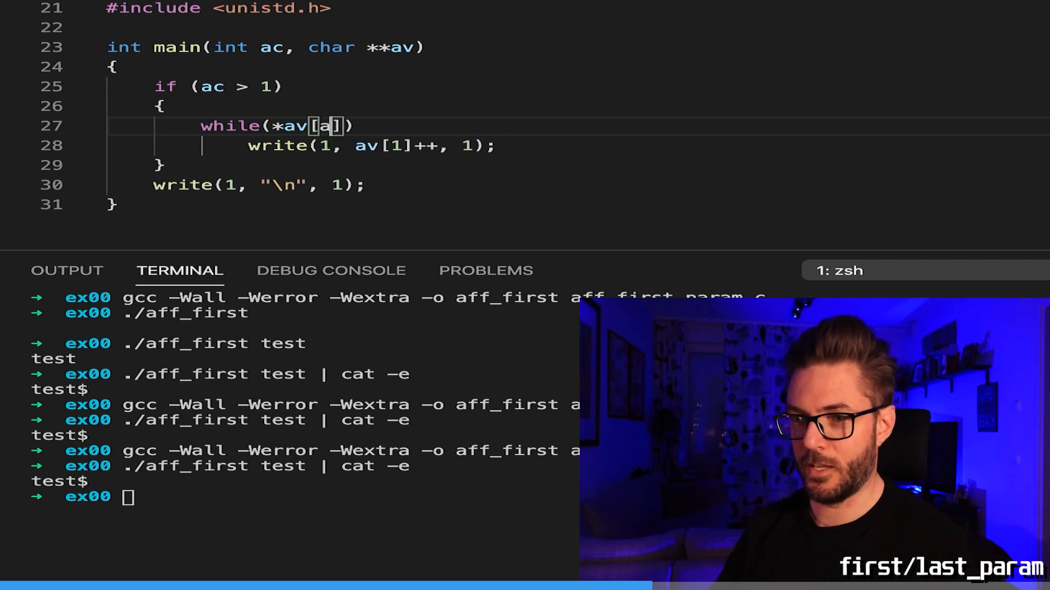
text(c - 1)
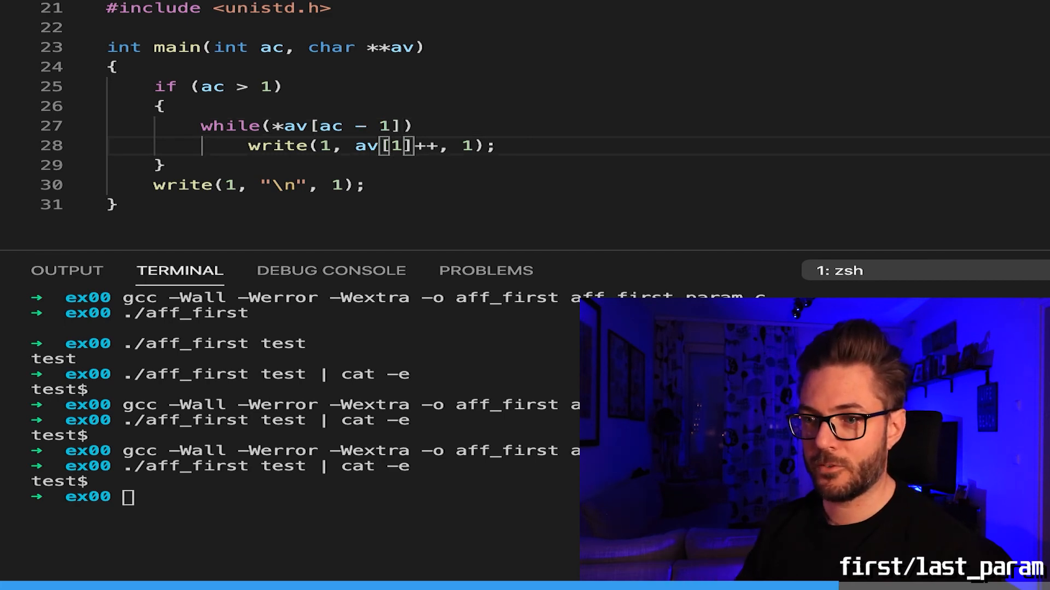
text(ac)
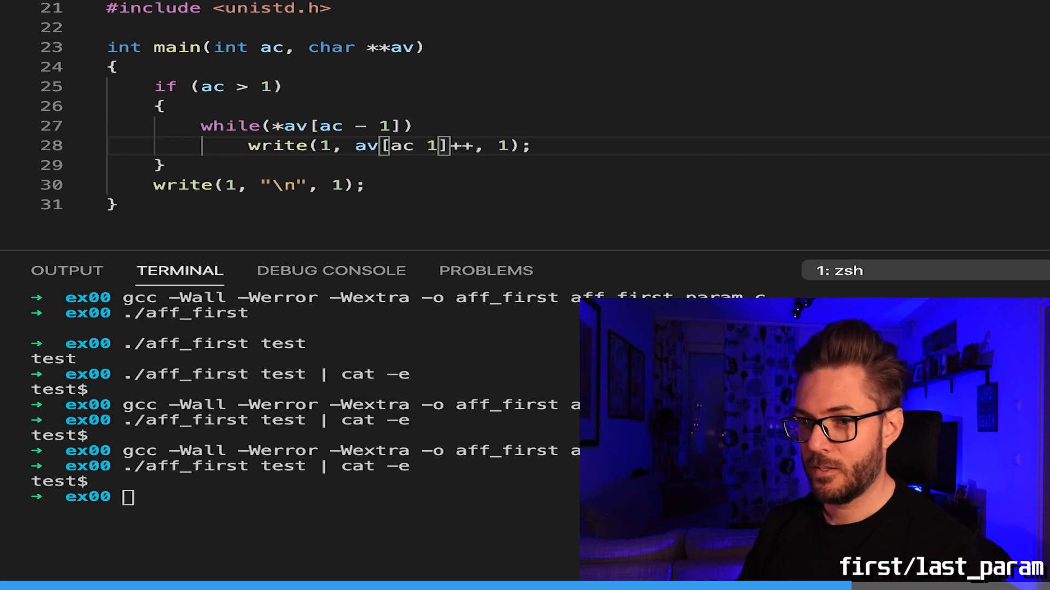
text(-1)
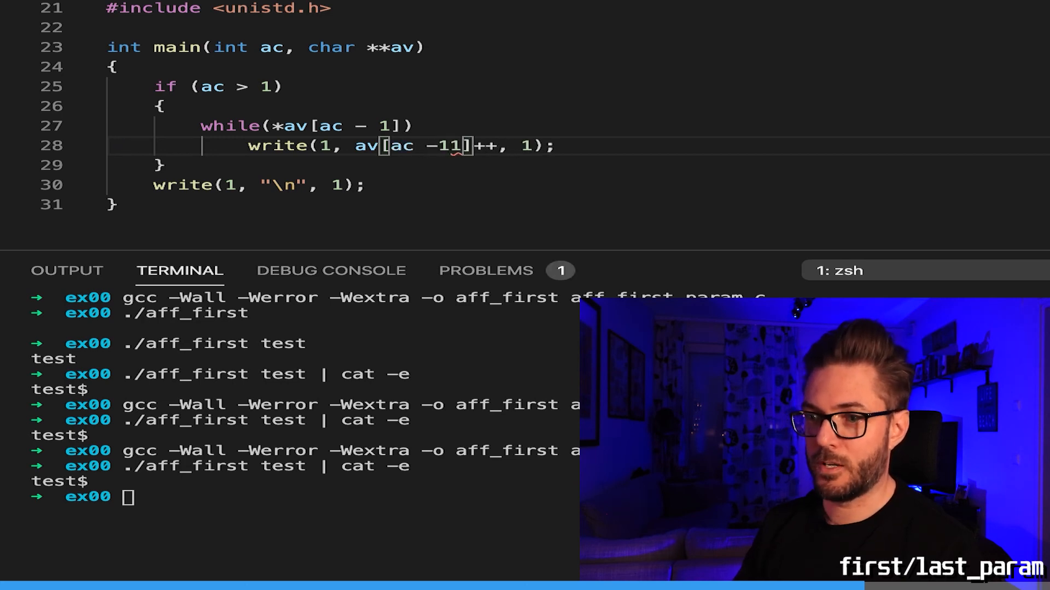
key(Backspace)
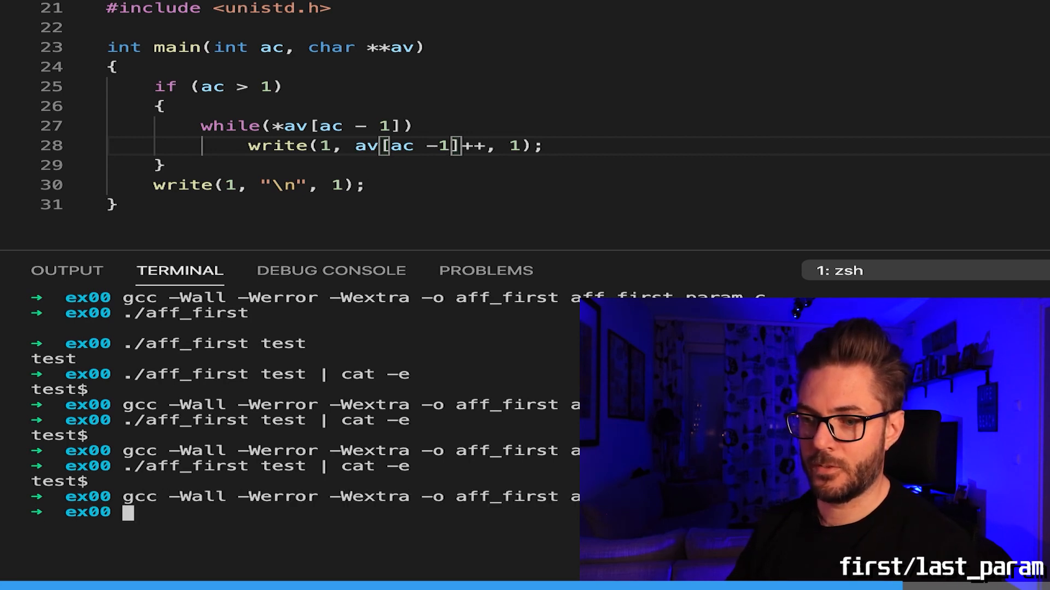
Step: Run ./aff_first test bobcat and confirm it prints only bobcat
text(./aff_first test | cat -e)
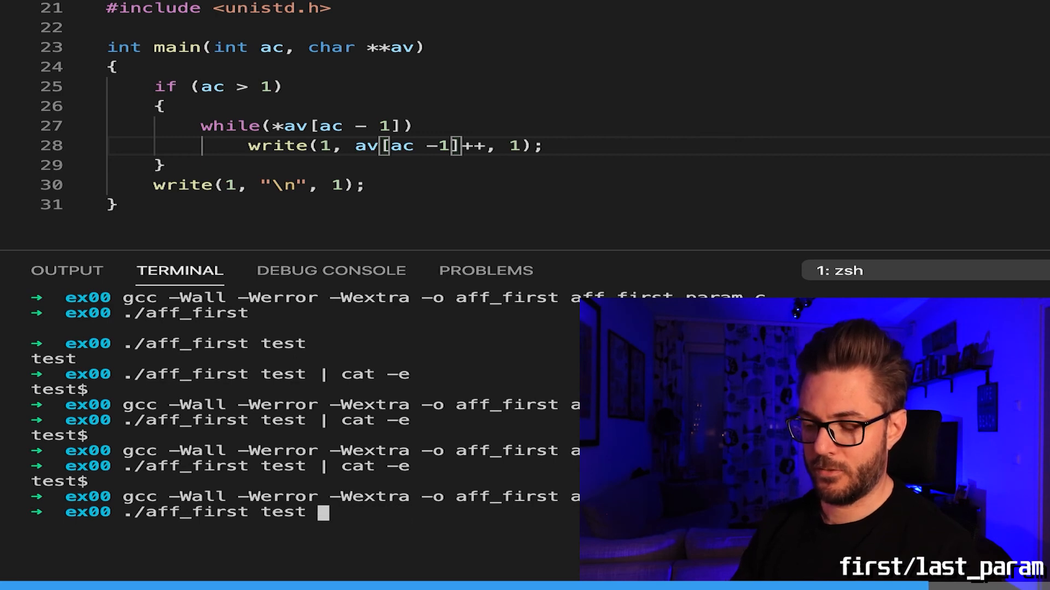
text(bobcat)
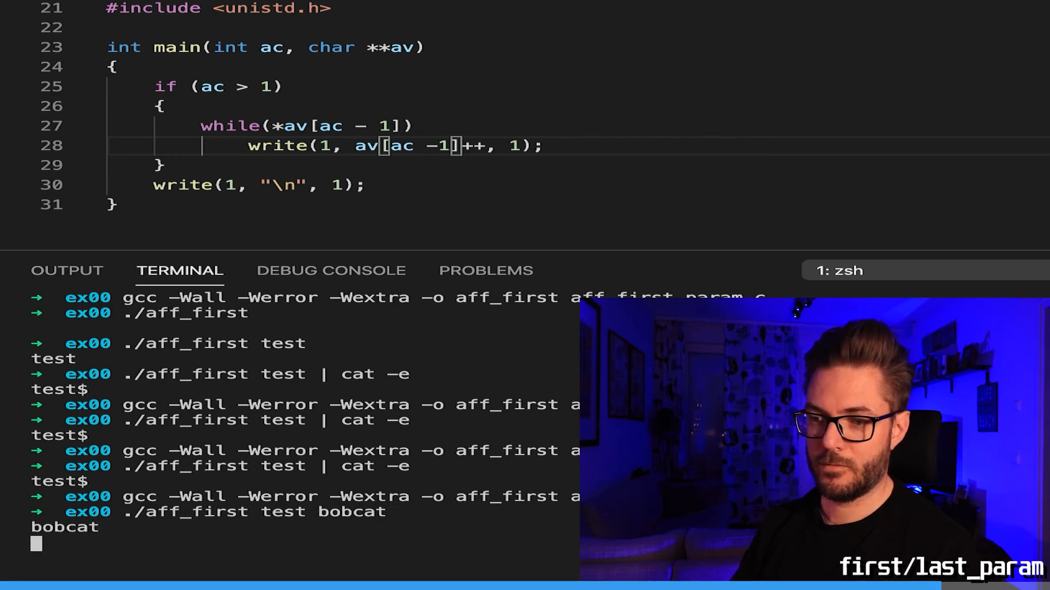